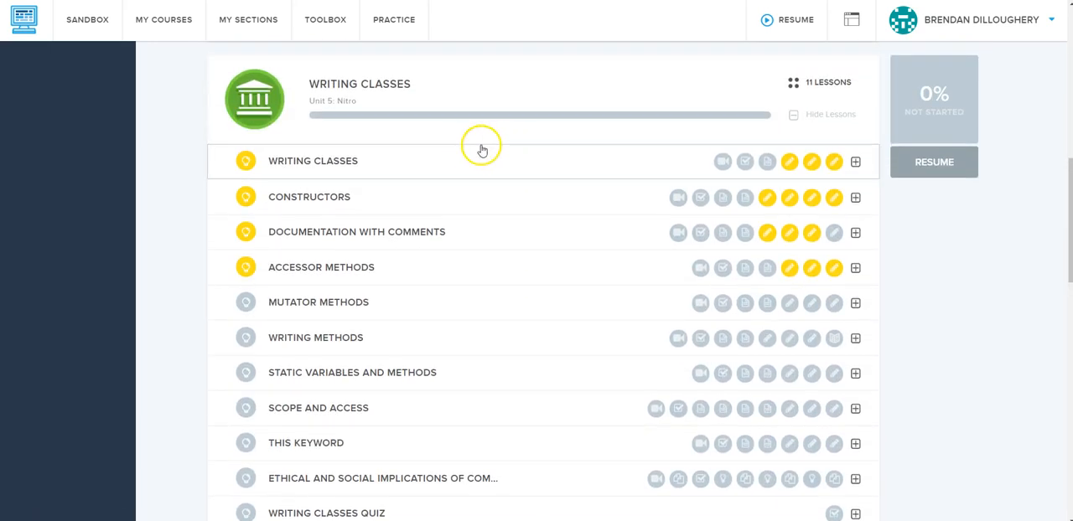
mouse_move(414, 241)
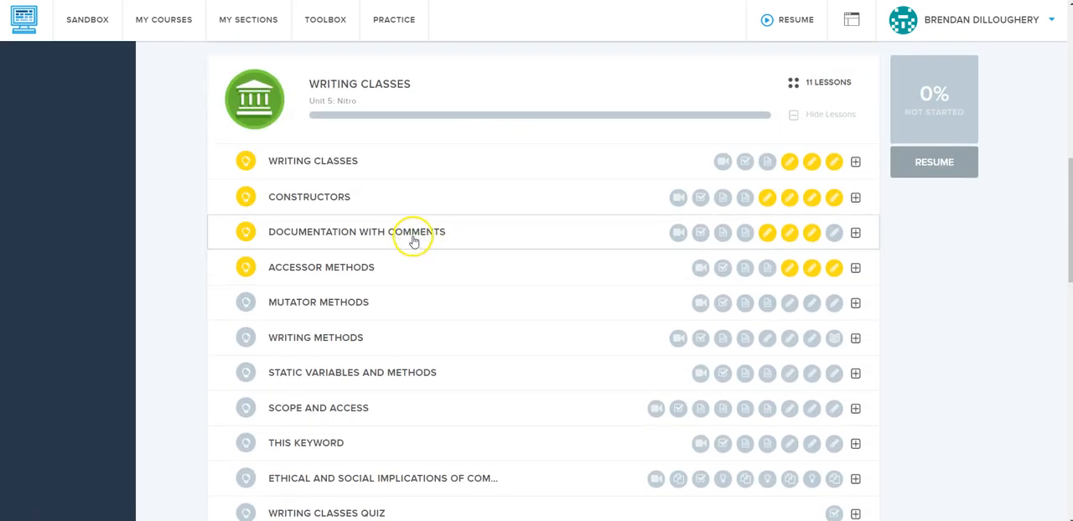
mouse_move(456, 236)
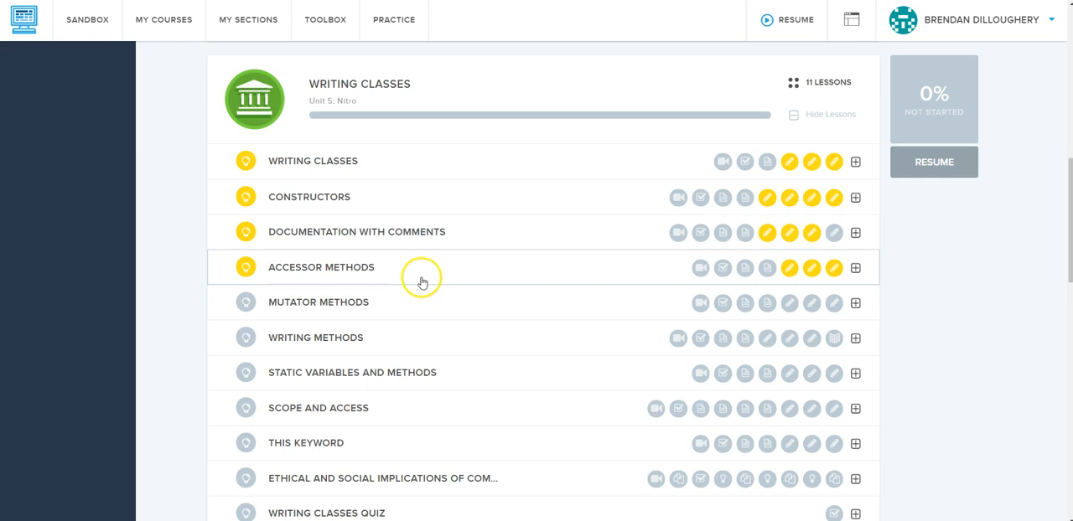
mouse_move(789, 268)
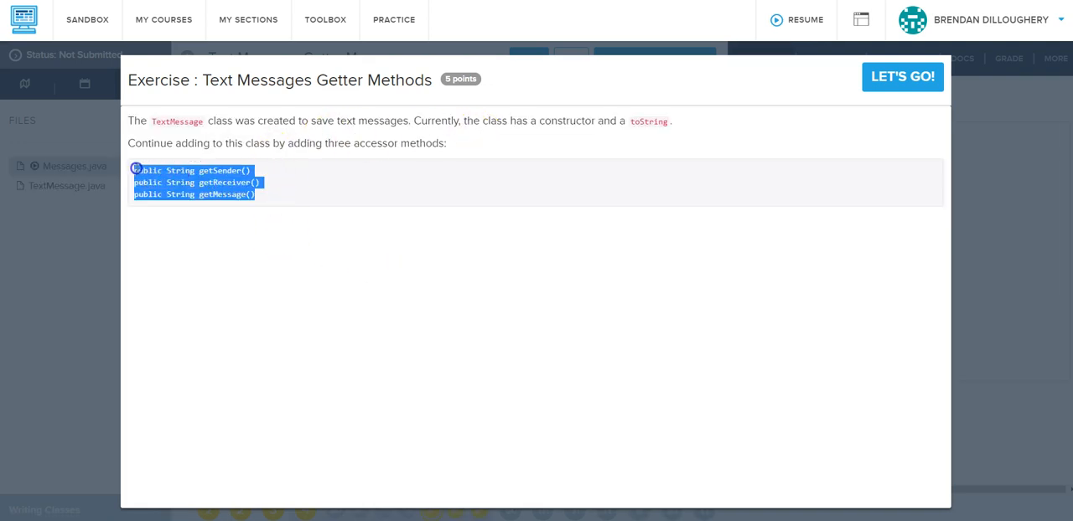
Step: Dismiss the exercise description to reach the Messages.java starter code in the editor
click(194, 162)
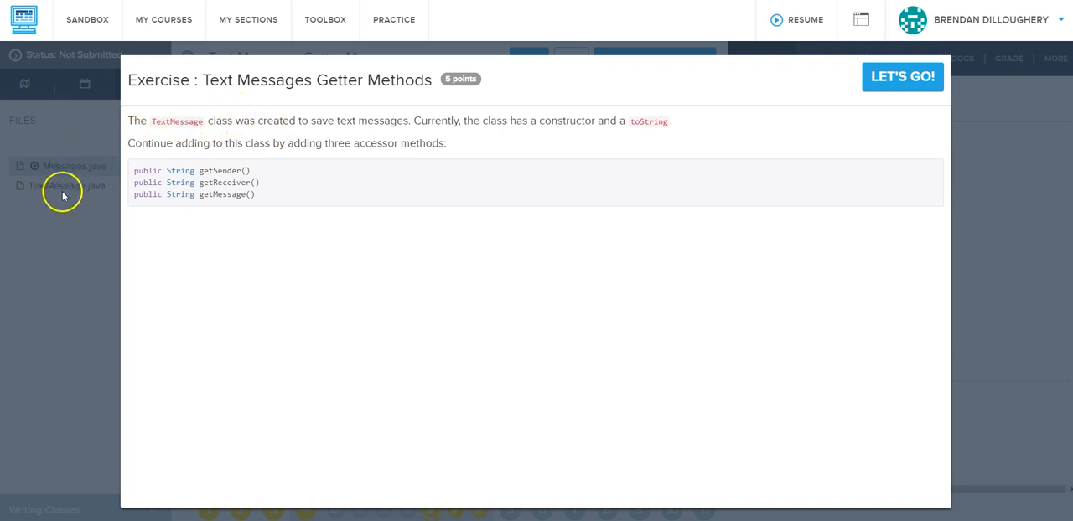
mouse_move(224, 120)
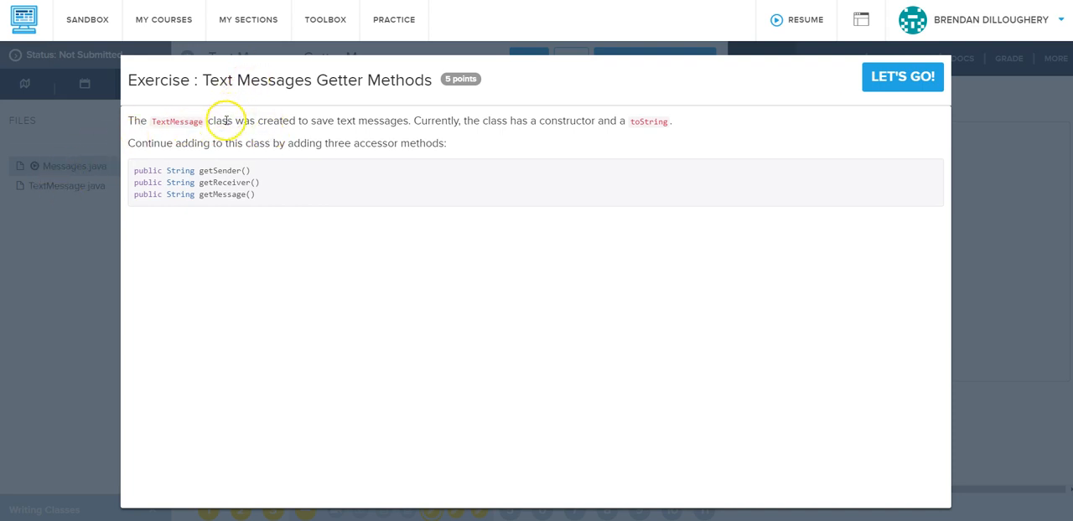
click(903, 76)
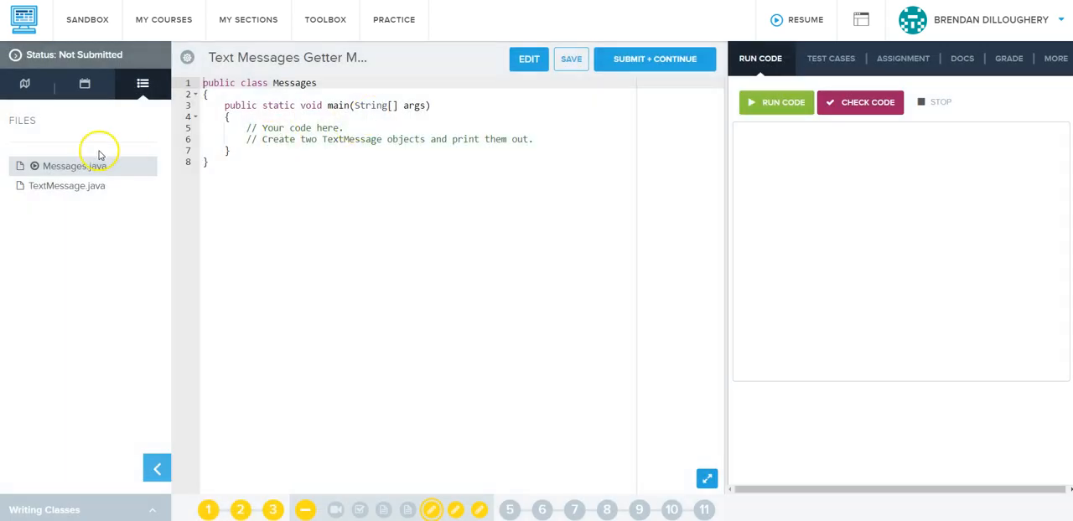
mouse_move(270, 111)
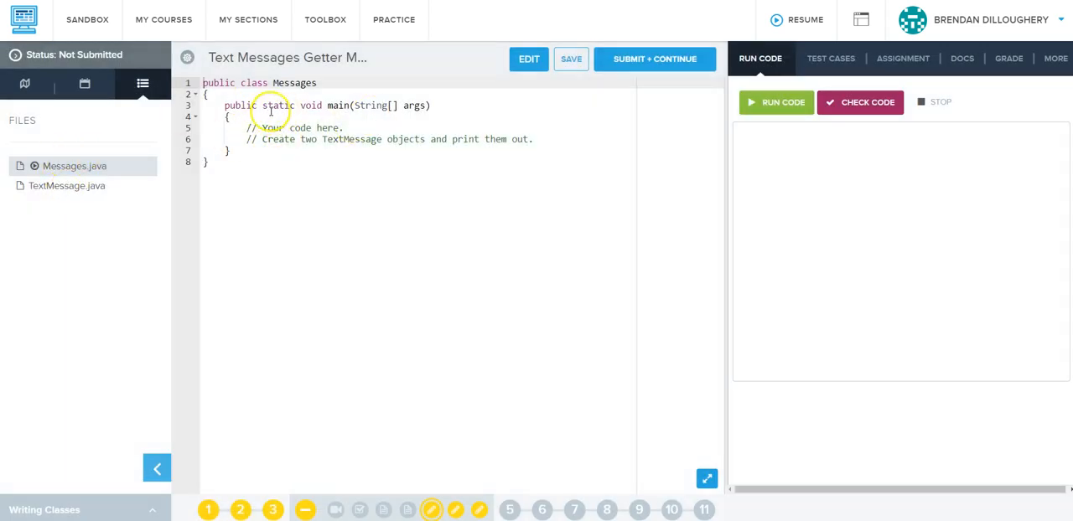
Step: In TextMessage.java, add a getMessage() method that returns message
click(67, 185)
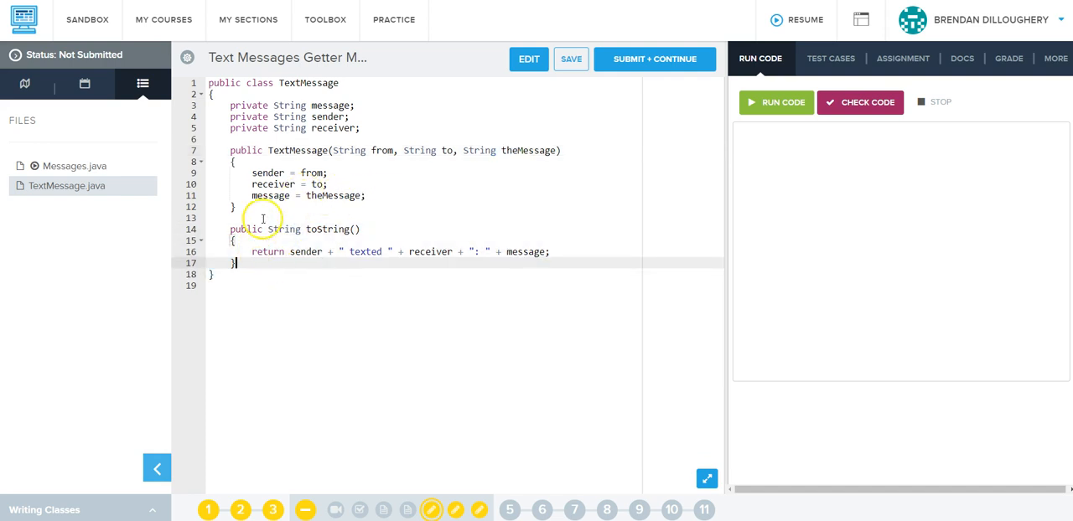
key(Enter)
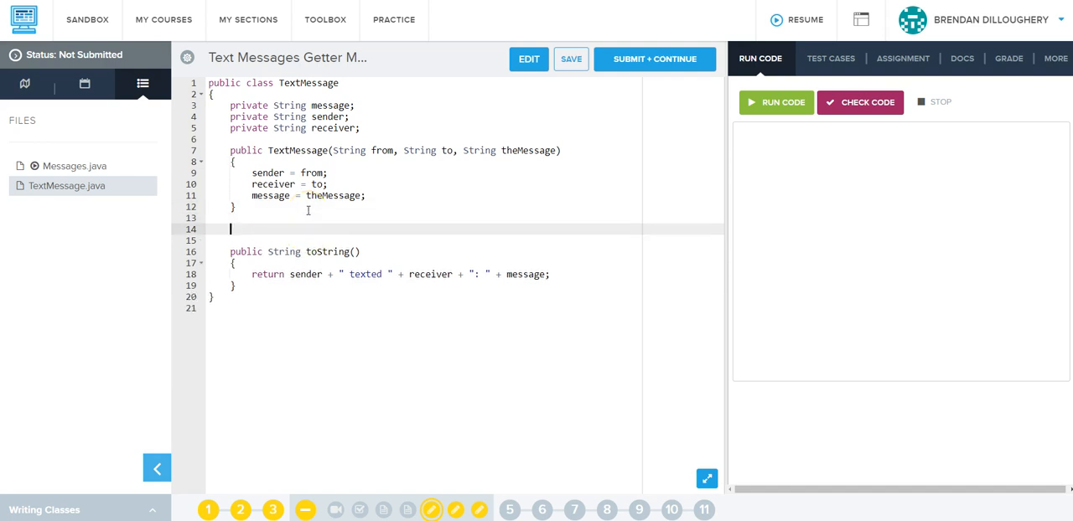
text(public String g)
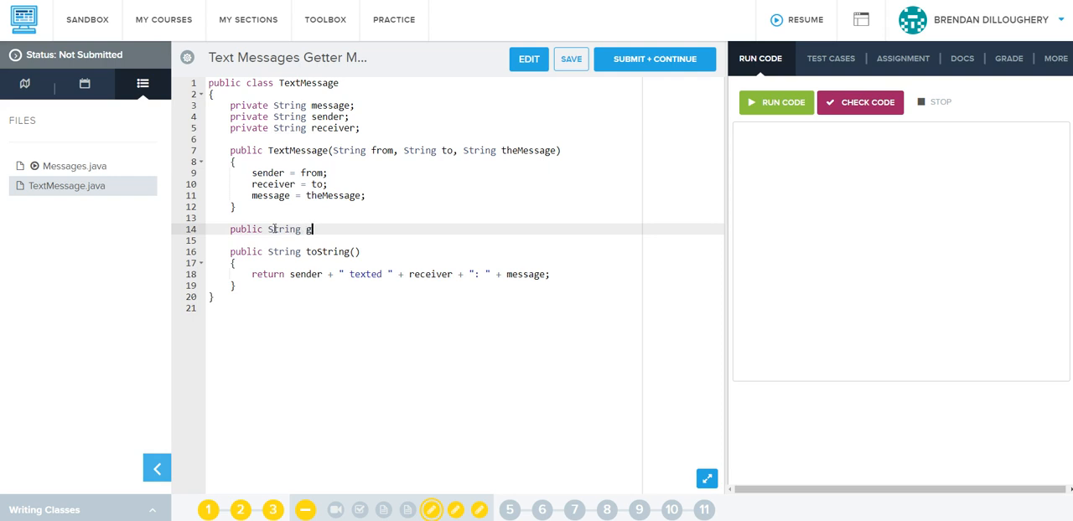
text(etMessage())
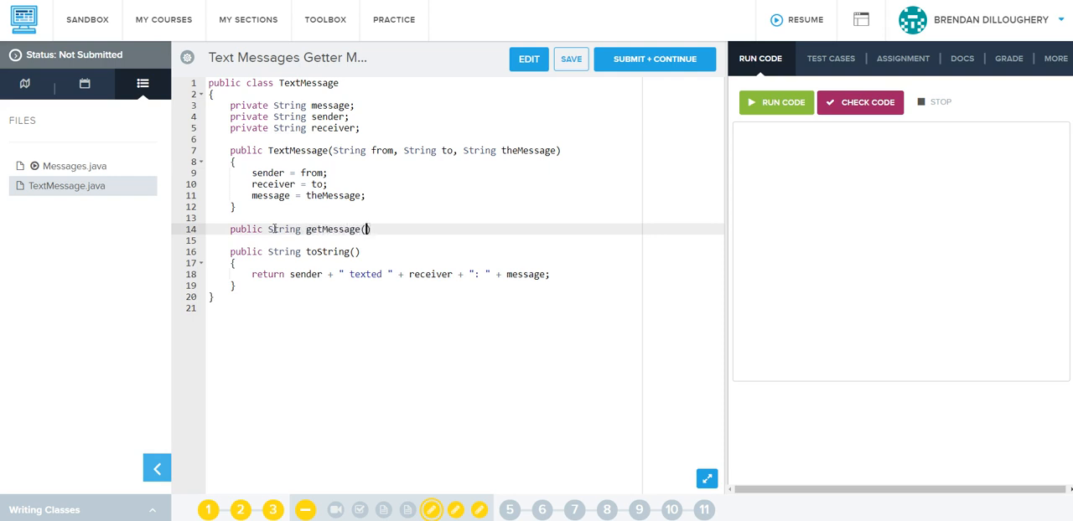
text({)
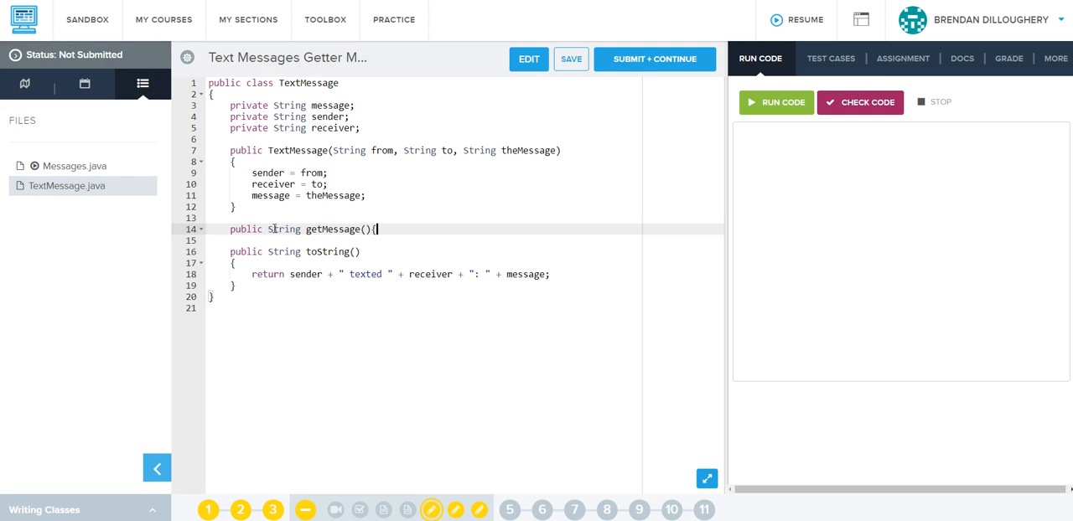
text(return)
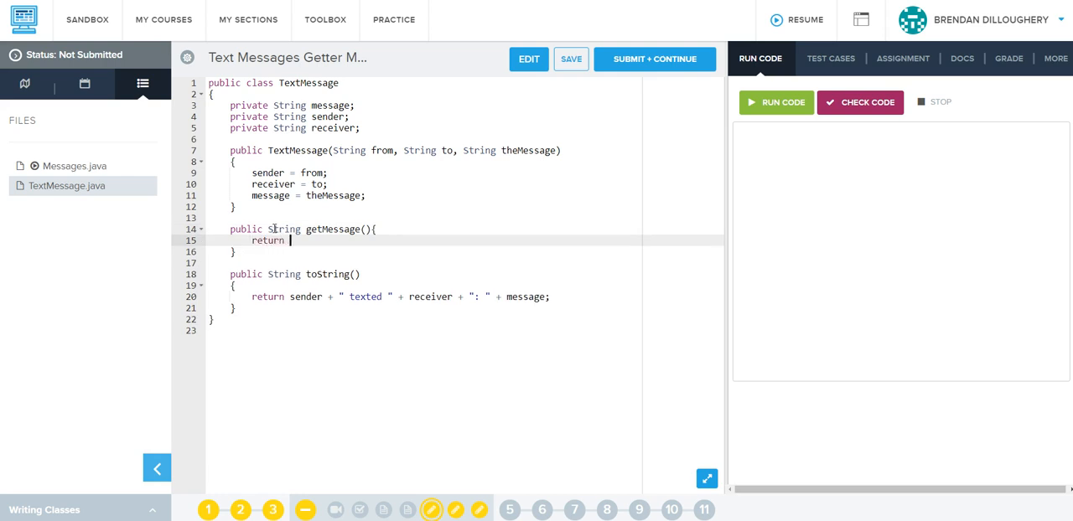
text(message;)
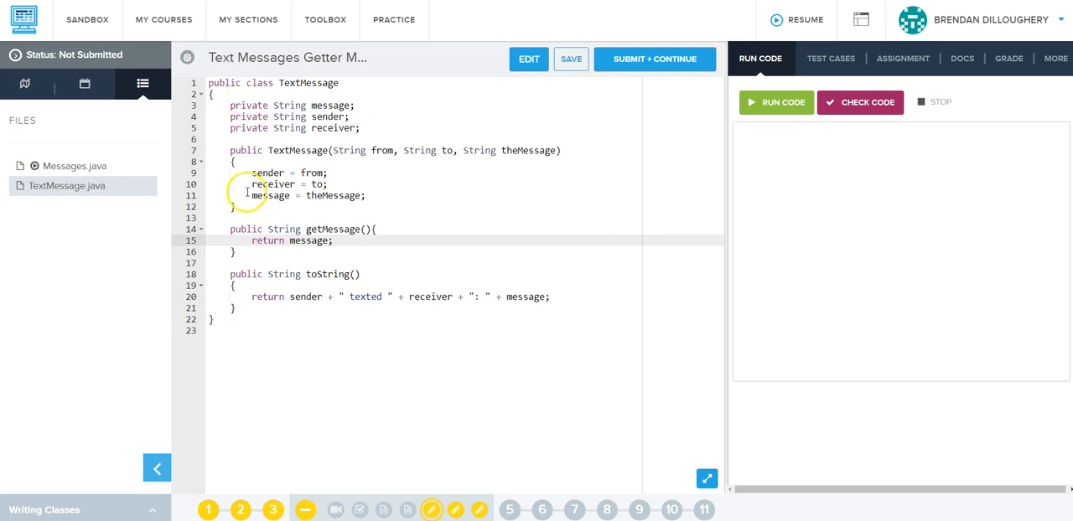
Step: Add a getSender() method returning sender below getMessage
click(238, 251)
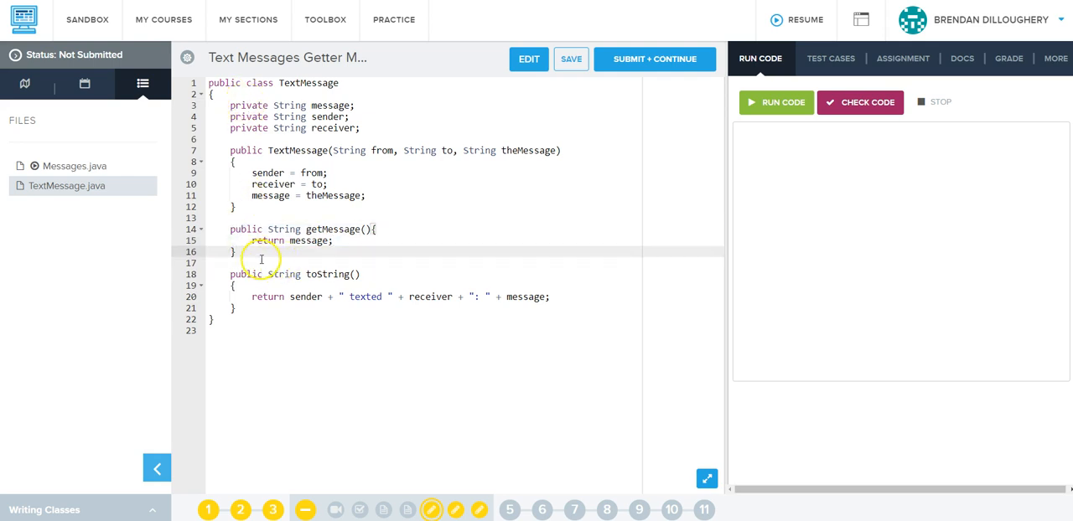
click(233, 252)
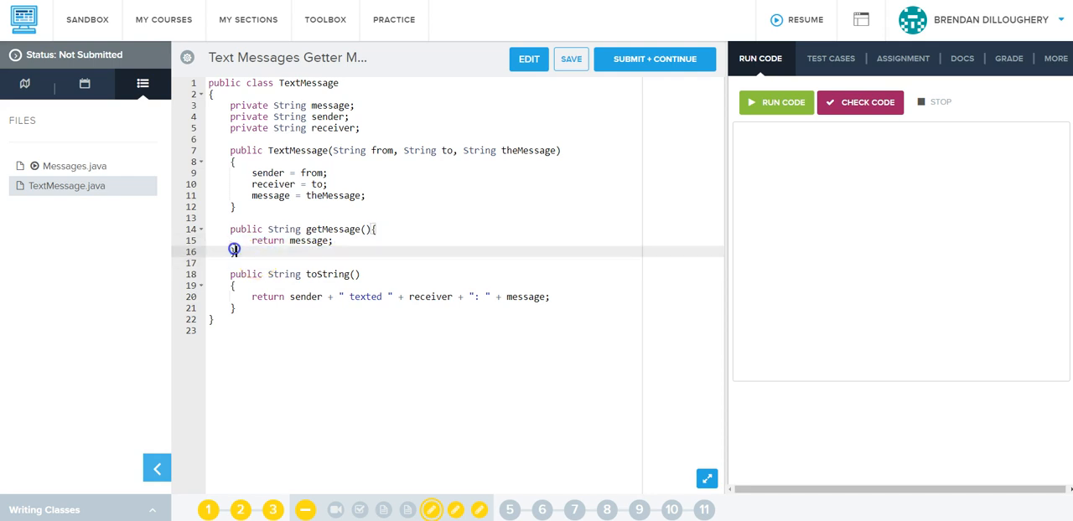
text(public String get)
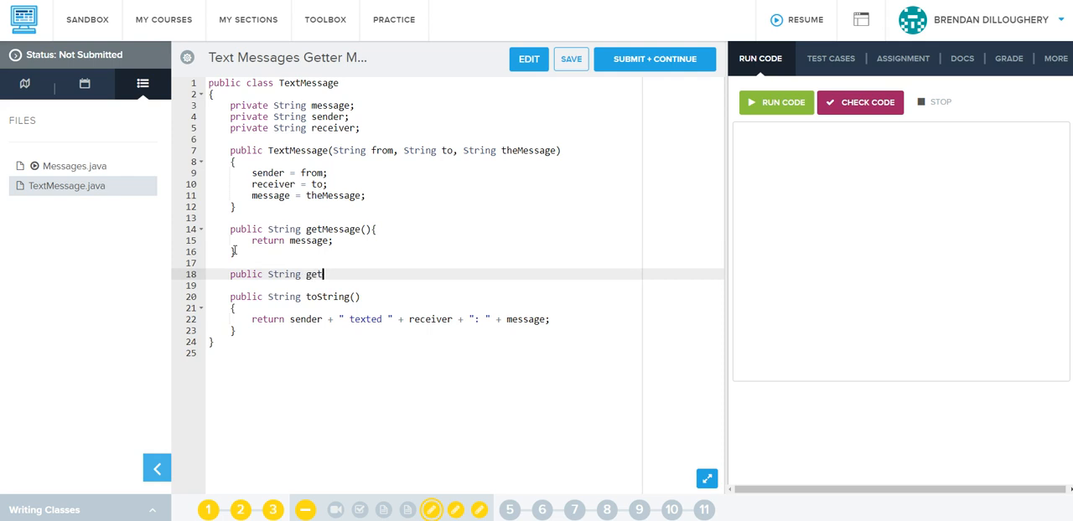
text(Sender(){)
text(retur)
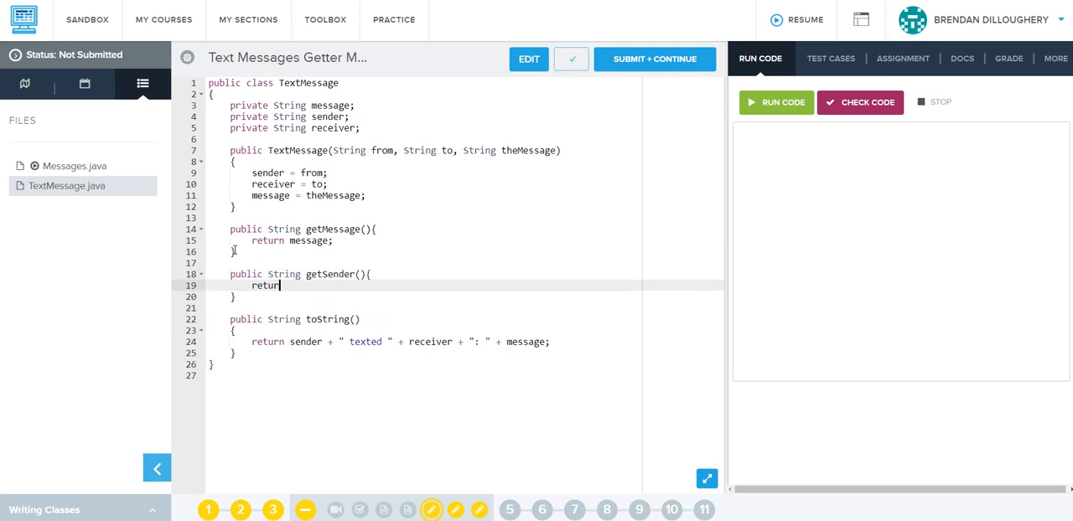
text(sender;)
text(p)
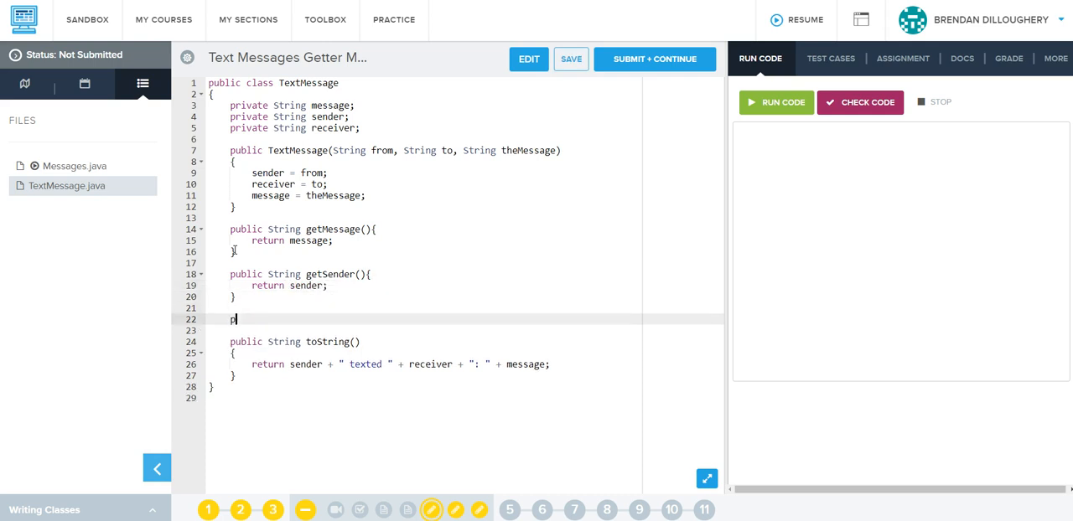
Step: Add a getReceiver() method returning receiver
text(ublic g)
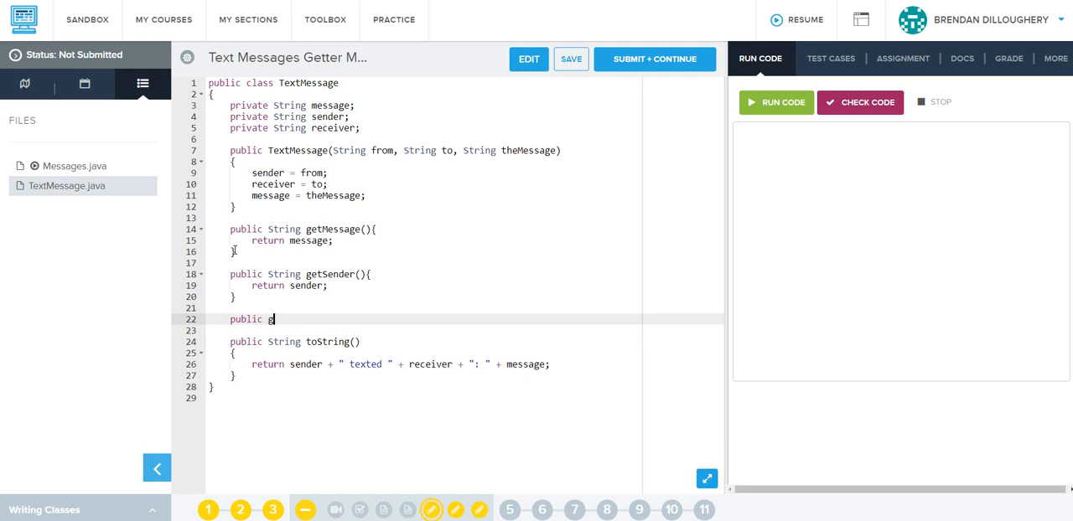
text(etReceiv)
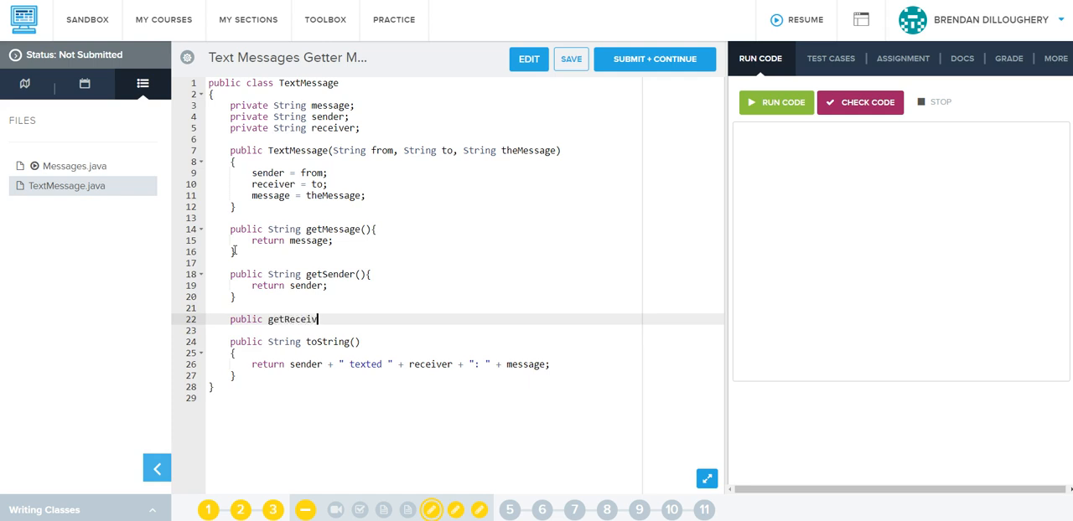
text(er())
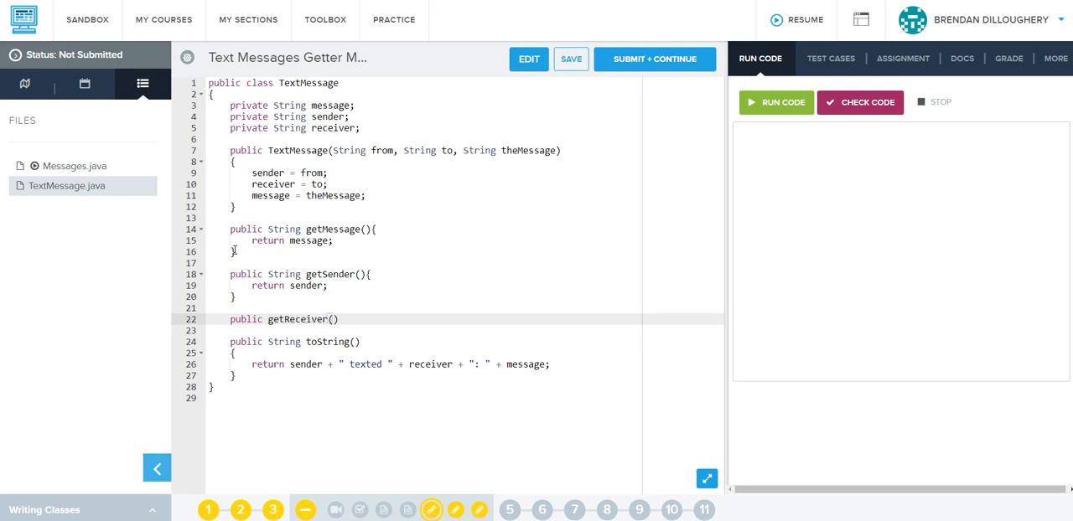
text({)
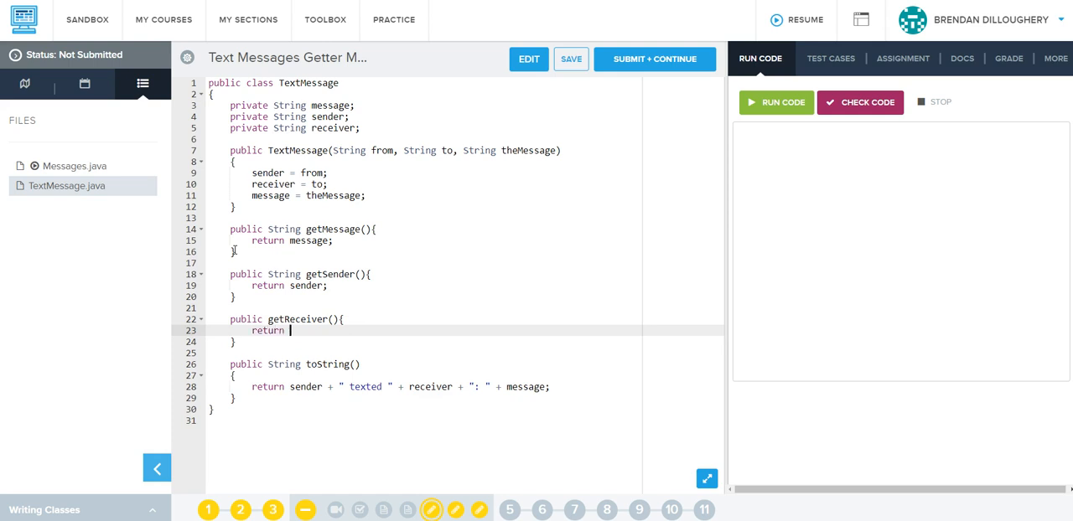
text(receiver;)
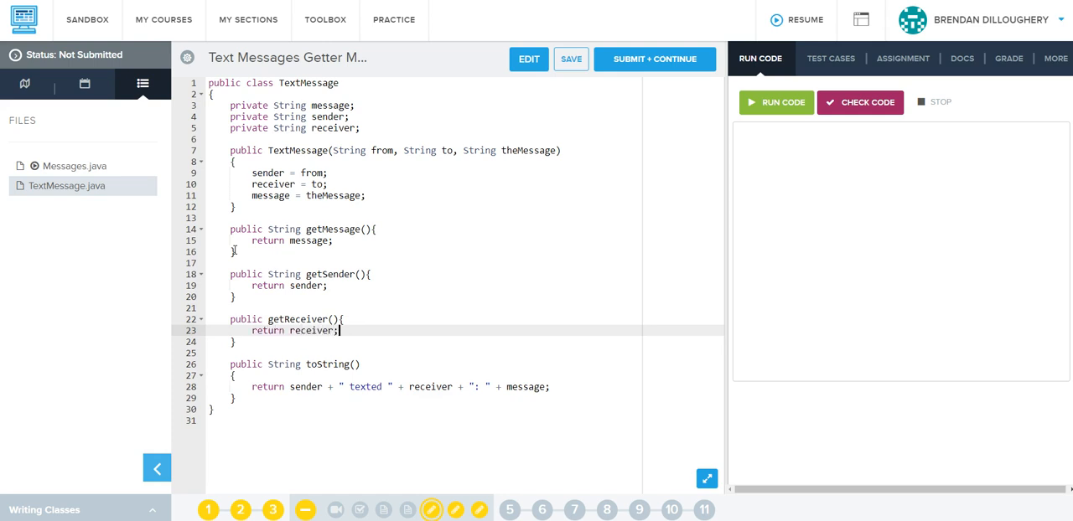
mouse_move(52, 165)
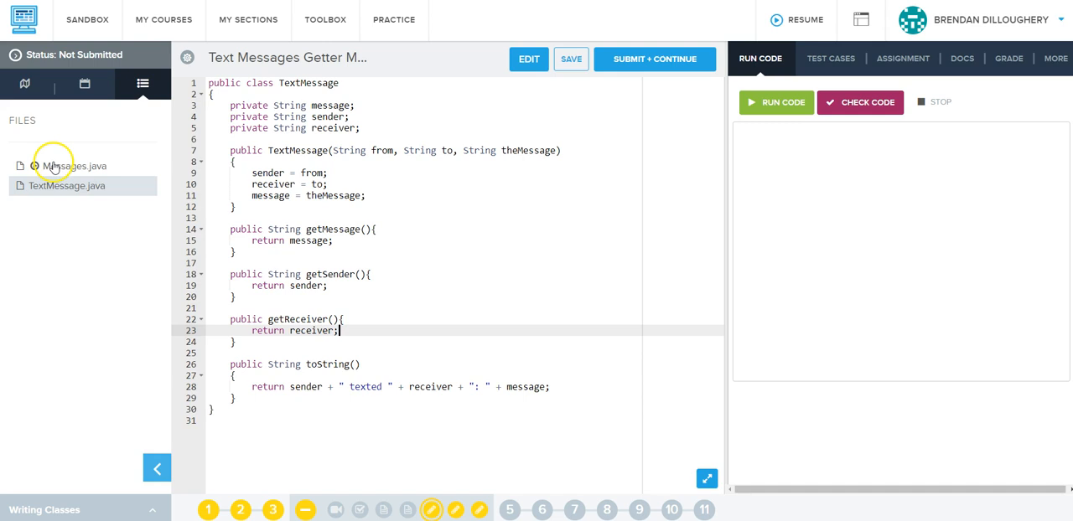
Step: In Messages.java main, declare msg1 as a new TextMessage from Sam saying "Hello"
click(67, 165)
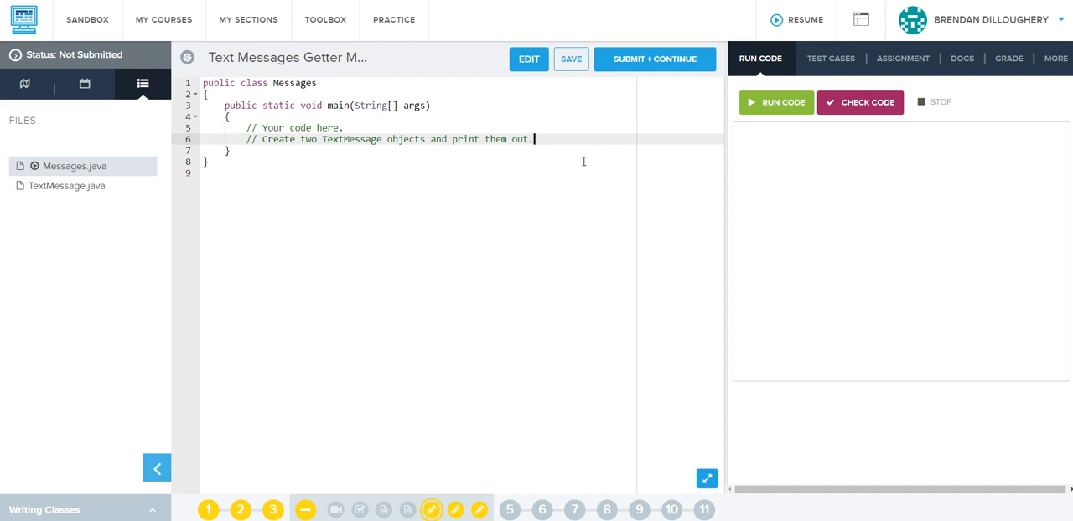
key(Enter)
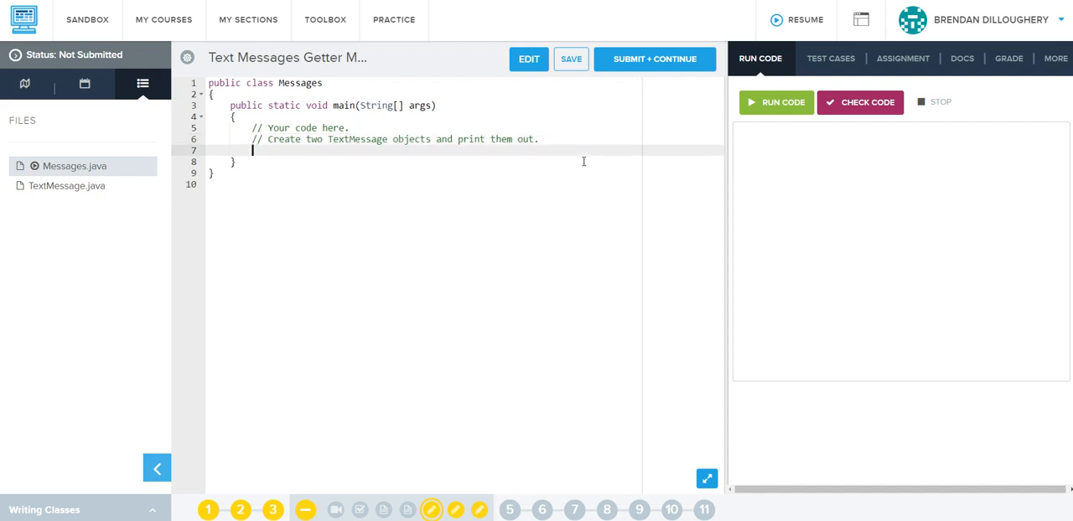
text(Text)
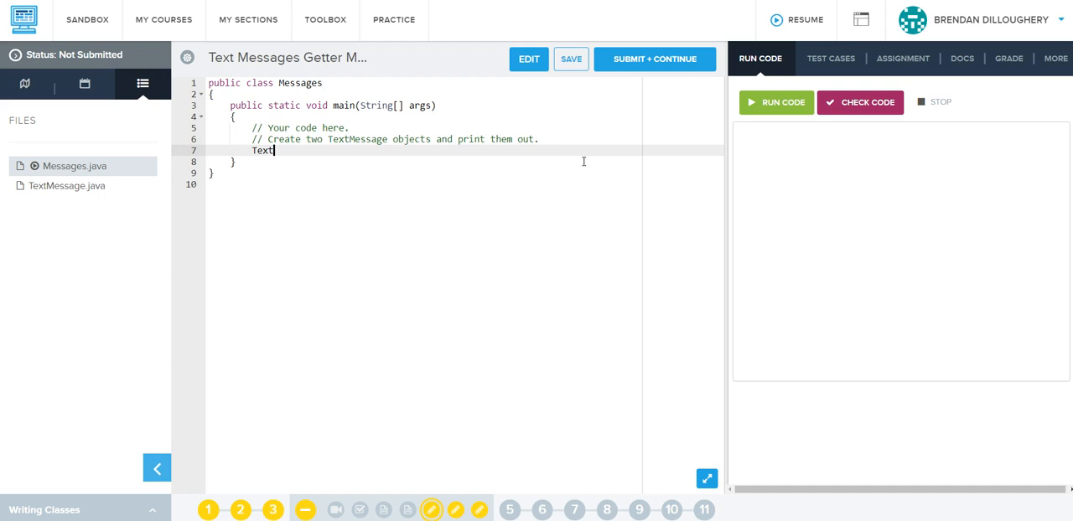
text(Message msg1 = new)
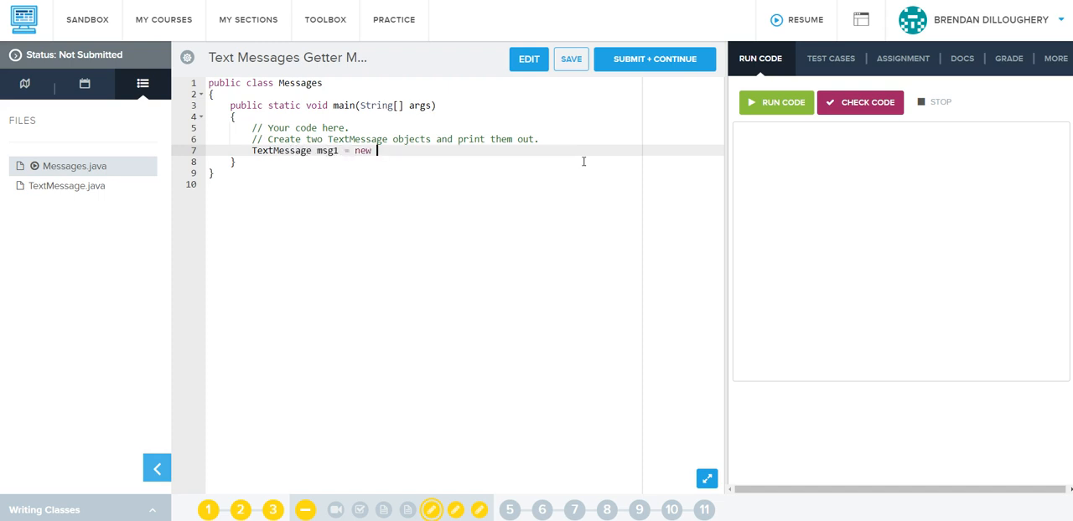
text(TextMessage(")
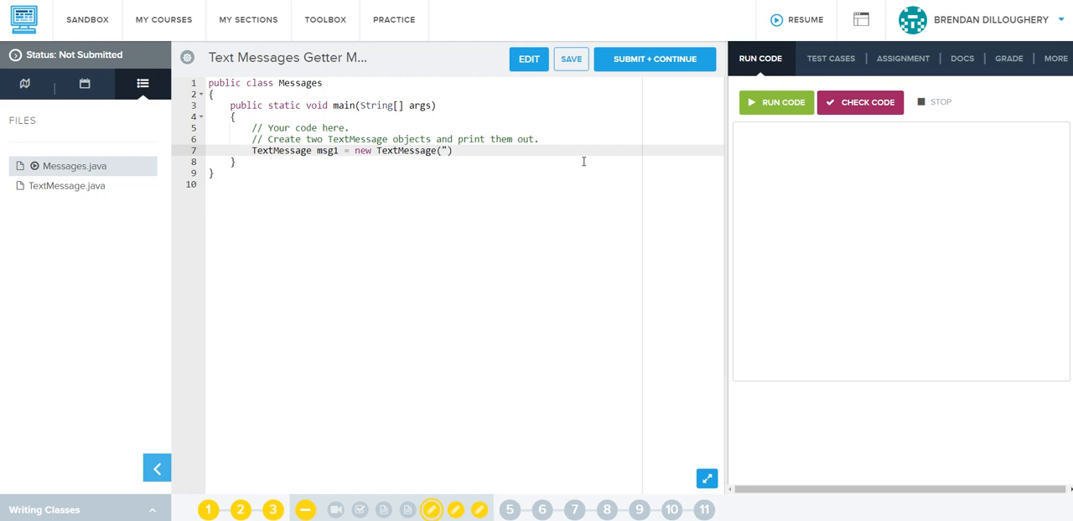
text(Sam", "Bob")
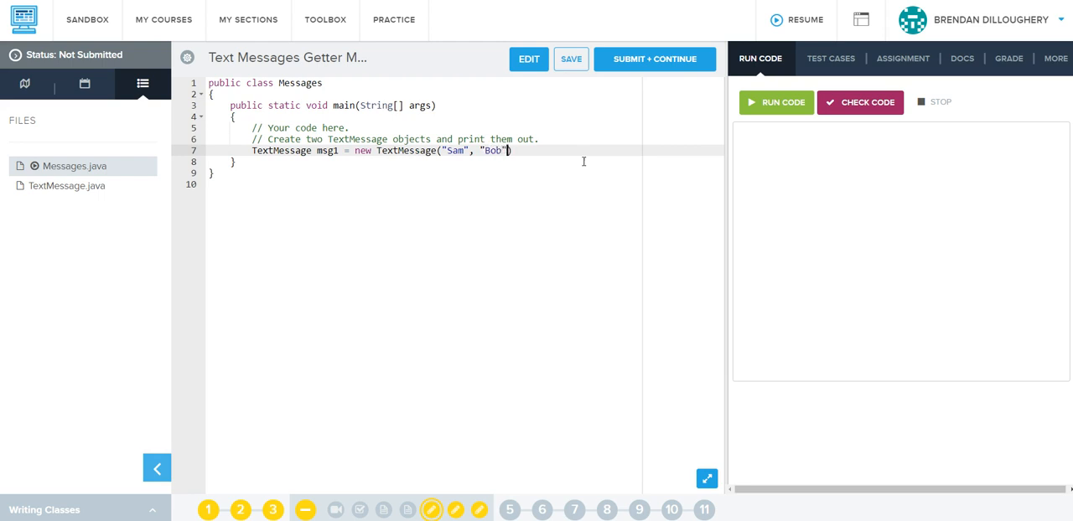
text(, "Hello)
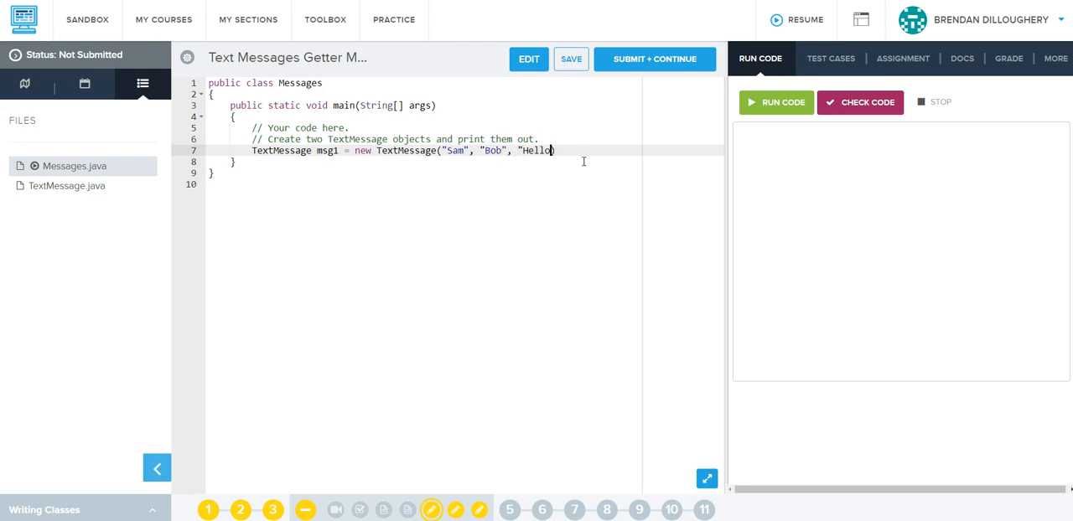
text("))
text(Te)
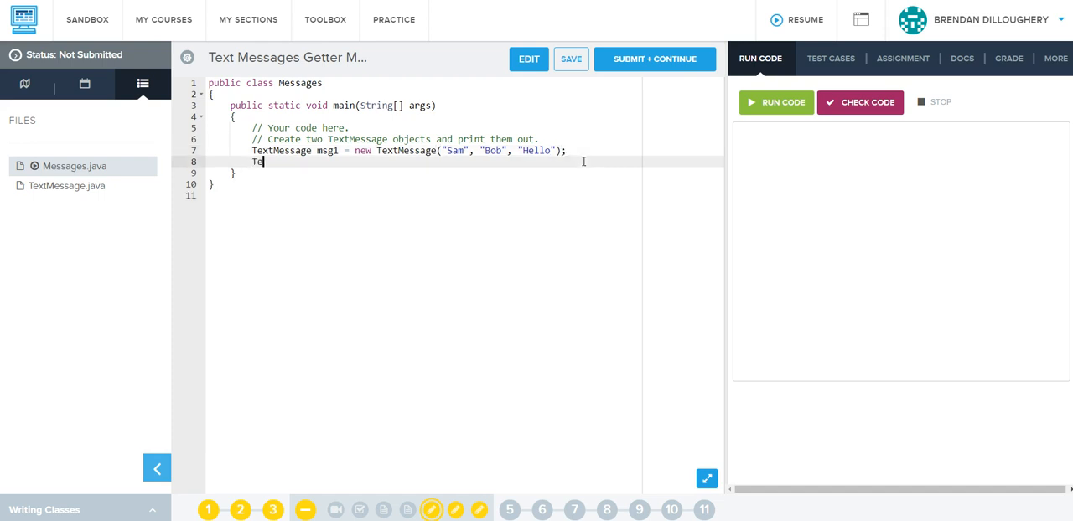
Step: Declare msg2 as a new TextMessage from Jose saying "Hola"
text(xtMessage)
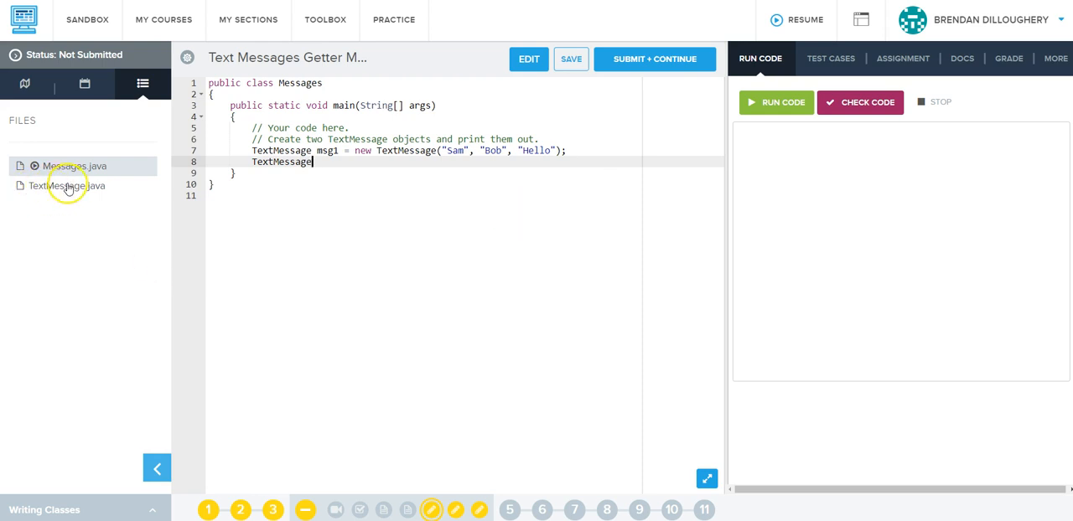
text(msg2 = new Te)
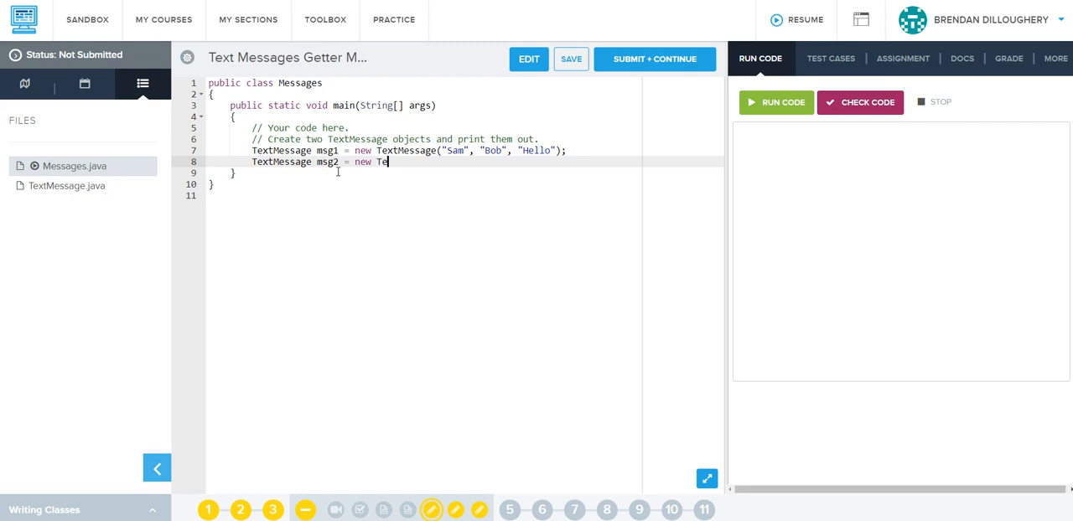
text(xtMessage("))
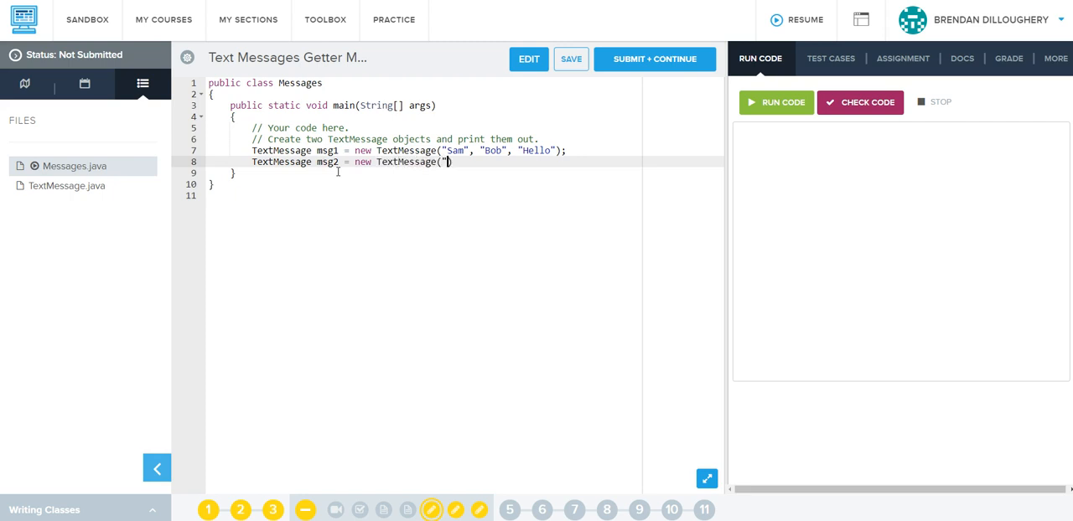
text(Jose",)
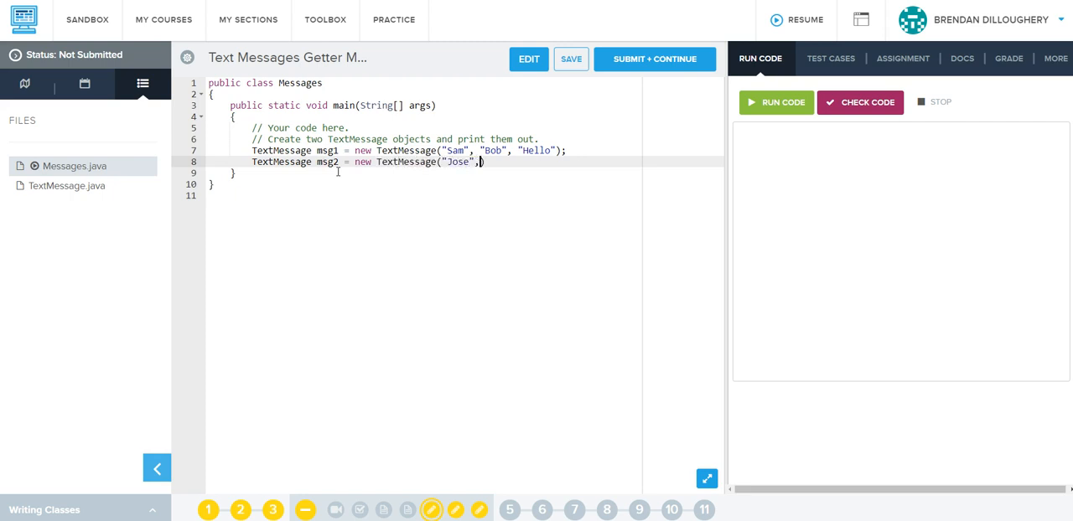
text("Sonia",)
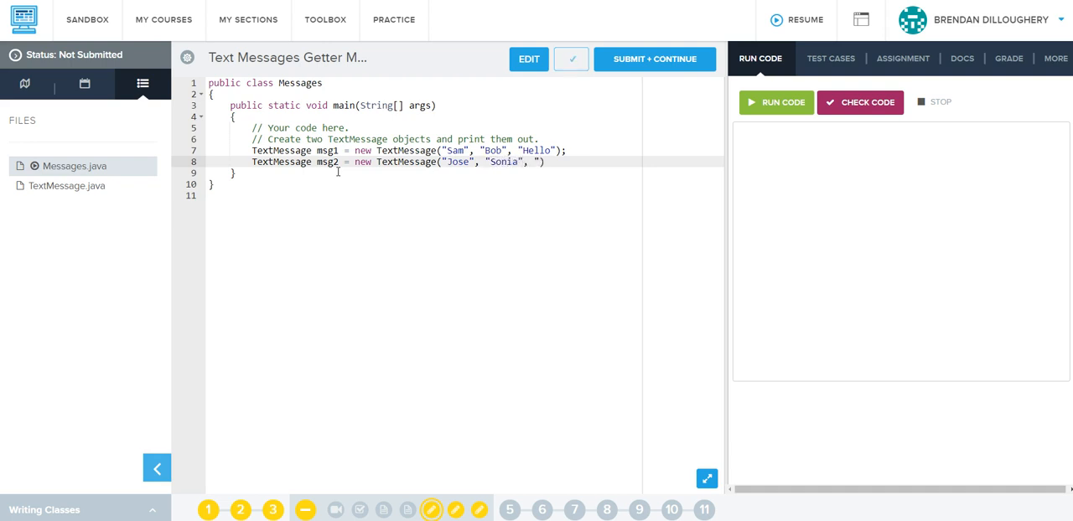
text(Hola");)
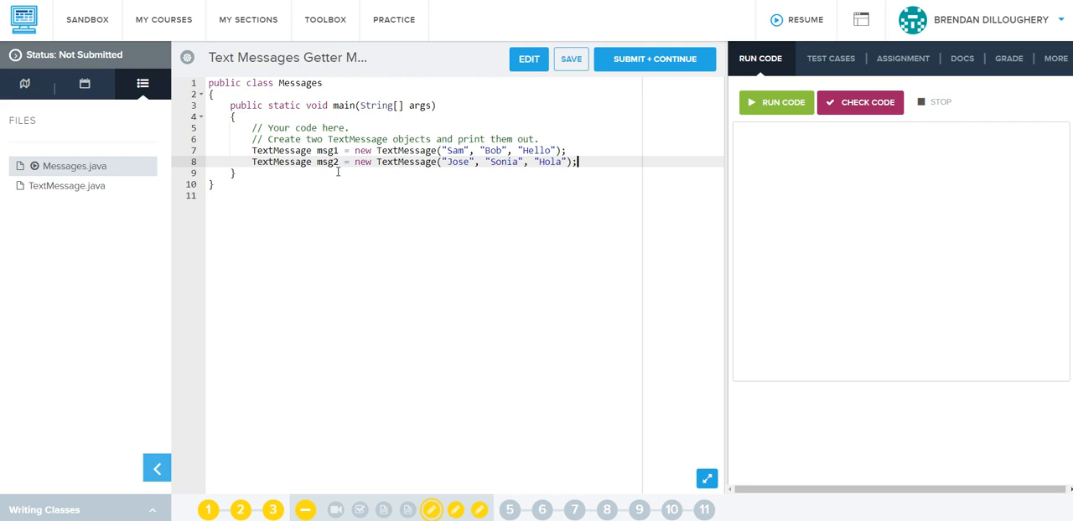
Step: Add System.out.println statements printing the text messages
text(System)
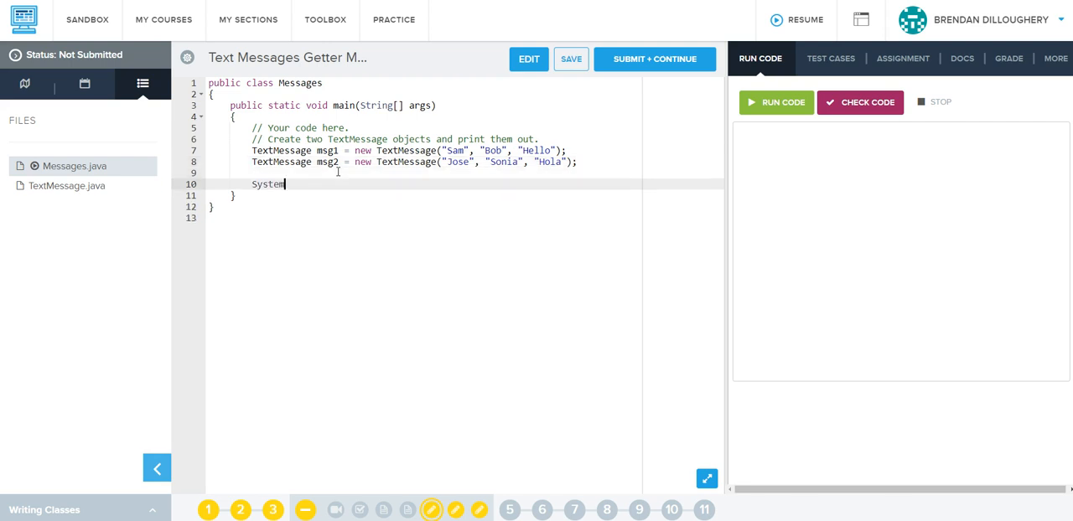
text(.out.println())
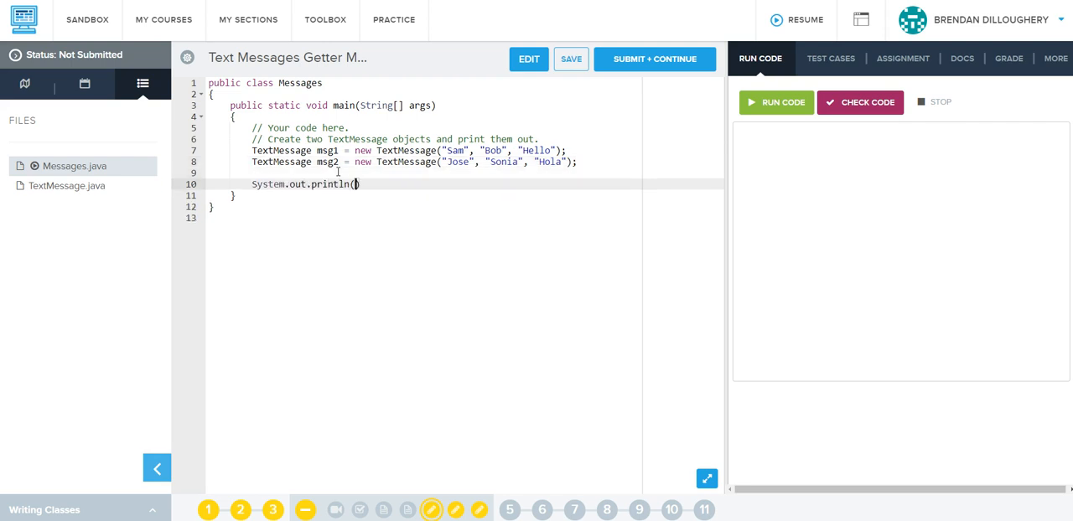
text(msg1);)
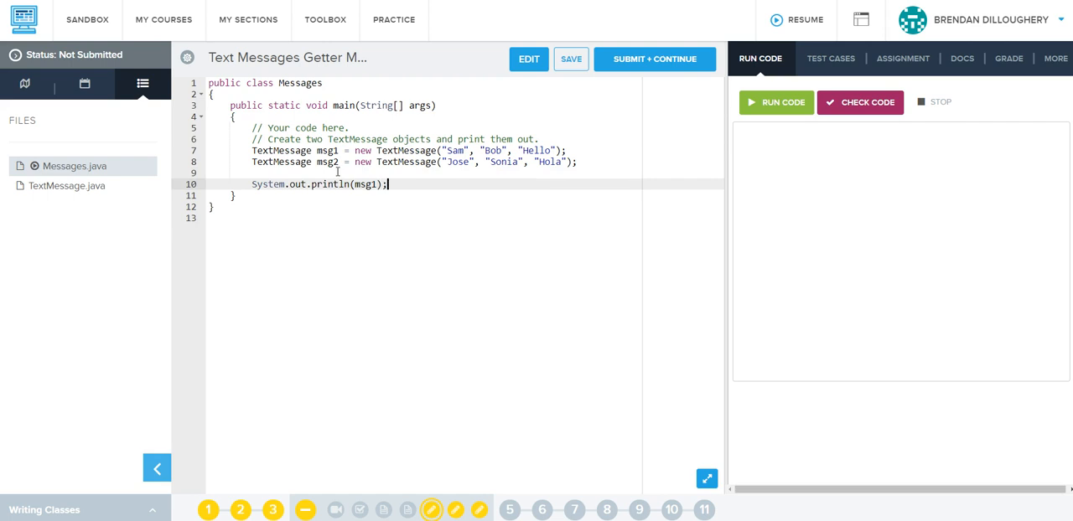
click(67, 186)
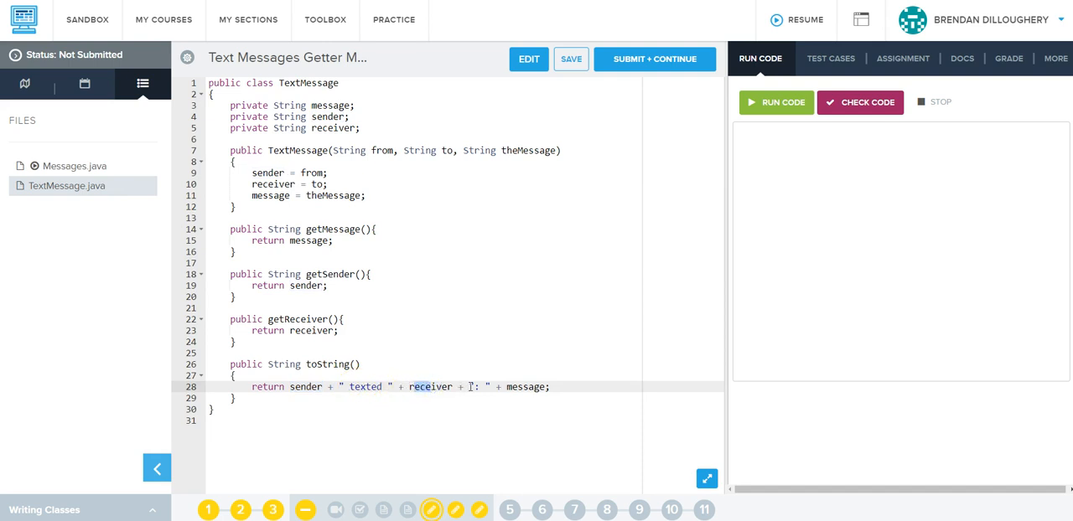
click(73, 166)
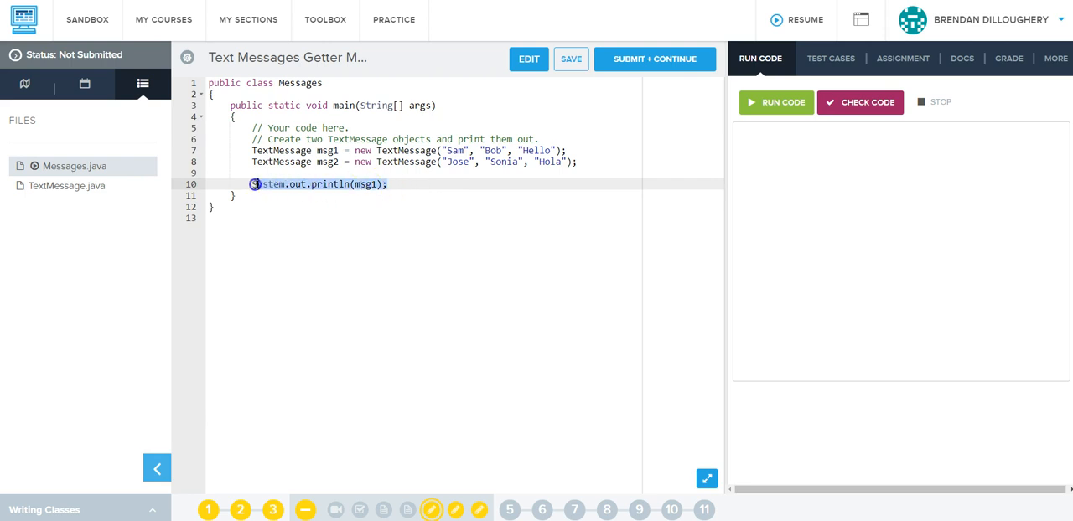
text(System.out.println(msg1);)
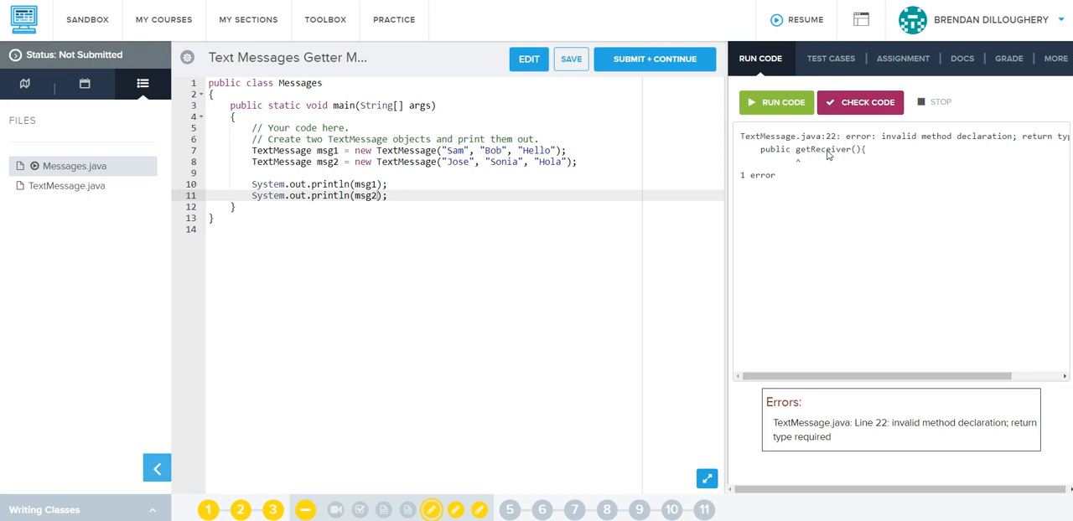
mouse_move(84, 190)
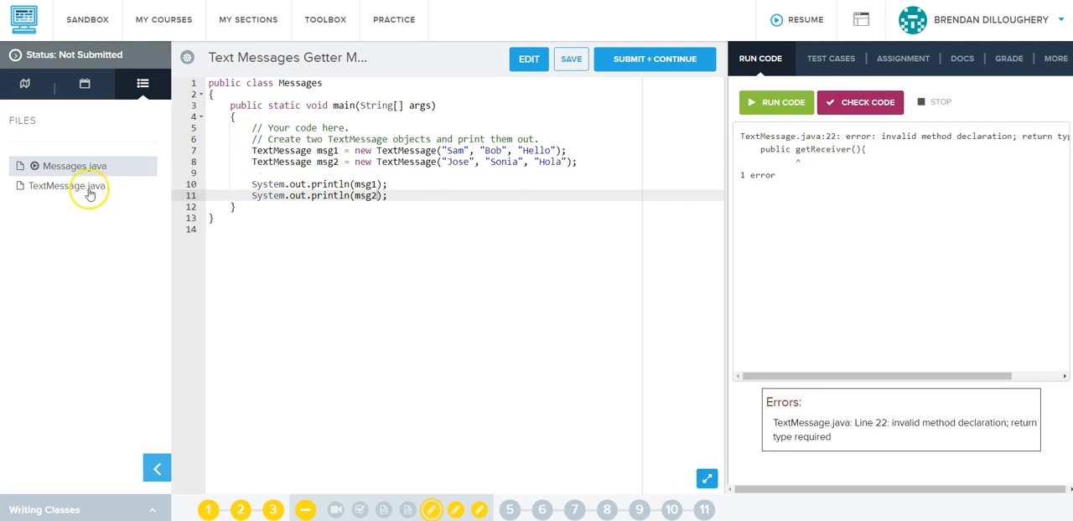
Step: Give getReceiver a String return type, rerun, and pass all four test cases
click(68, 186)
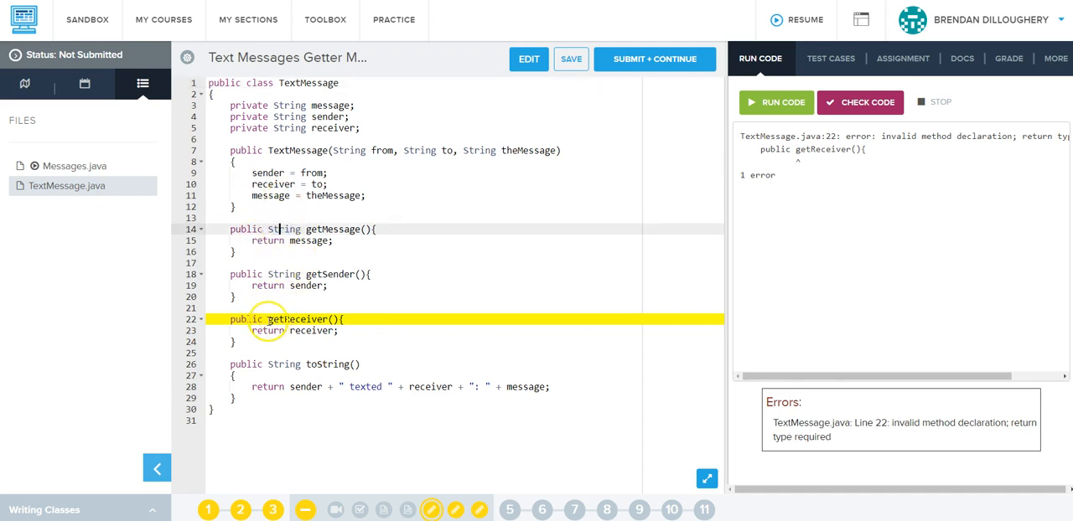
text(String)
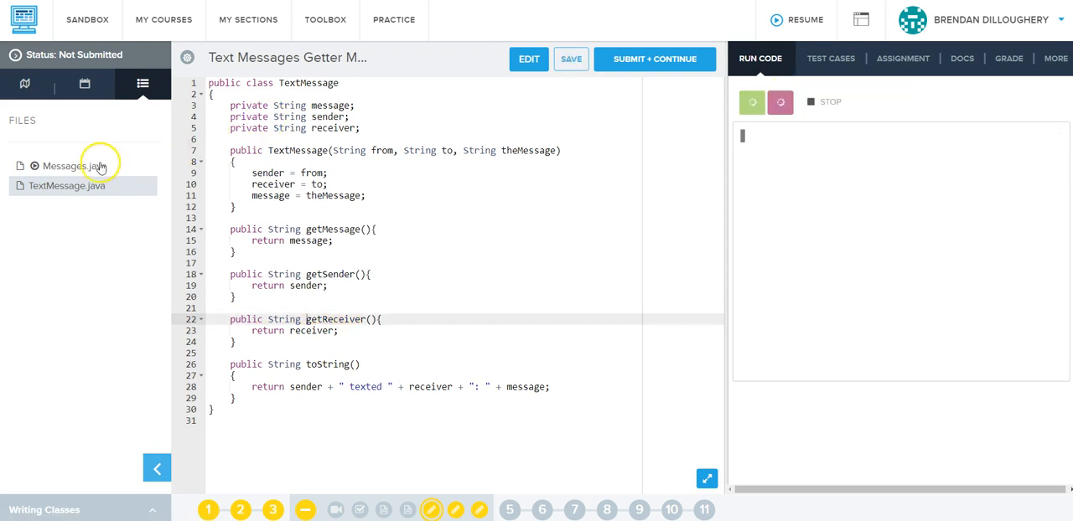
click(776, 102)
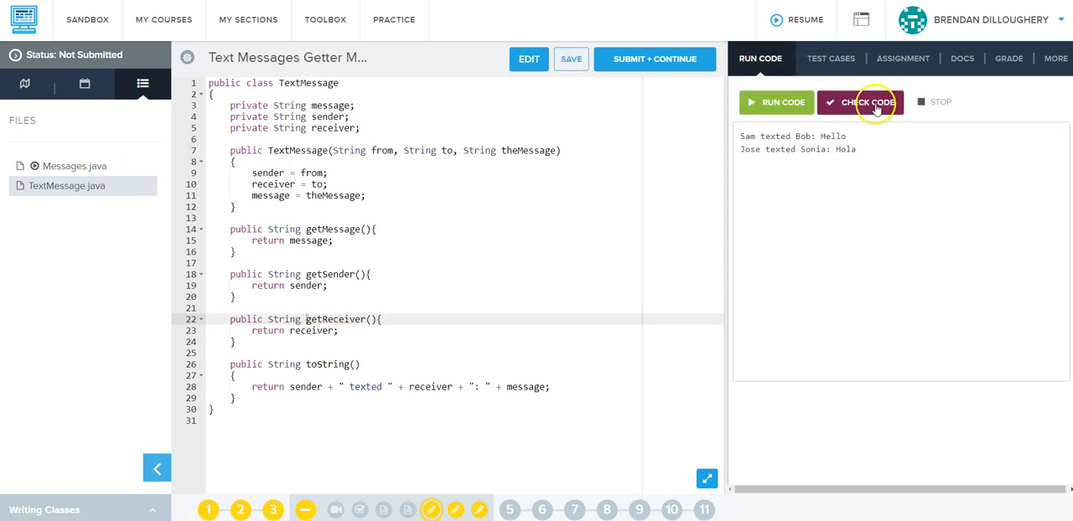
click(833, 58)
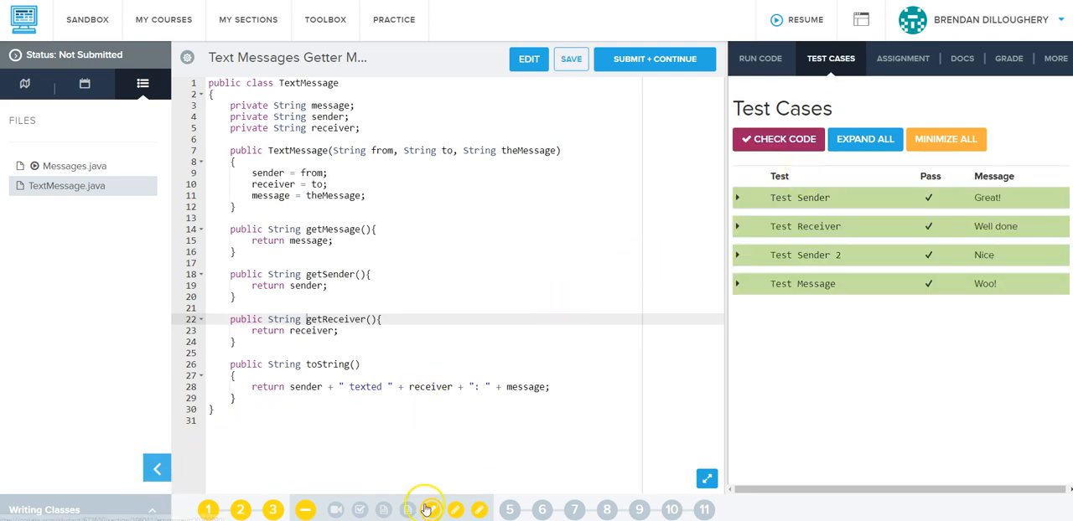
mouse_move(455, 510)
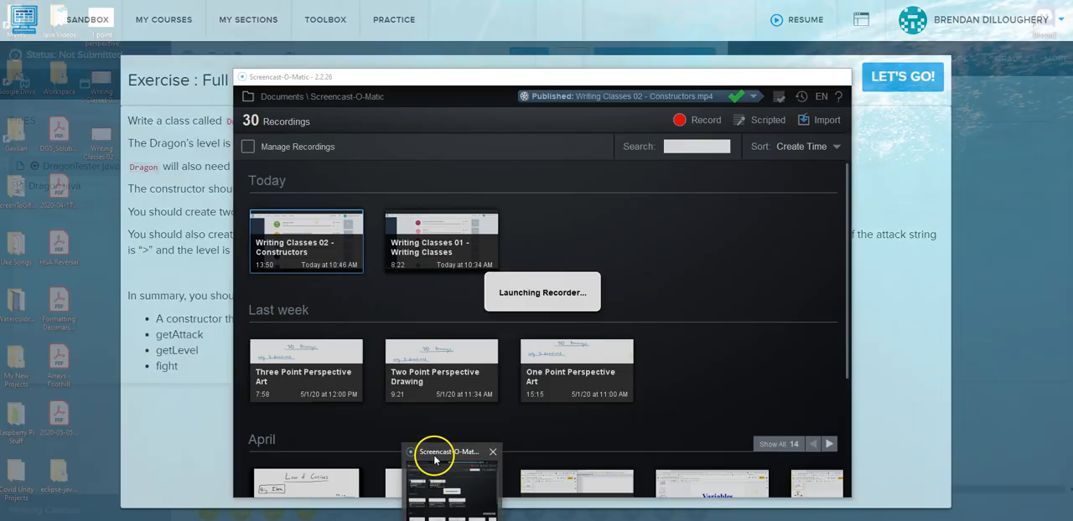
Step: Start the Full Dragon Class exercise with Dragon.java open beside its instructions
click(492, 451)
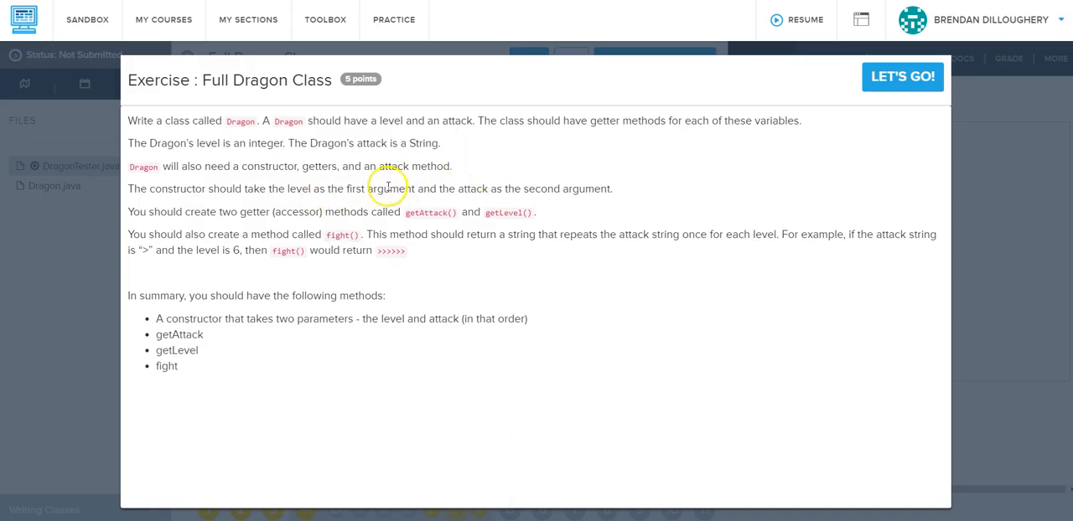
mouse_move(238, 121)
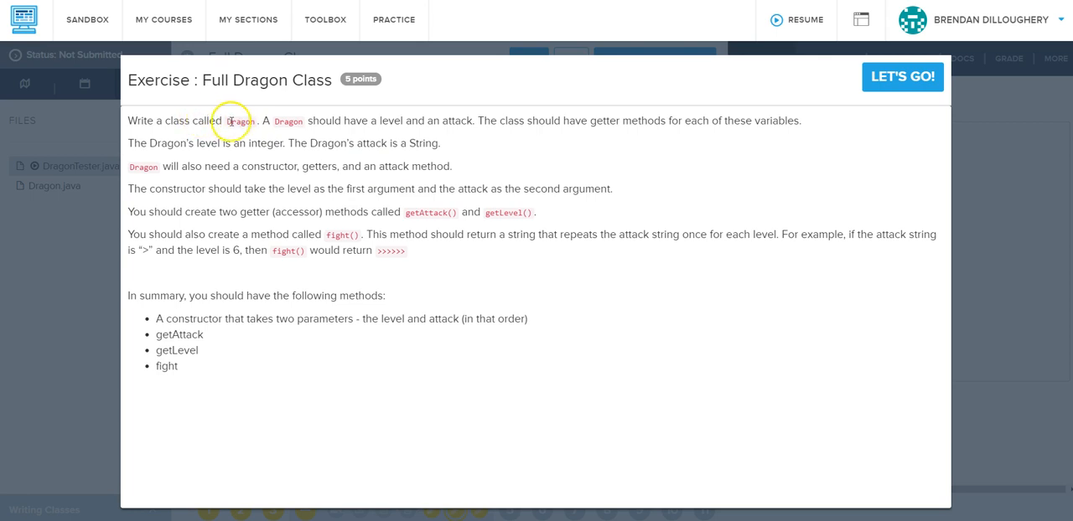
double_click(396, 120)
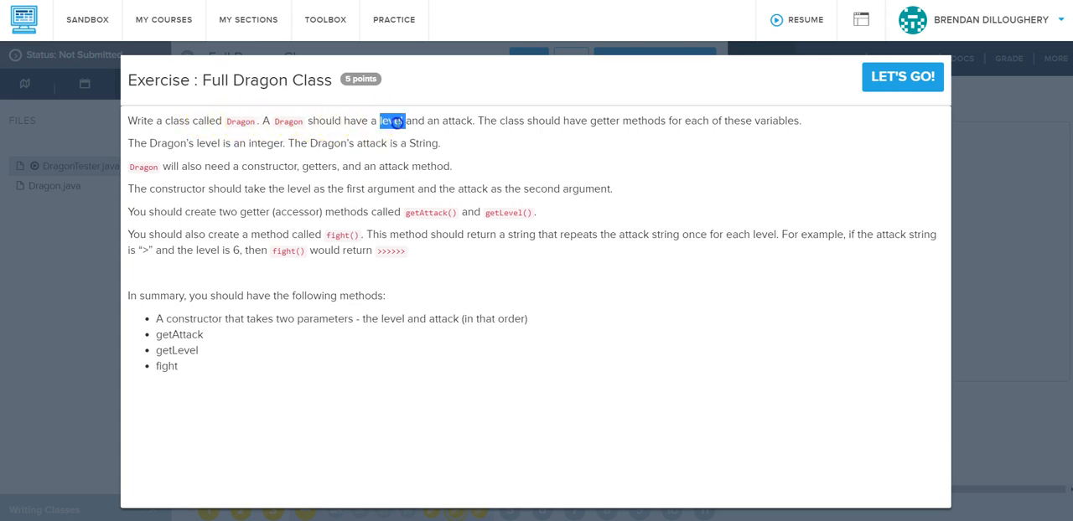
click(902, 76)
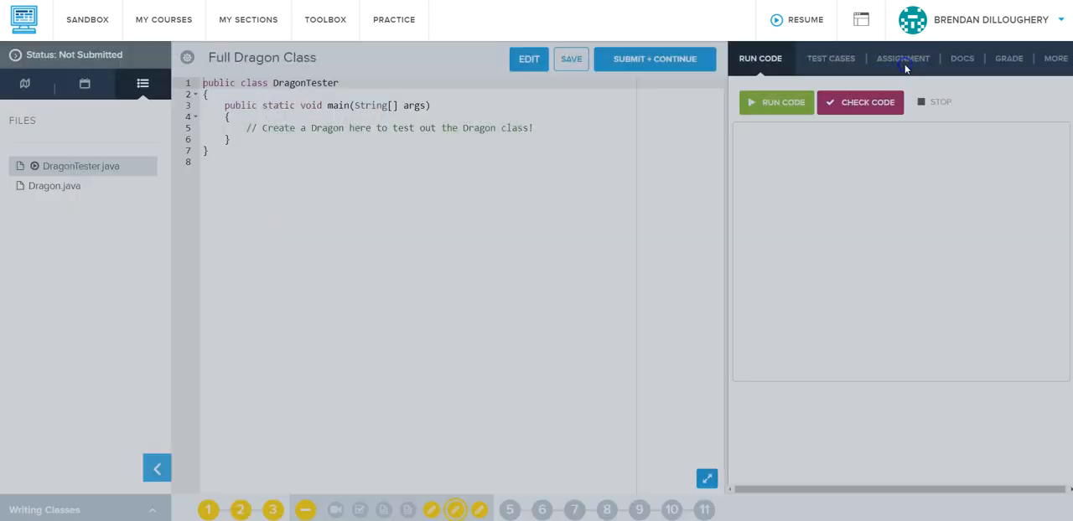
click(54, 185)
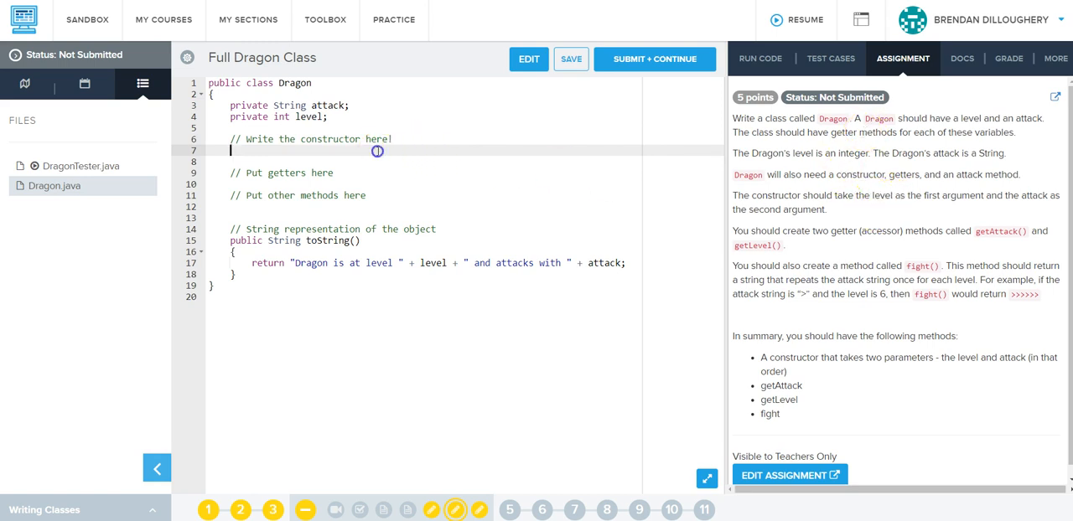
Step: Write a Dragon constructor taking int _level and String _attack that assigns both fields
text(public Dragon)
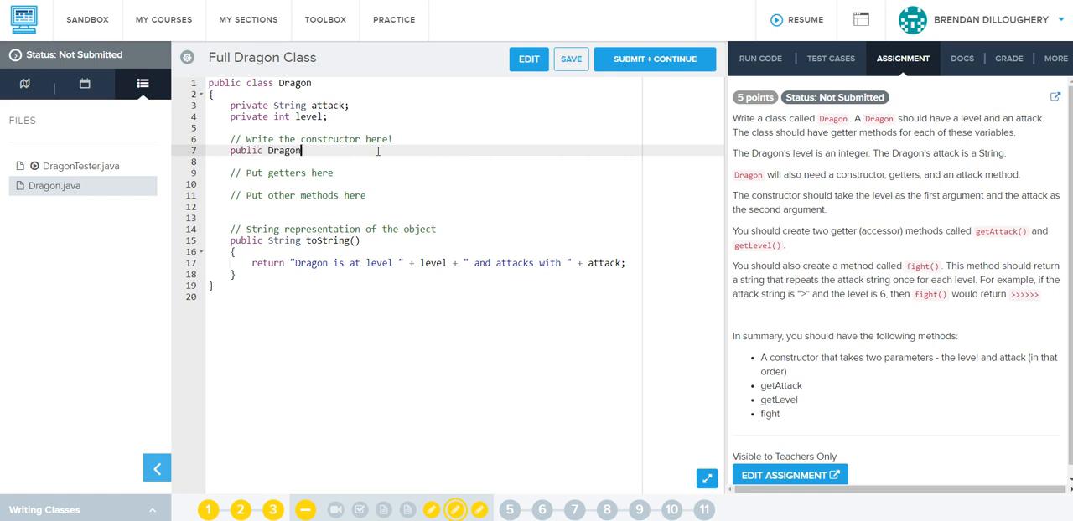
text(())
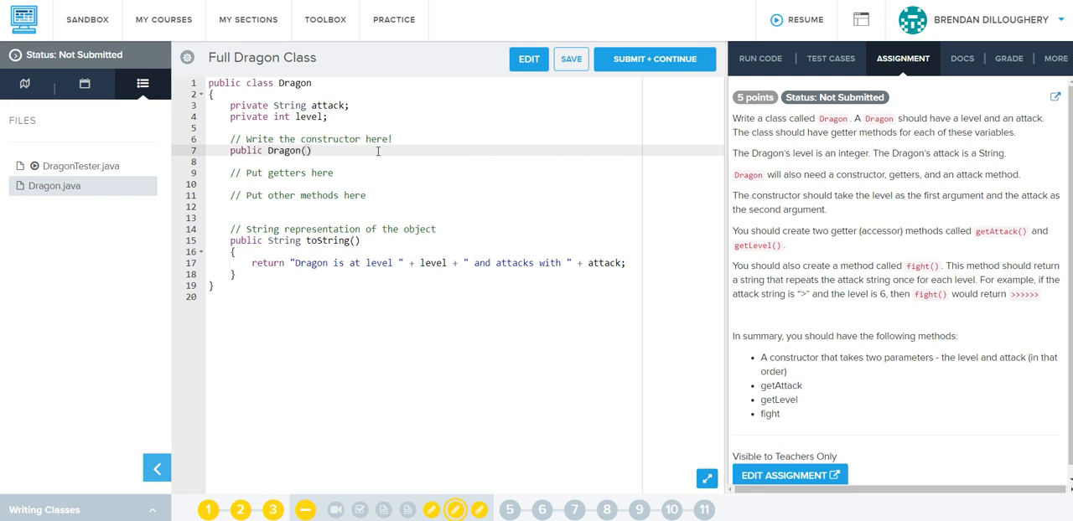
text(int _level)
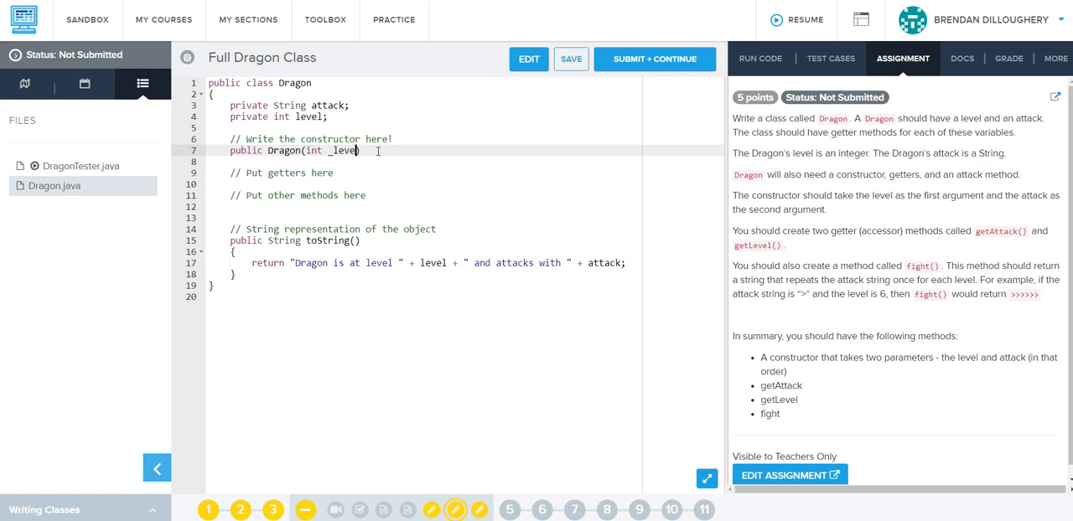
text(, String _)
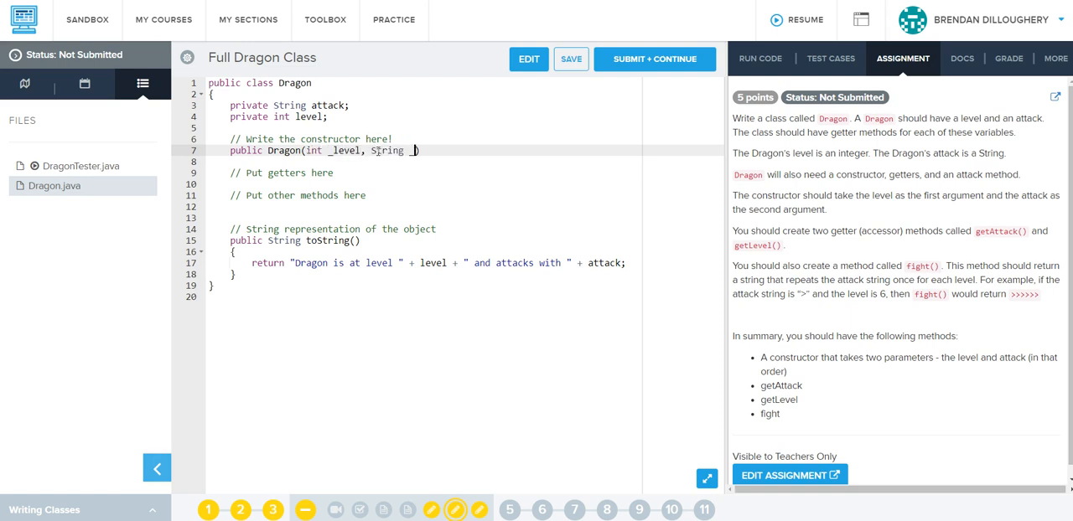
text(_attack){)
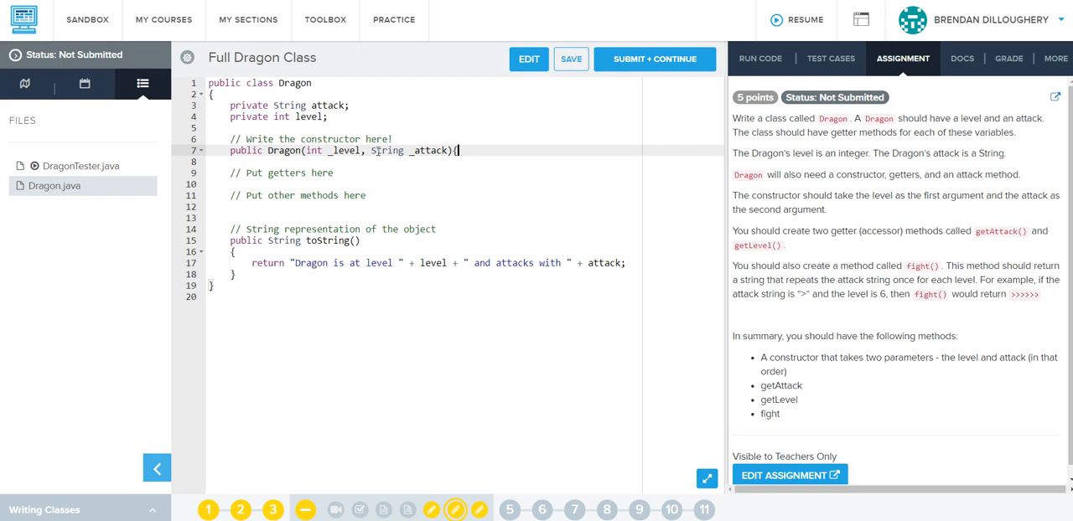
text(level = _level;)
text(attack = _attack;)
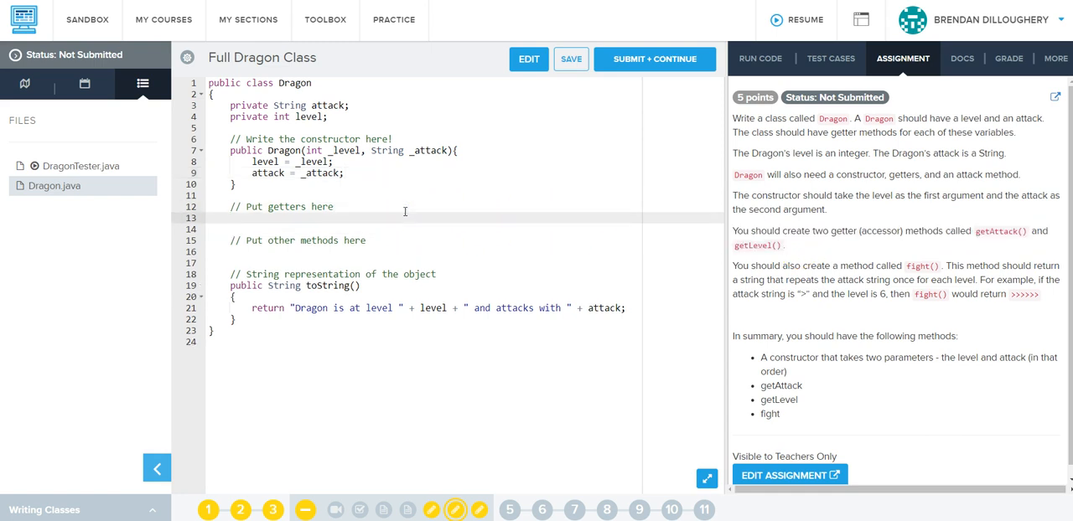
Step: Add a String getAttack() getter returning attack and an int getLevel() getter returning level
text(public String)
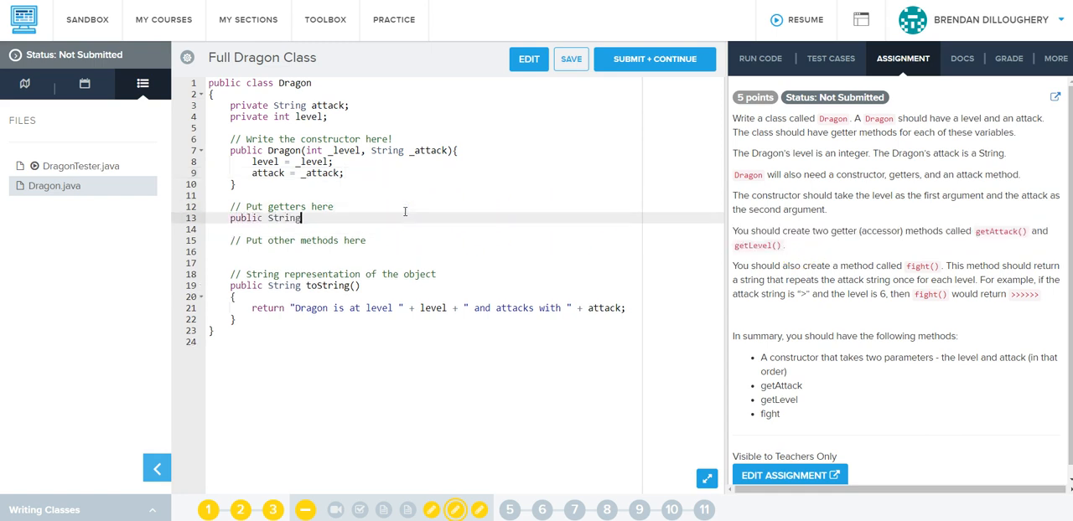
text(getAttack(){)
click(424, 229)
text(return)
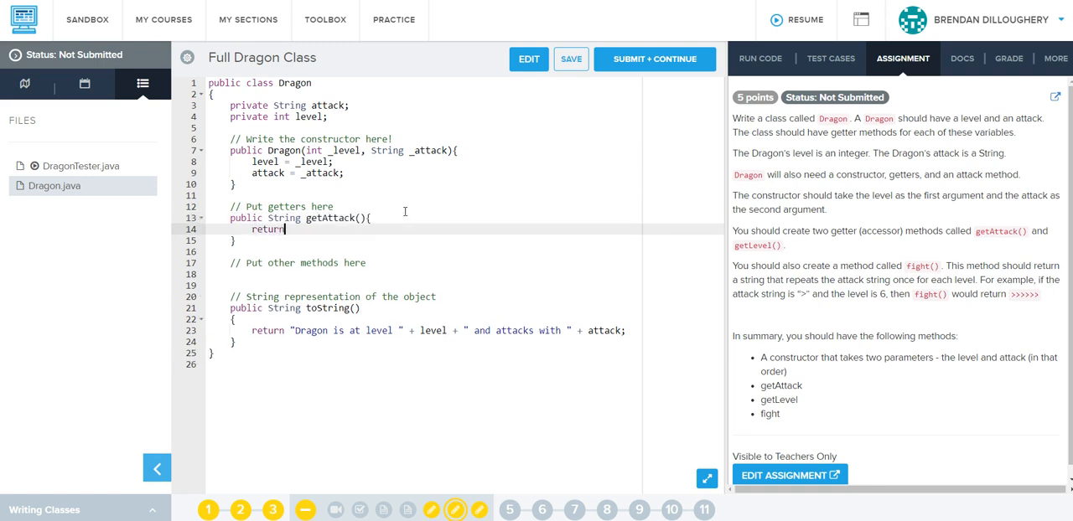
text(attack;)
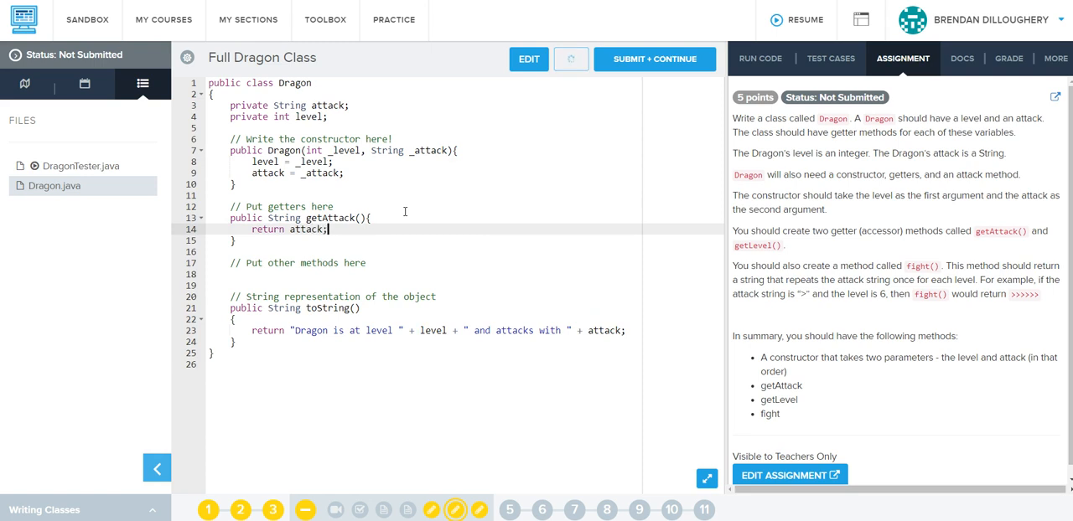
text(pub)
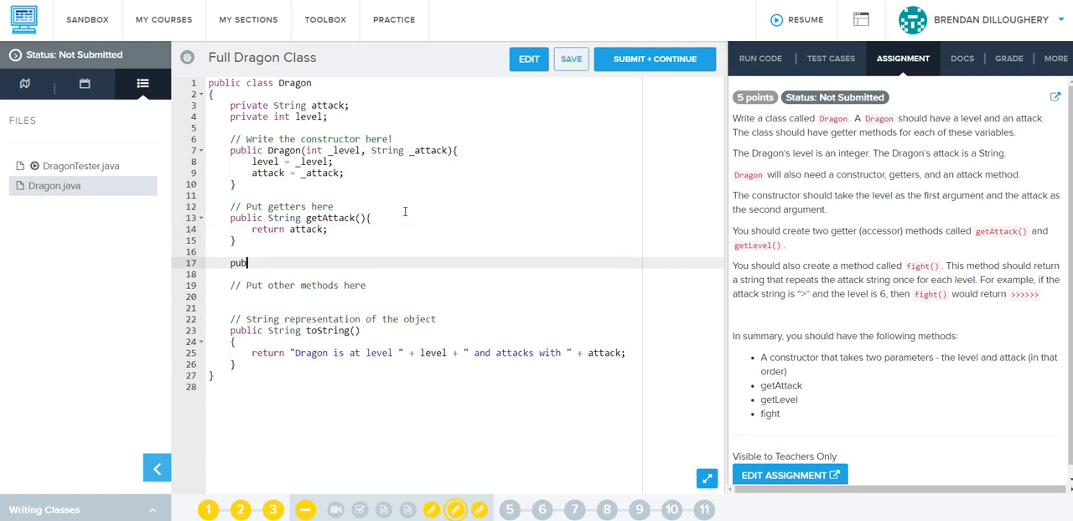
text(lic)
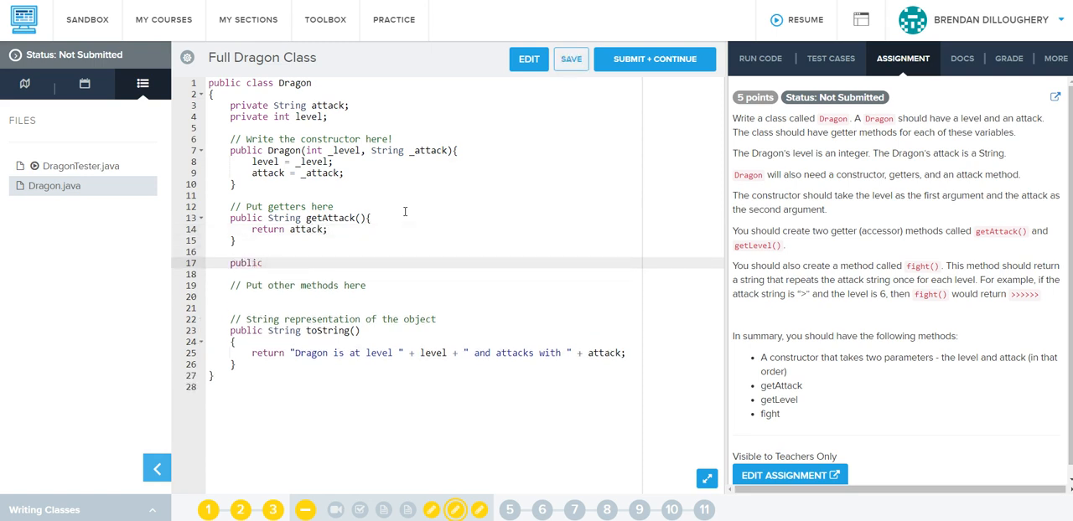
text(int)
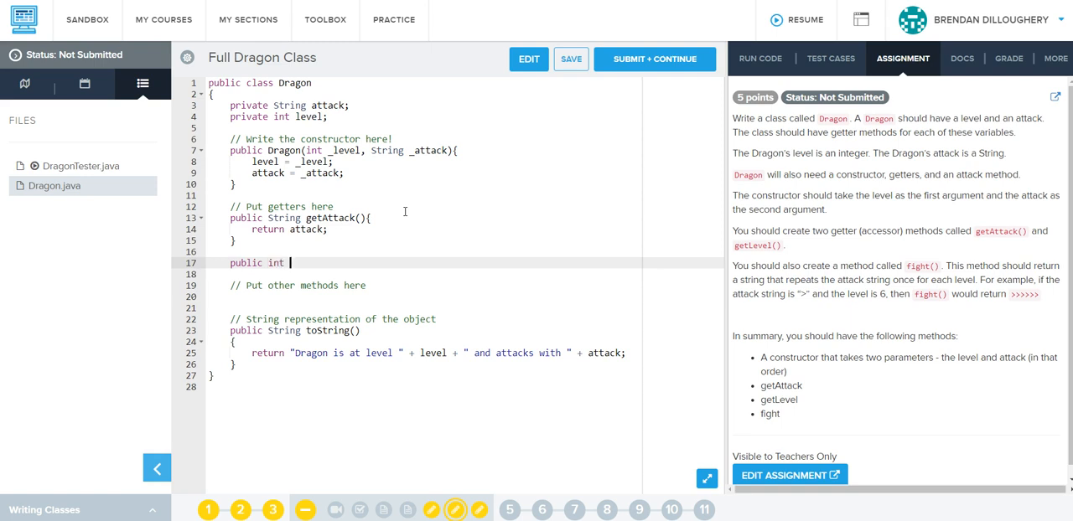
text(getLevel)
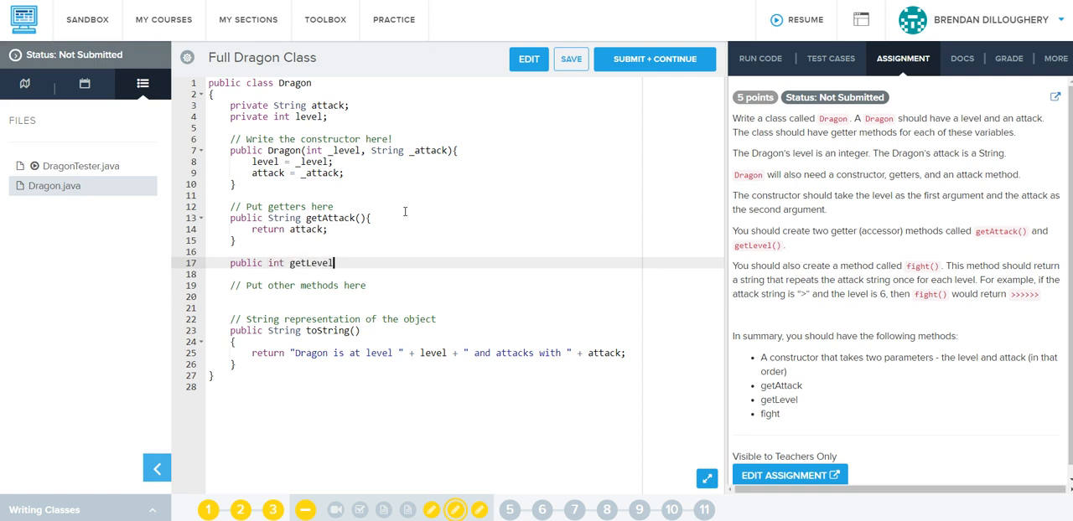
text((){)
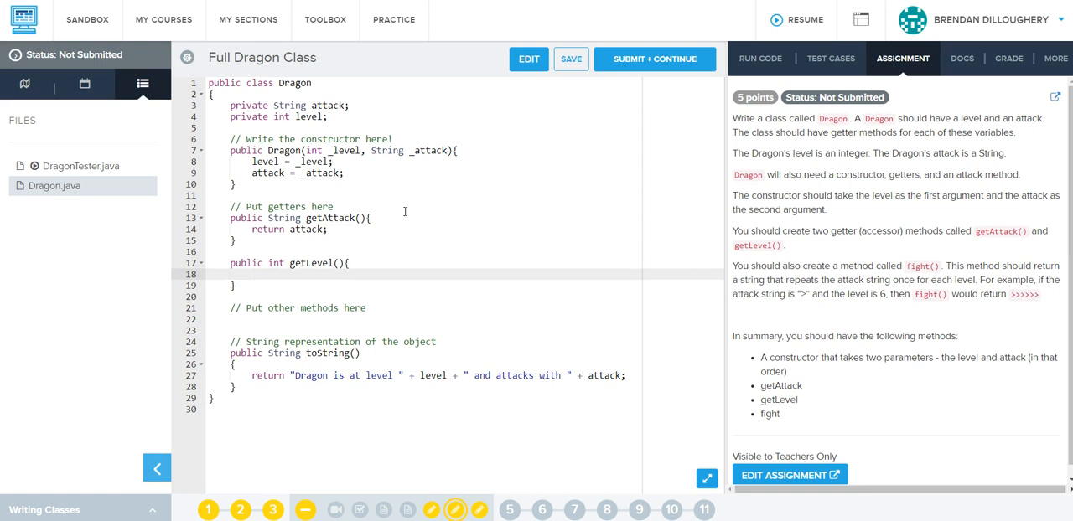
text(return le)
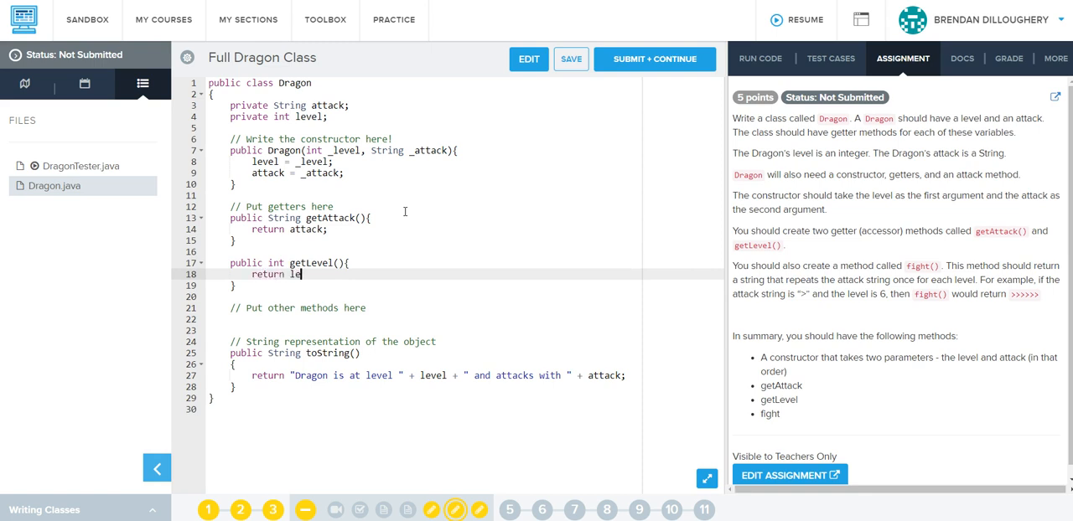
text(vel;)
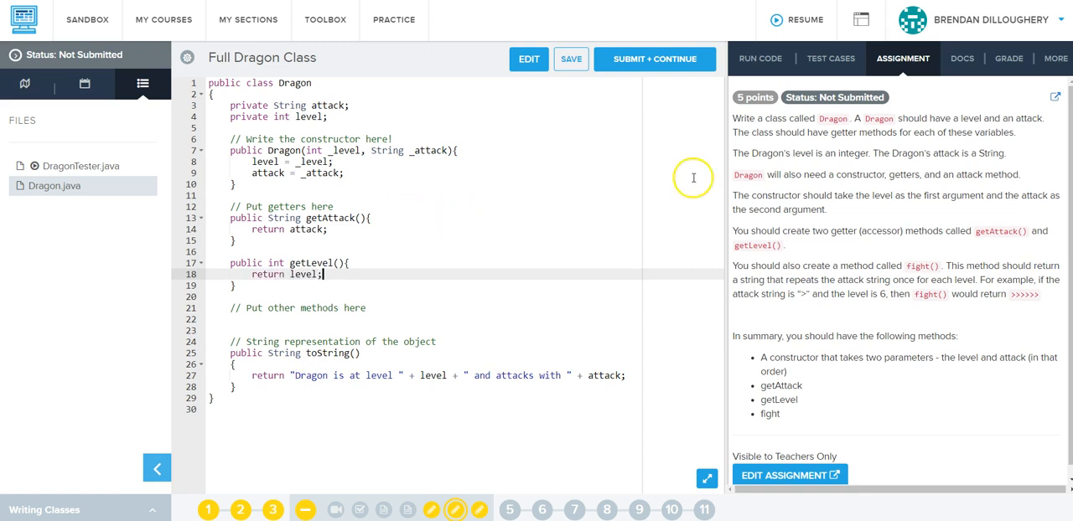
mouse_move(842, 235)
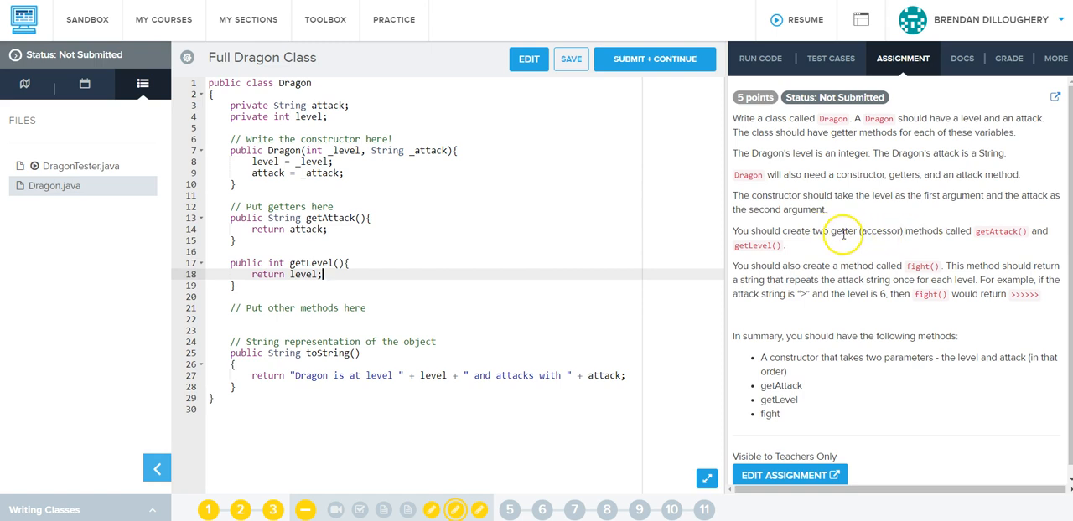
mouse_move(871, 266)
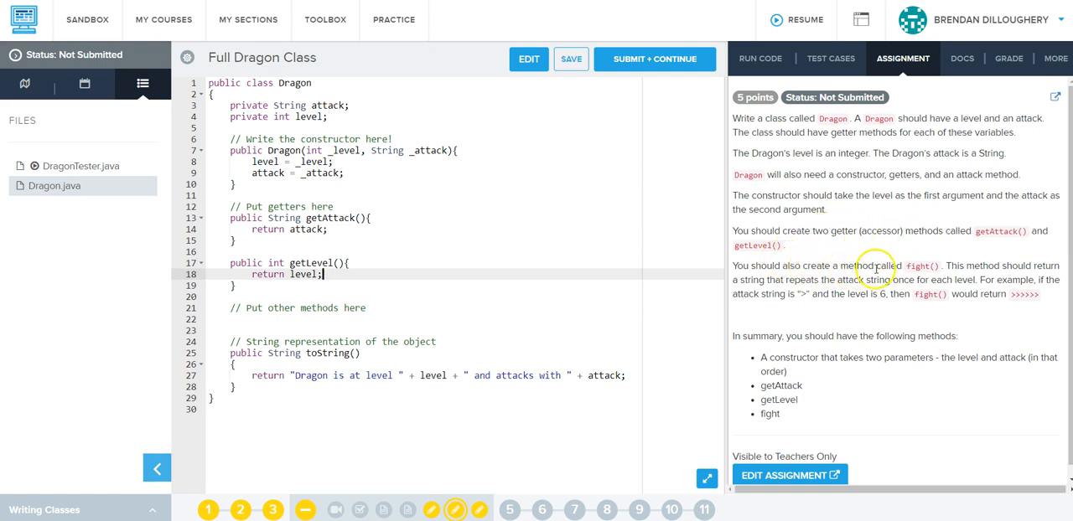
mouse_move(1017, 266)
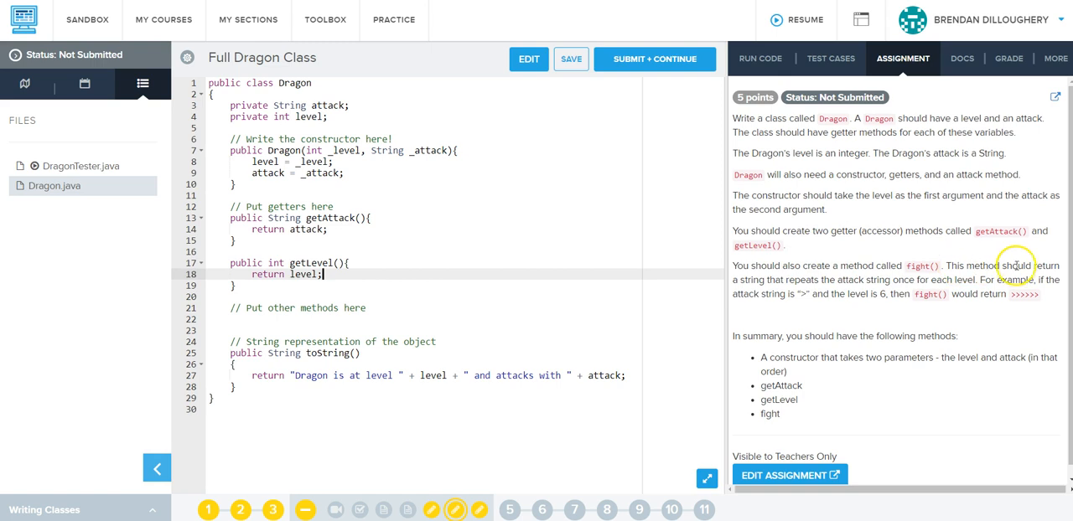
mouse_move(1039, 267)
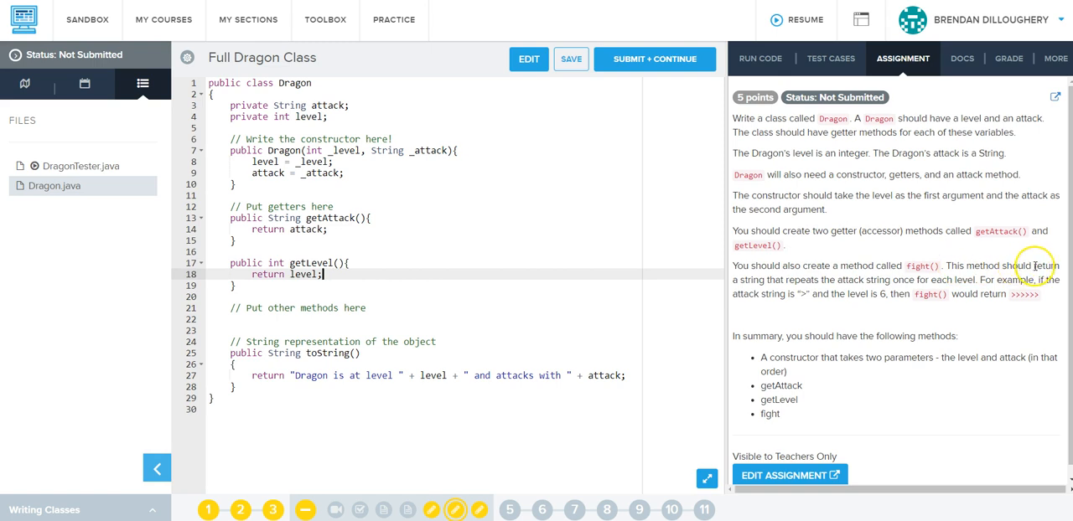
drag(1033, 266, 947, 279)
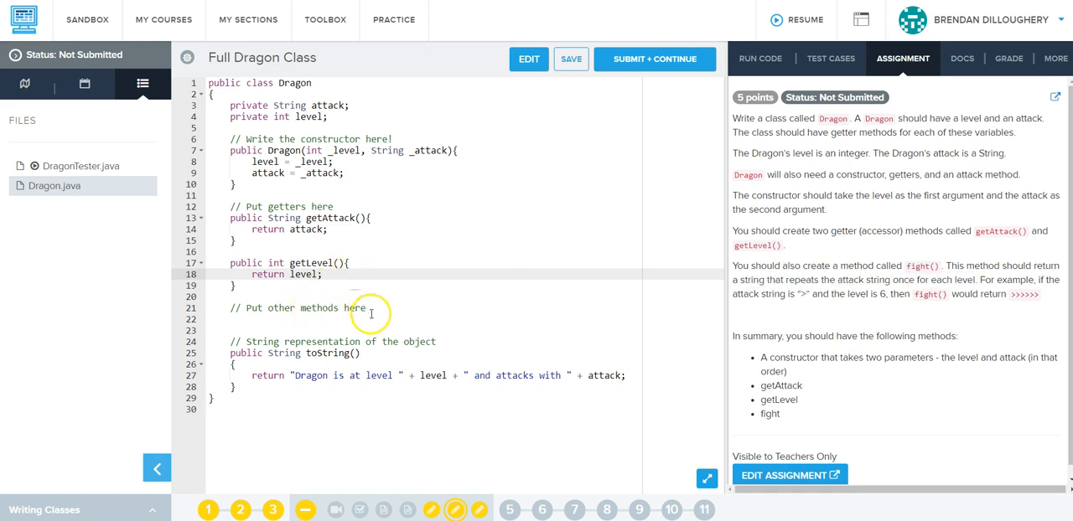
Step: Add a fight() method returning attack*level, then switch to DragonTester.java
key(Enter)
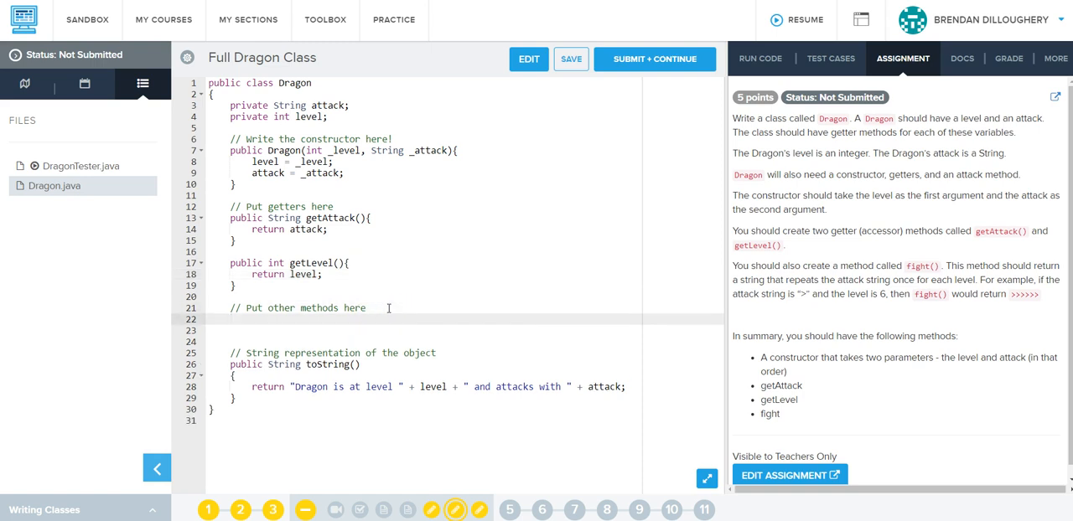
text(public String a)
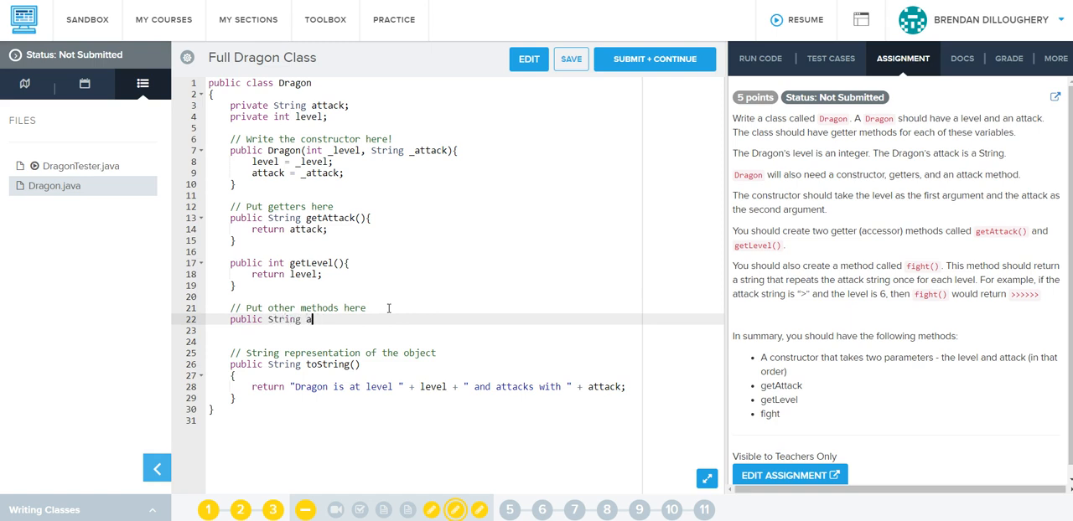
text(fight() {)
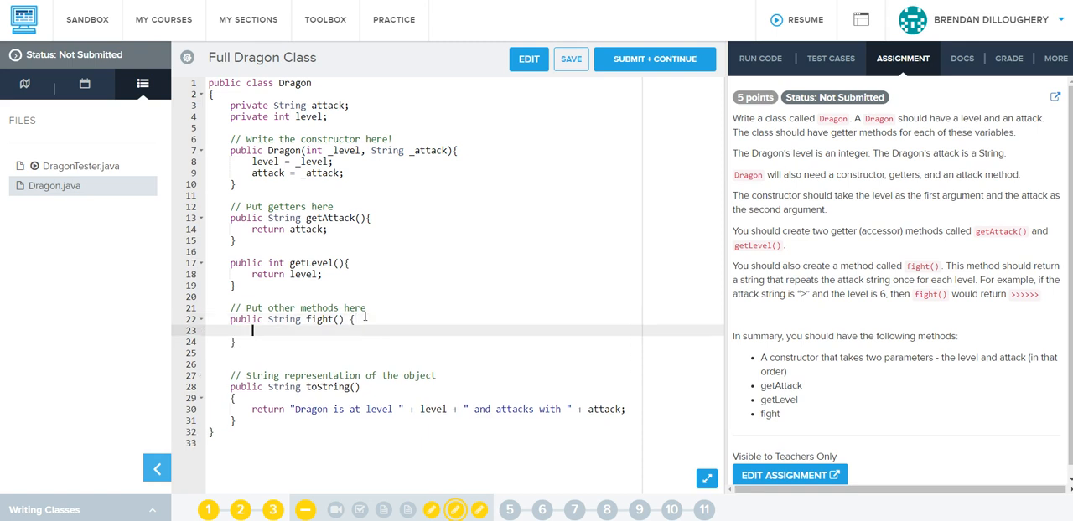
text(re)
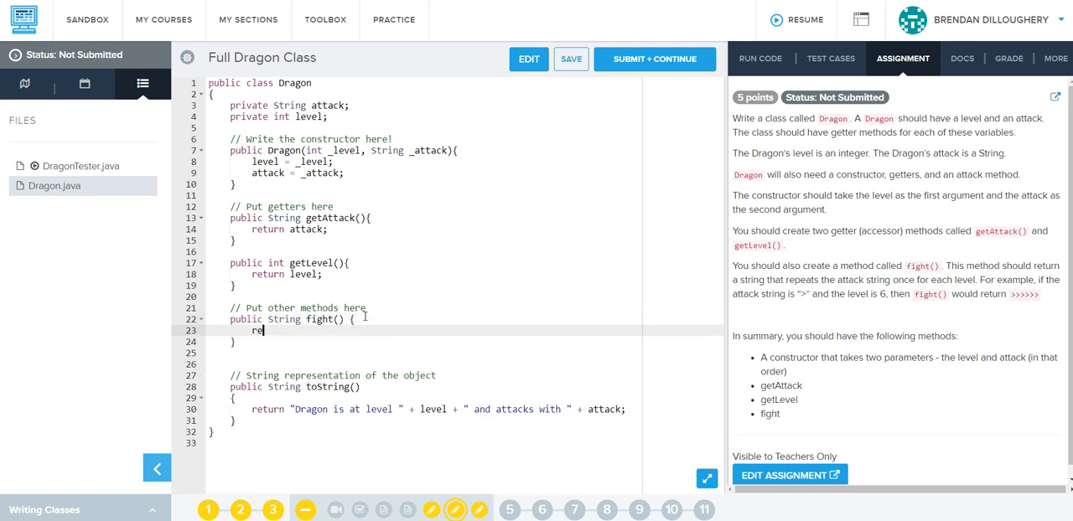
text(turn)
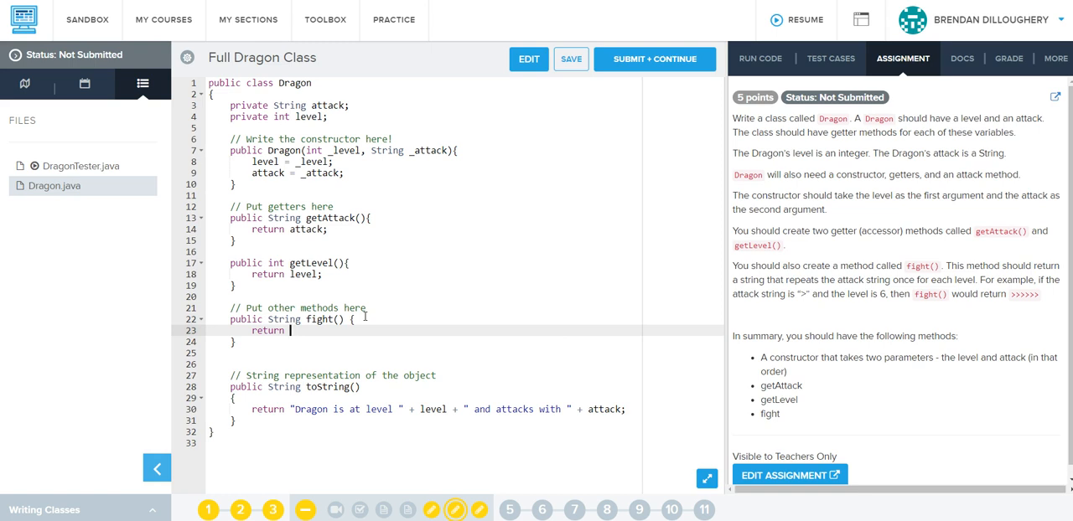
text(attack)
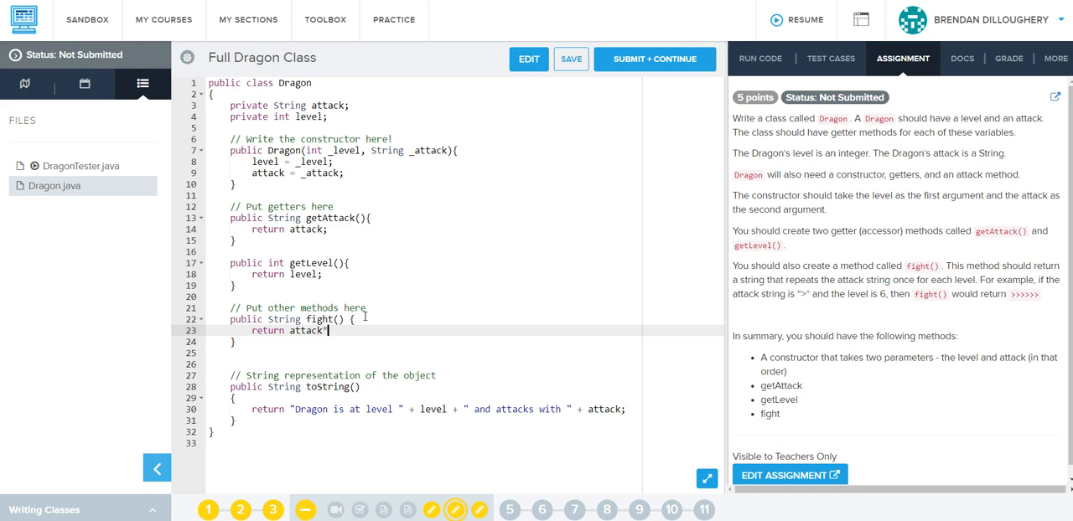
text(*level;)
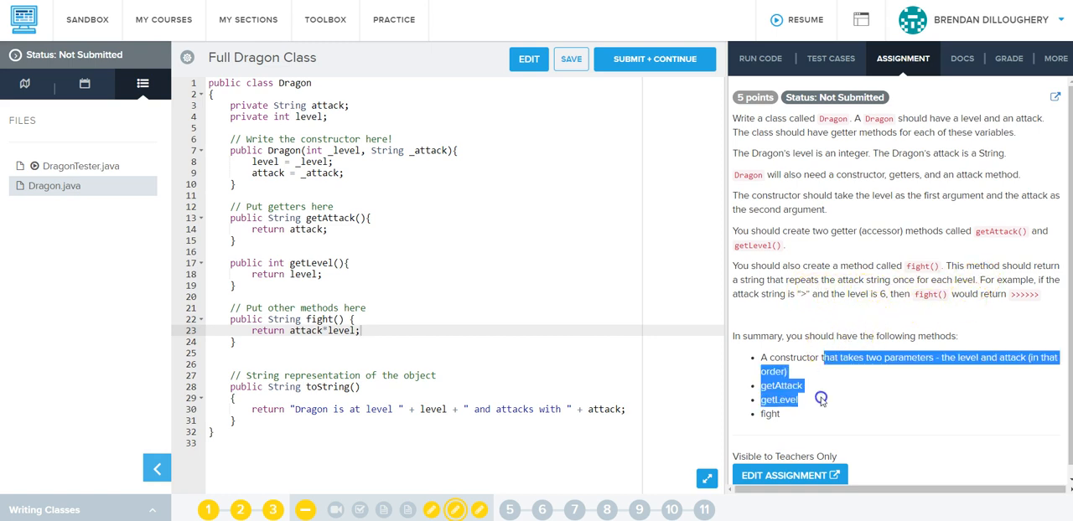
click(80, 166)
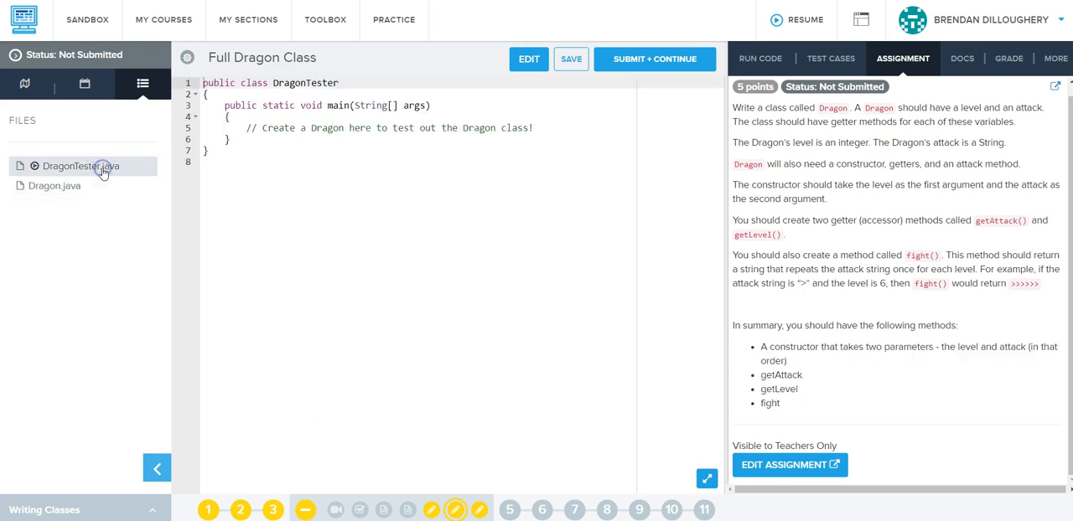
Step: In the tester's main, create fireDragon as a new Dragon with level 3 and attack "xYx"
click(534, 128)
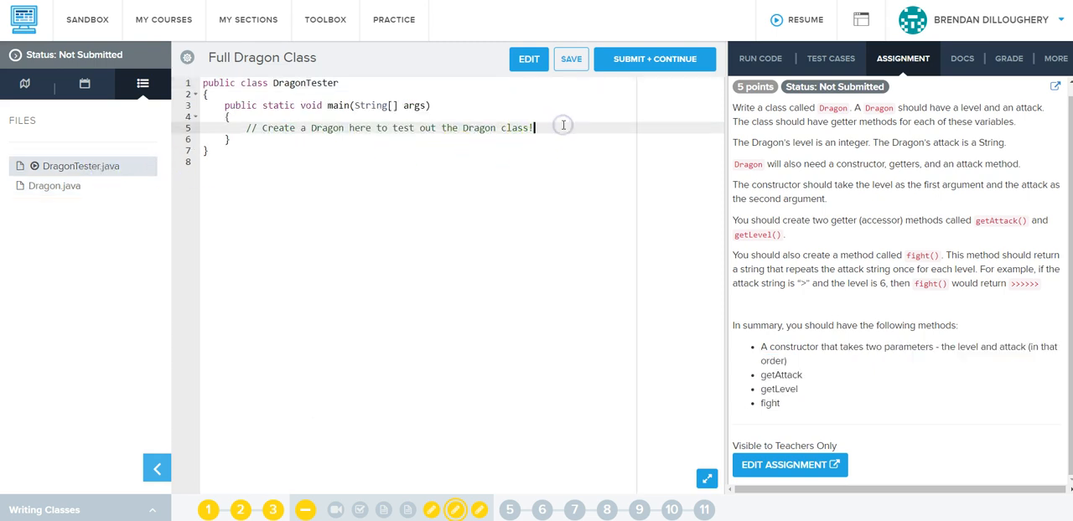
click(54, 185)
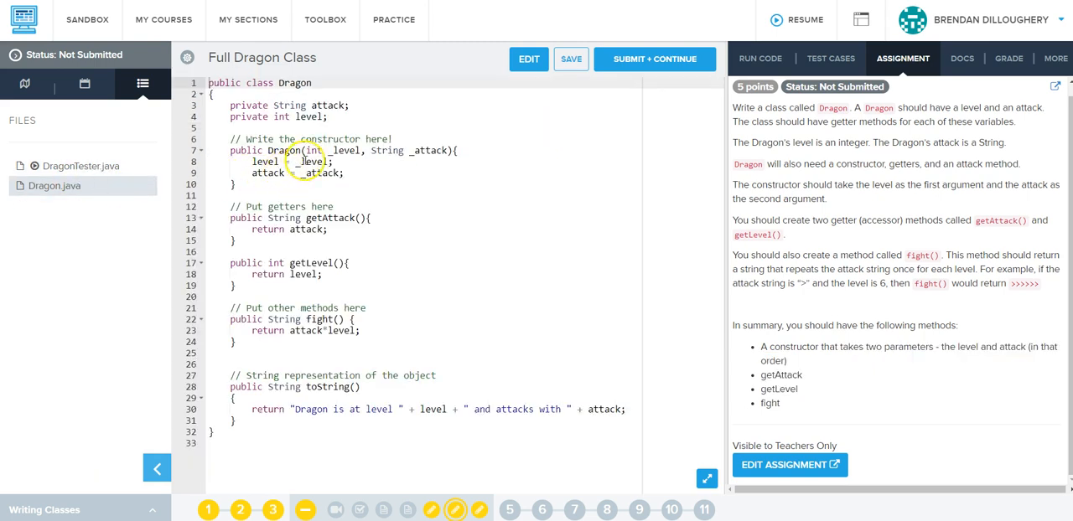
click(80, 165)
text(D)
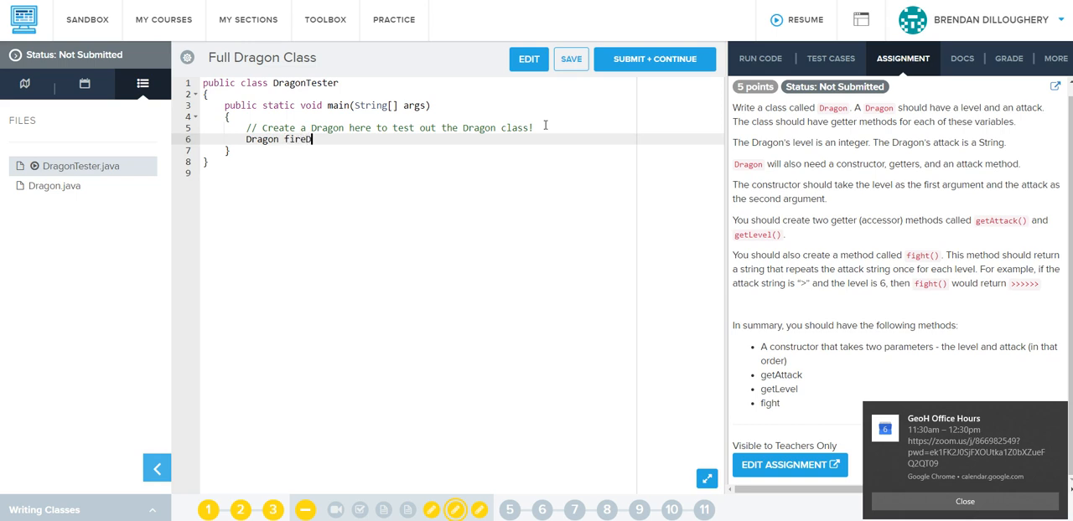
text(ragon)
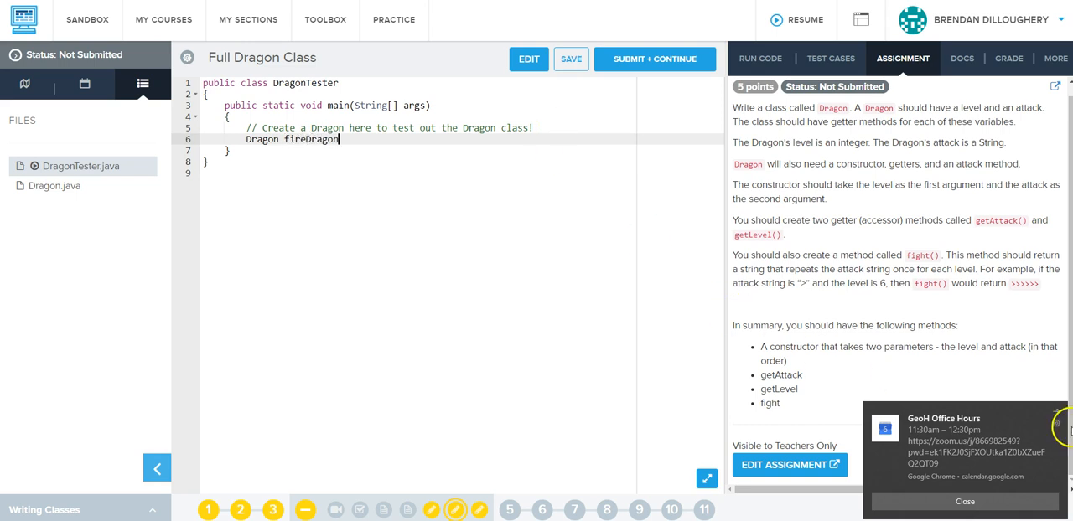
click(964, 502)
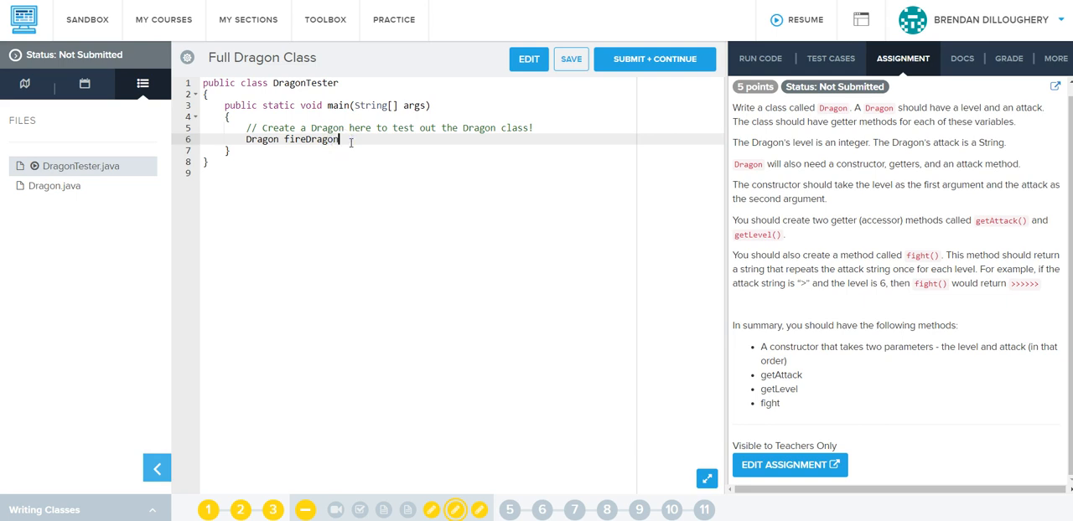
text(=)
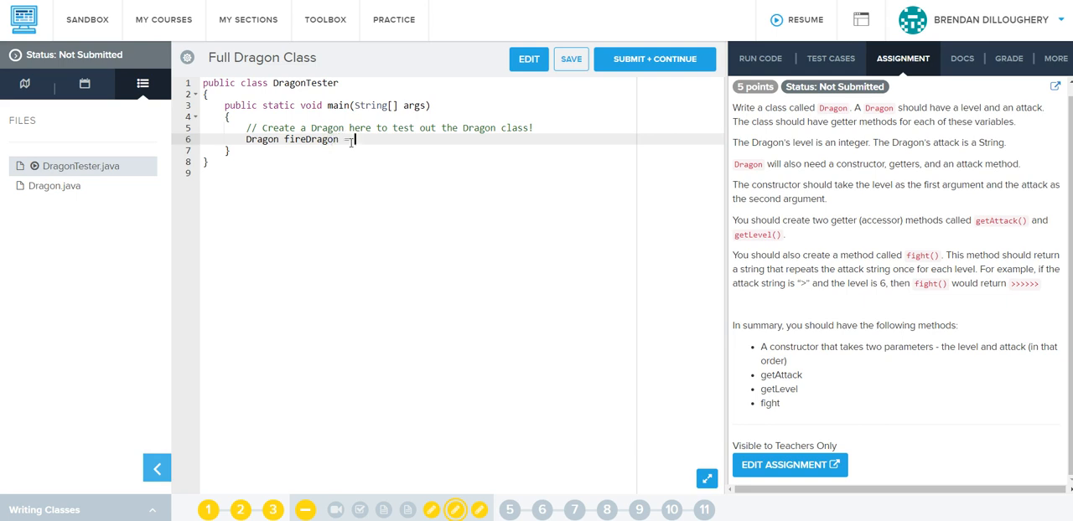
text(new Dragon())
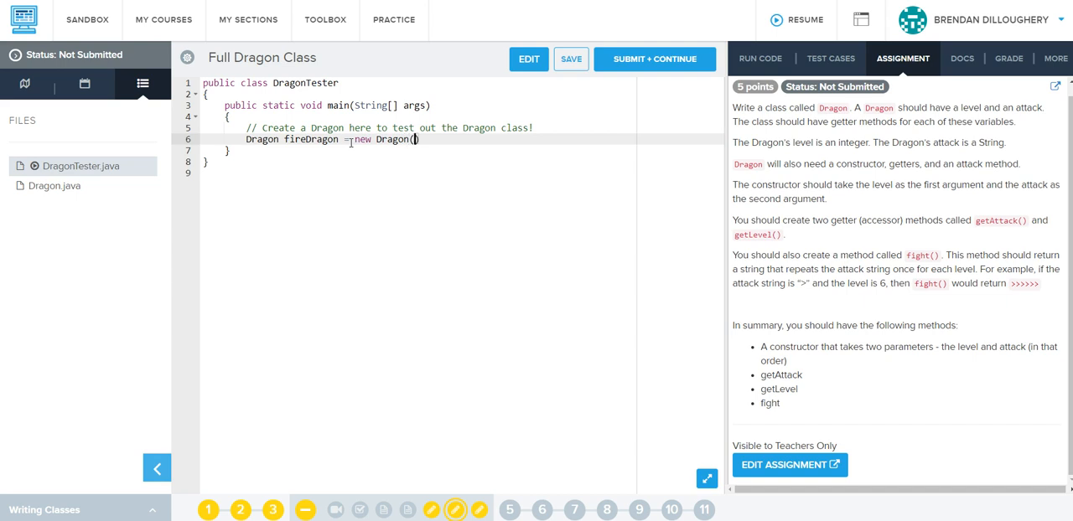
text(6,)
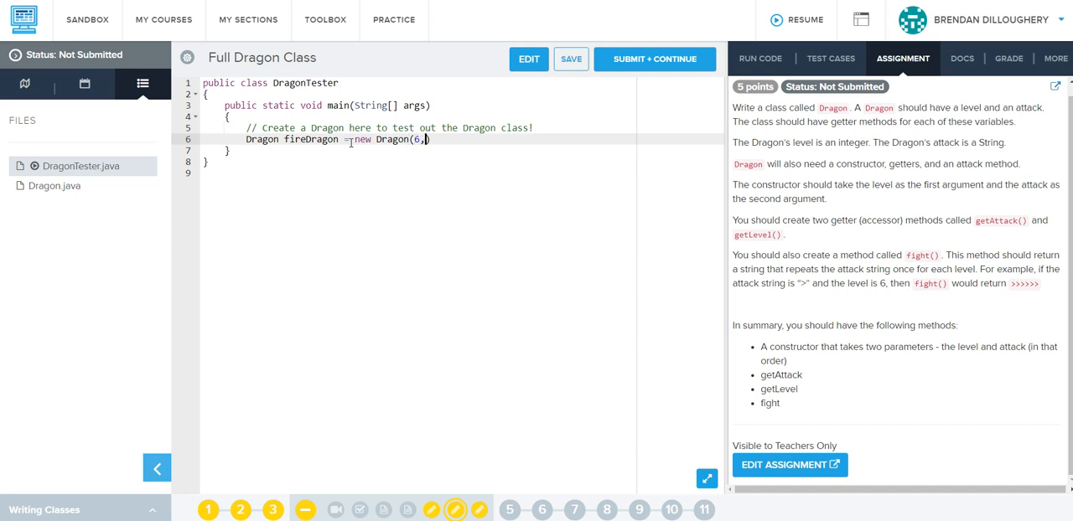
text(")
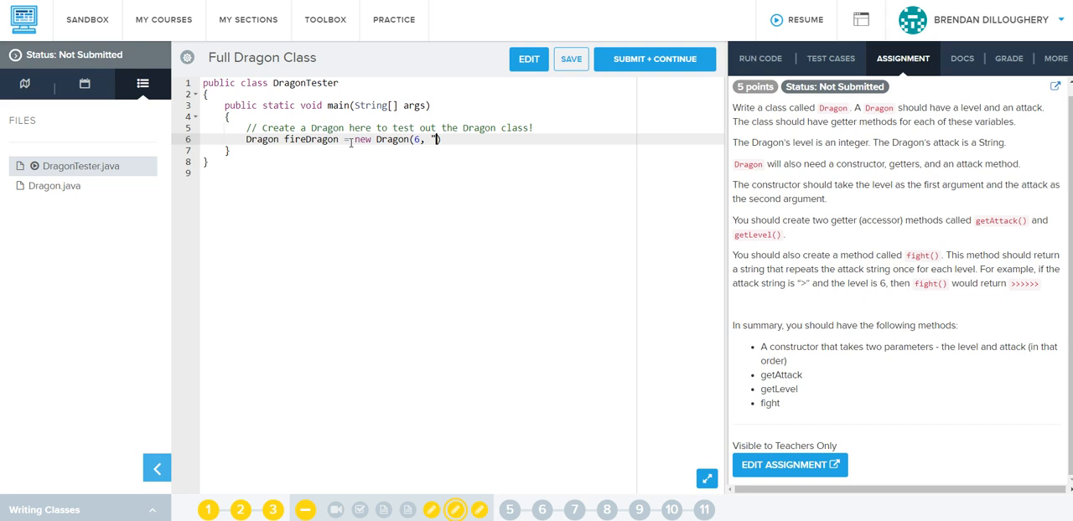
text(Yx)
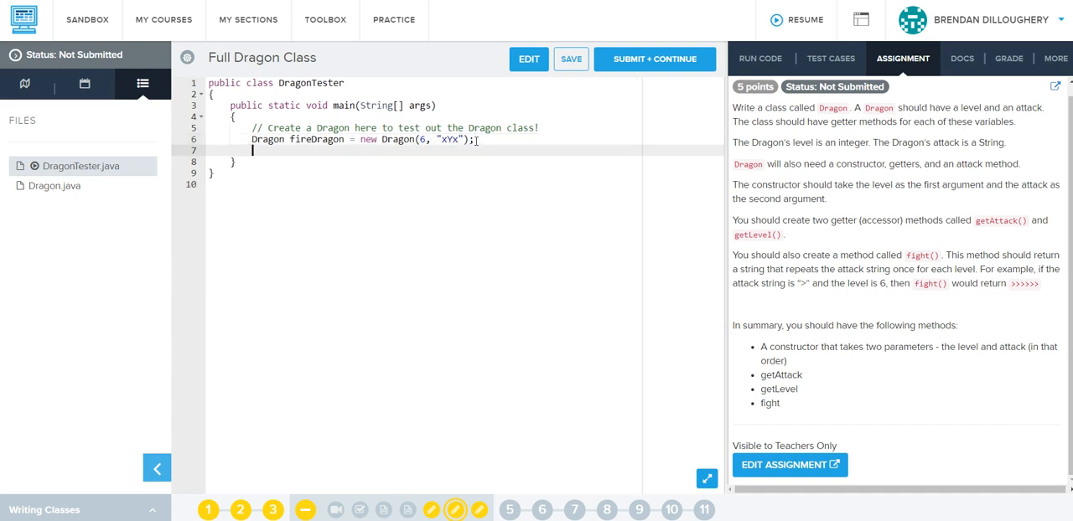
Step: Add a System.out.println statement printing fireDragon
text(System)
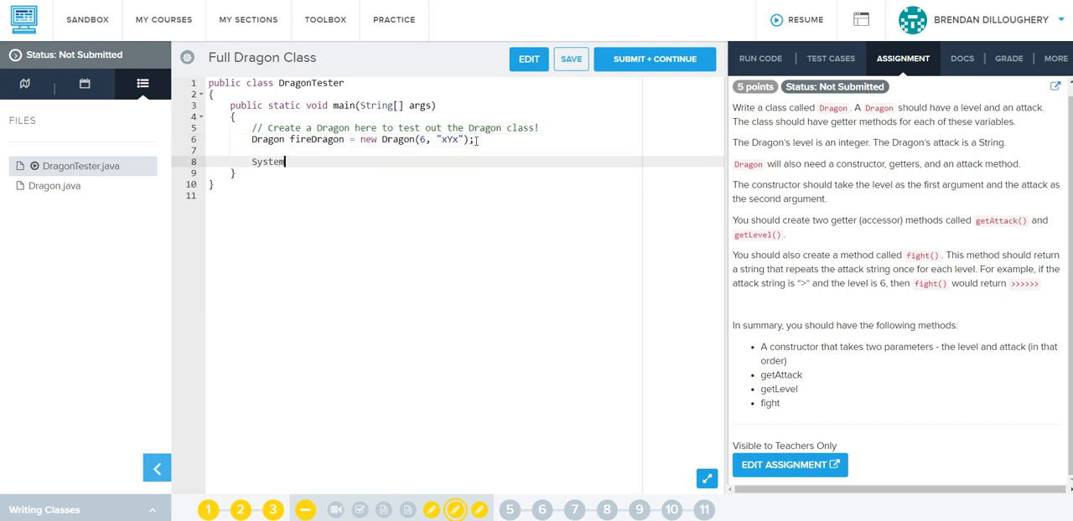
text(.out.)
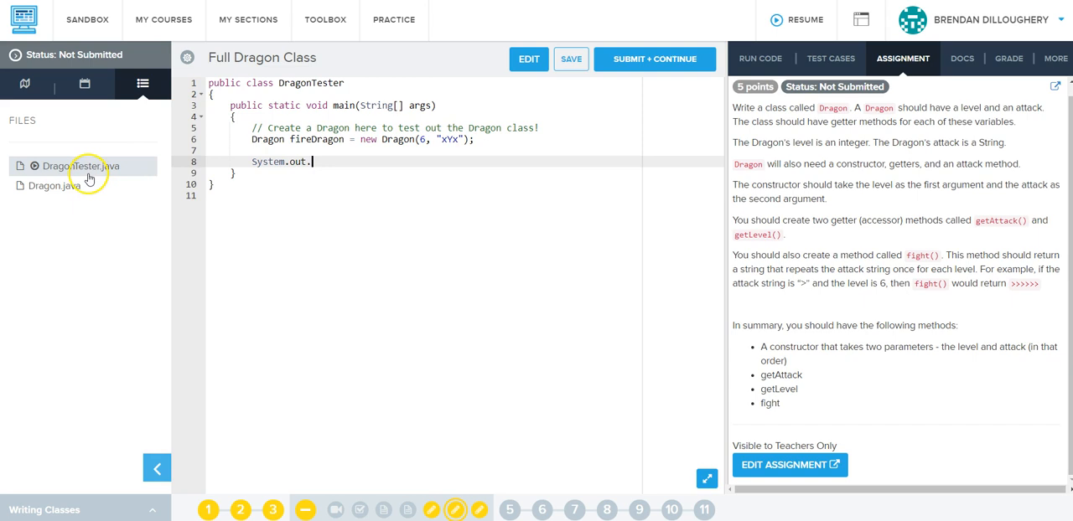
click(54, 185)
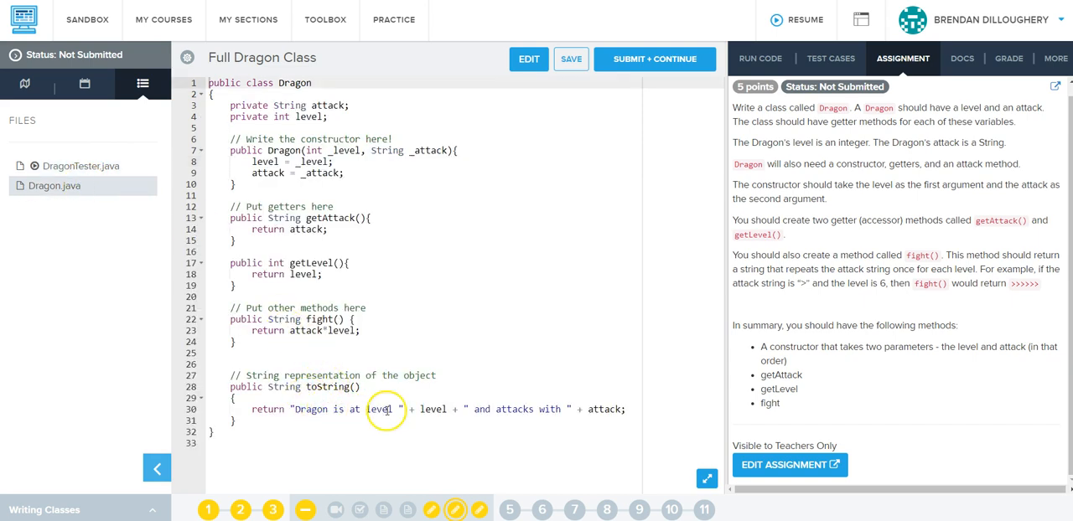
click(81, 165)
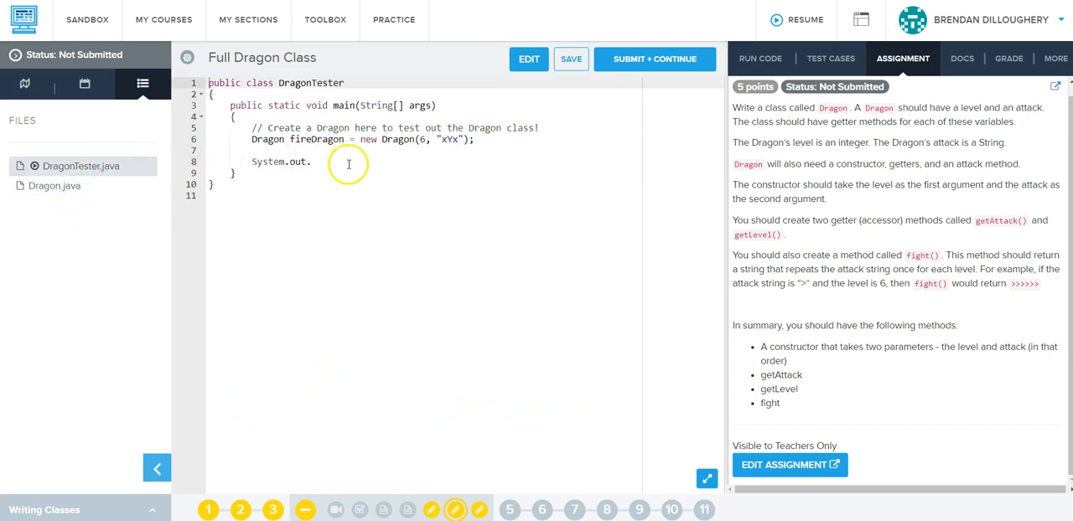
text(p)
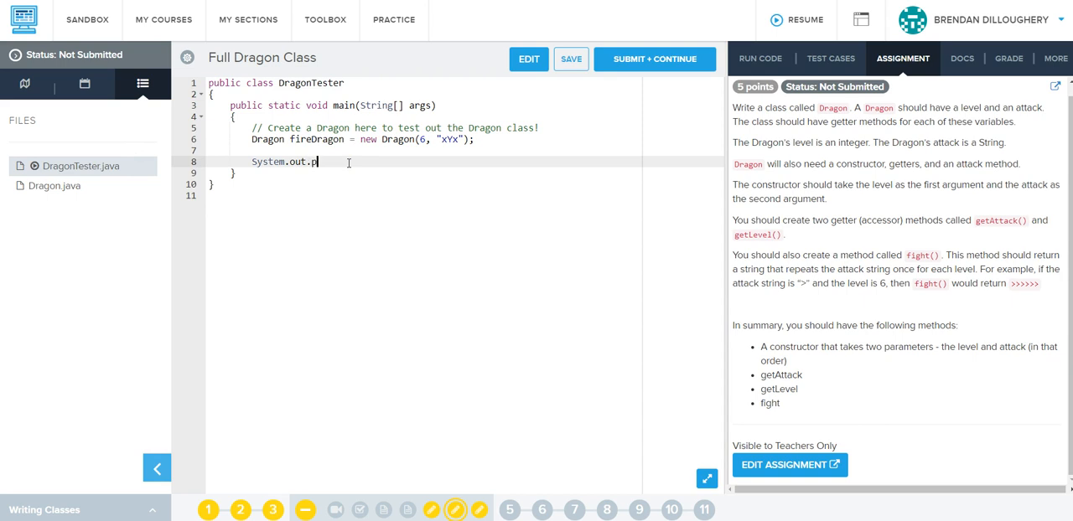
text(rintln(fireDragon);)
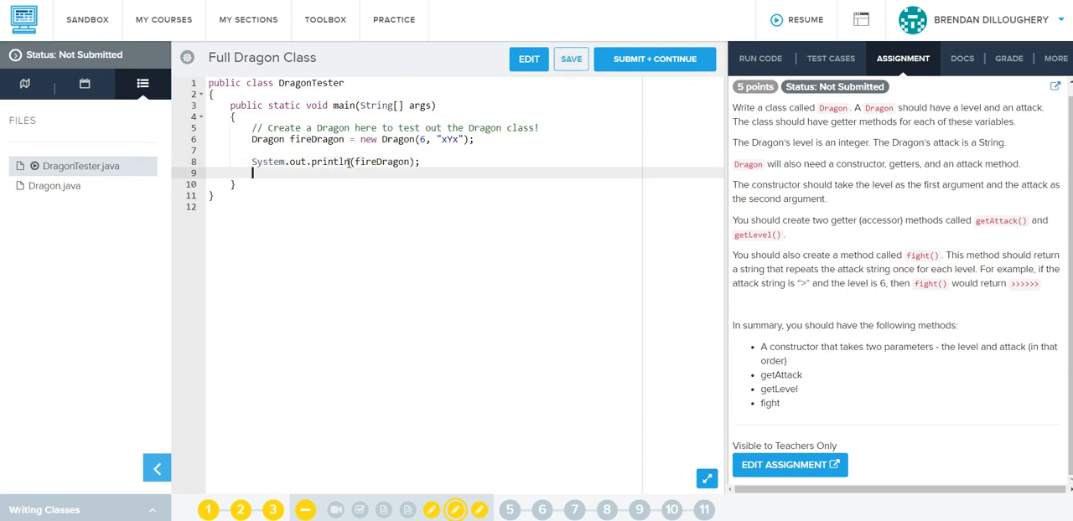
Step: Add a second print statement that outputs fireDragon.attack()
text(System.out.println()
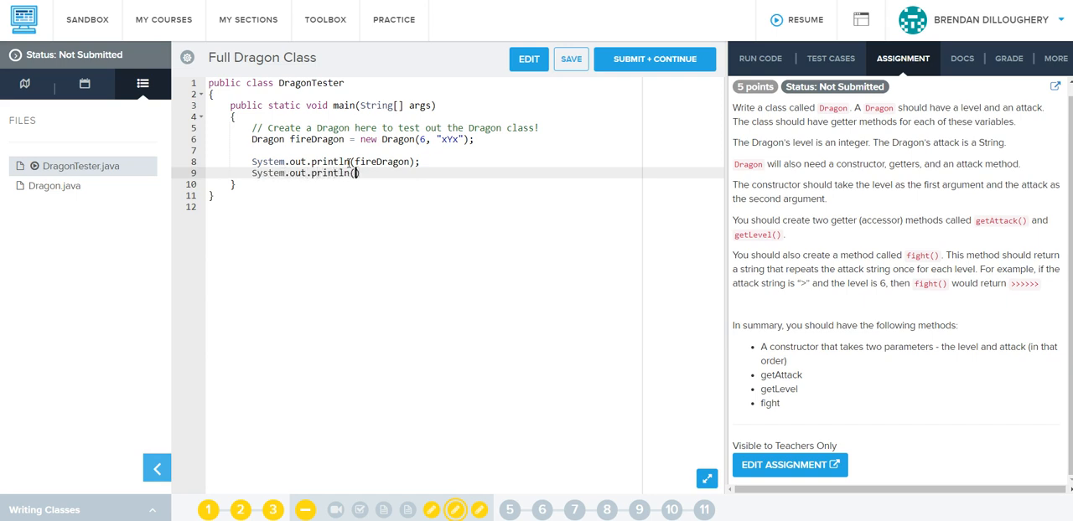
text(attack()
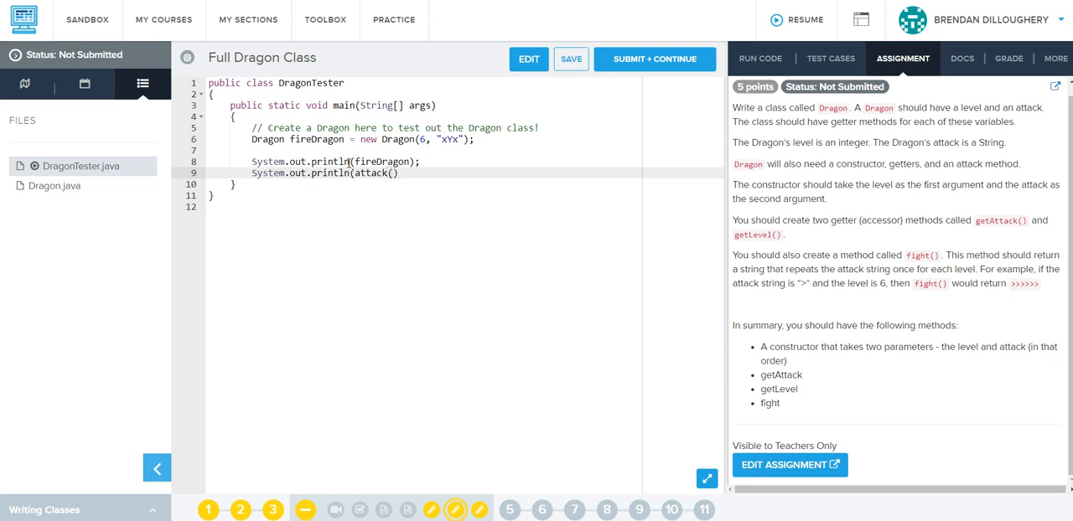
text();)
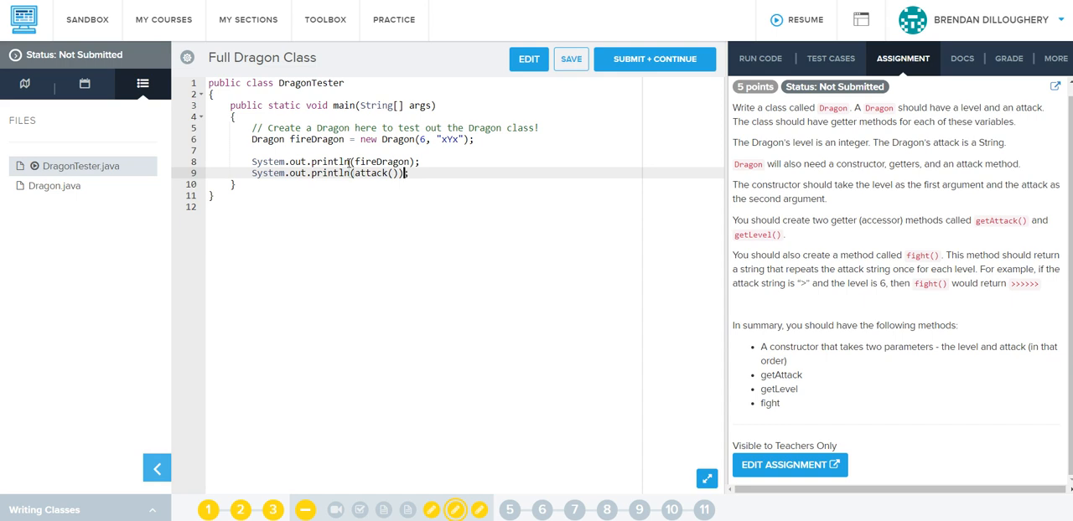
key(Backspace)
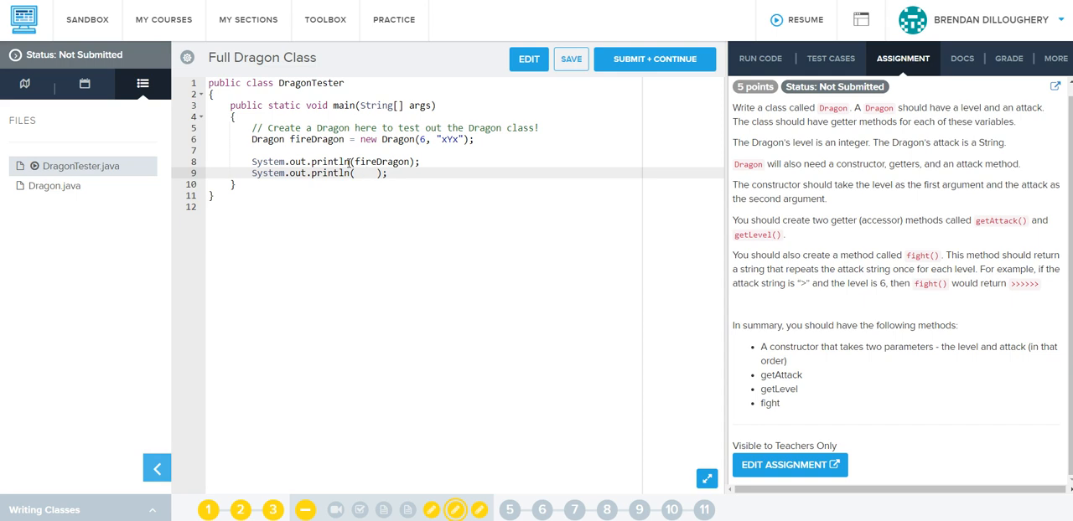
text(fireDragon.)
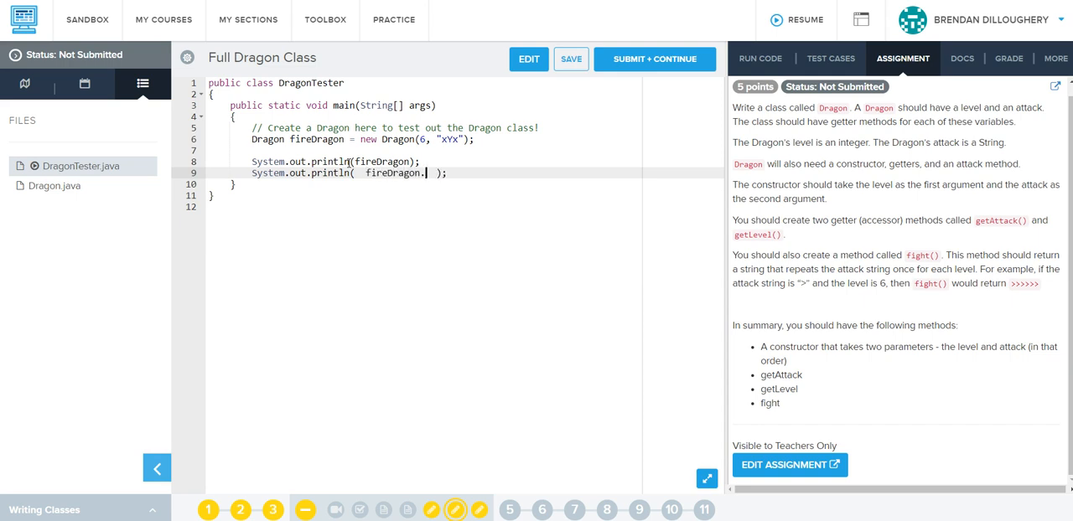
text(attack())
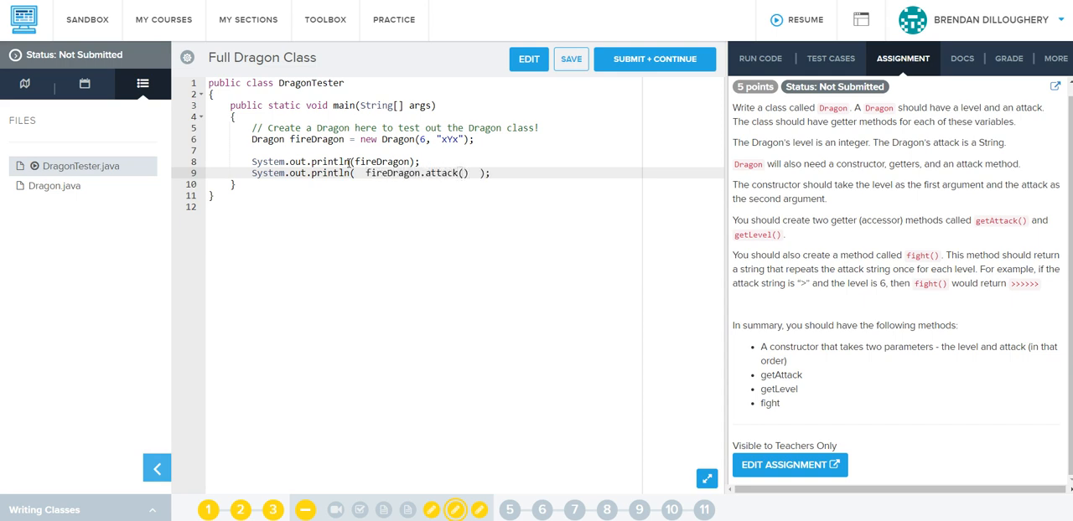
drag(366, 173, 468, 173)
text(3)
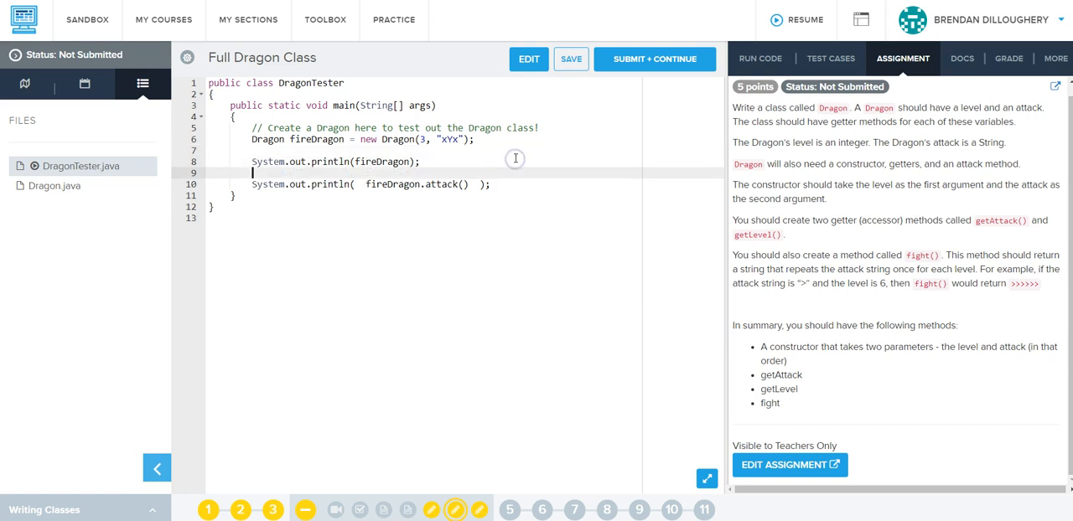
mouse_move(824, 58)
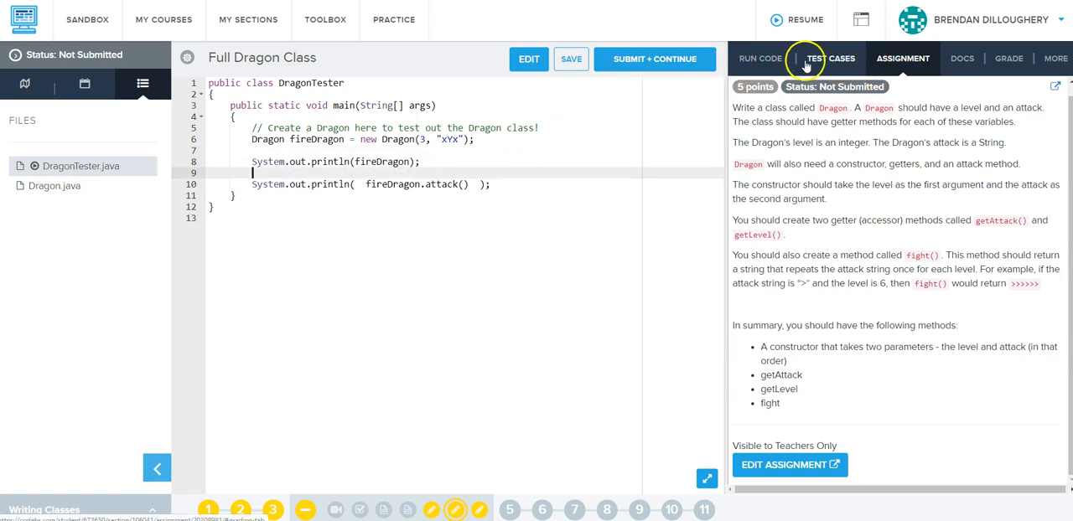
Step: Run the tester and jump to the failing attack*level line in Dragon.java
click(759, 58)
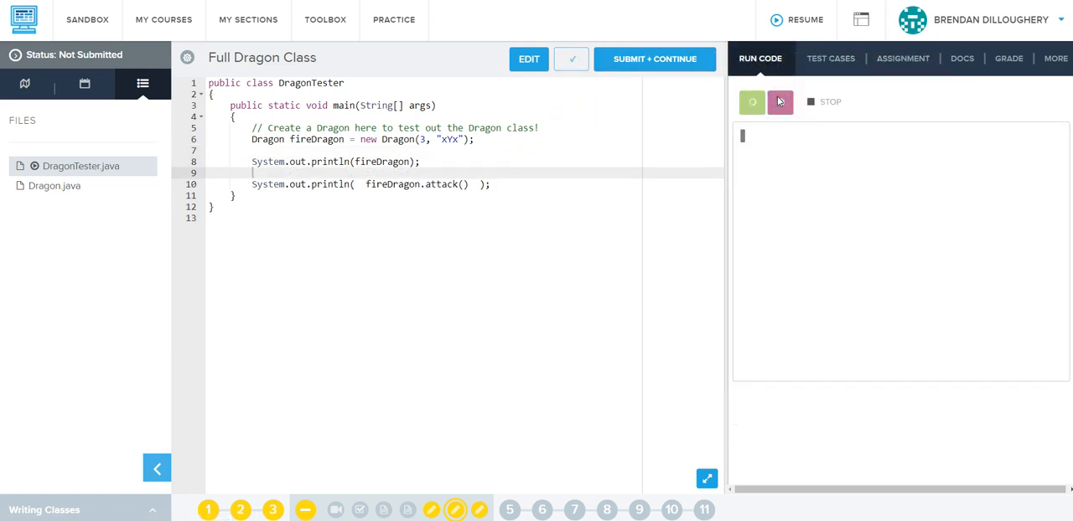
click(779, 101)
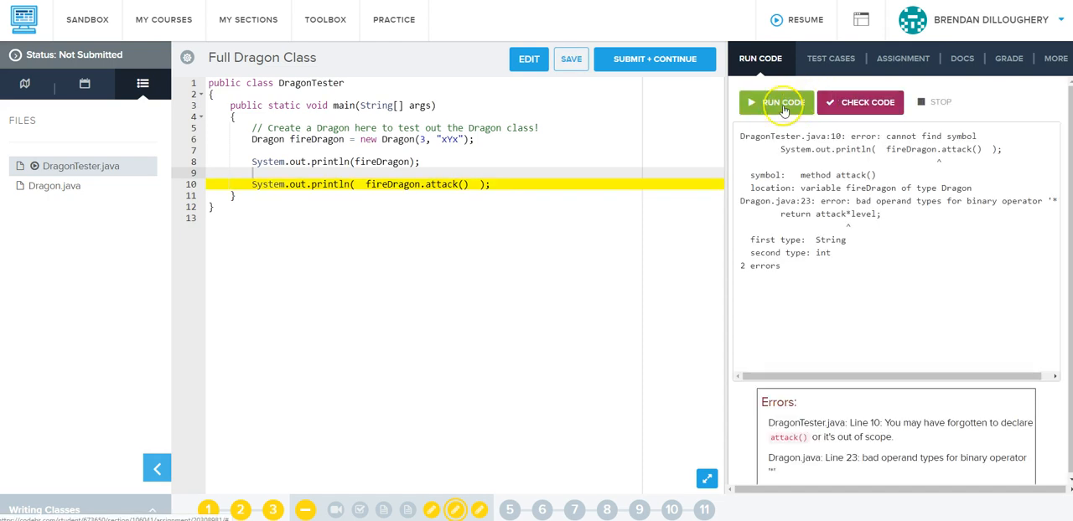
click(53, 185)
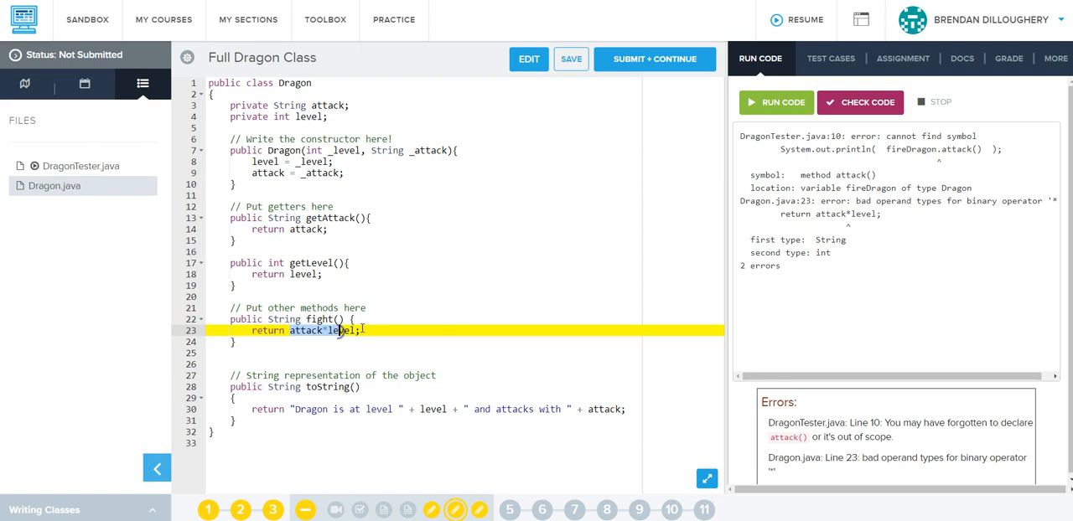
Step: In fight(), declare an empty tempAttack, append attack in a loop, and return tempAttack
key(Enter)
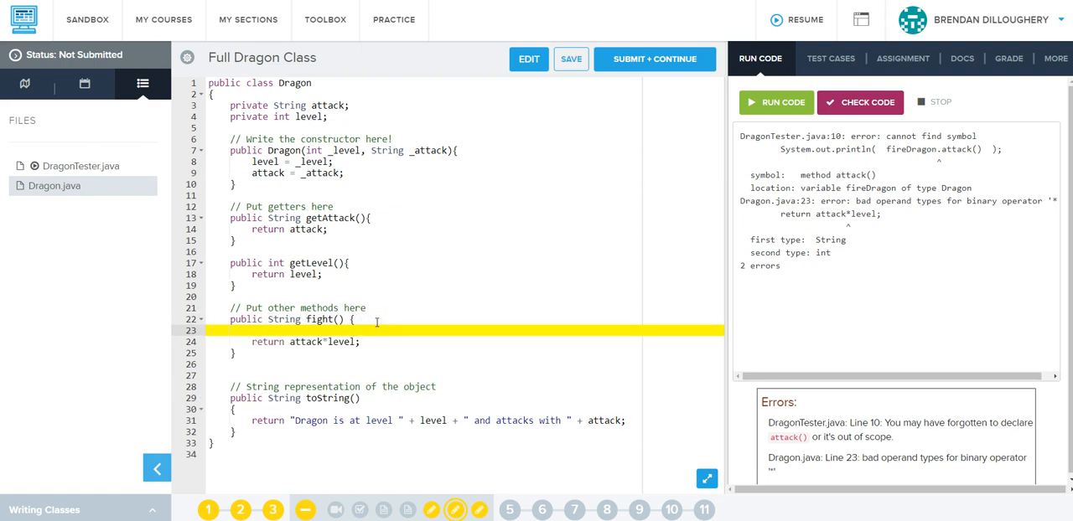
text(s)
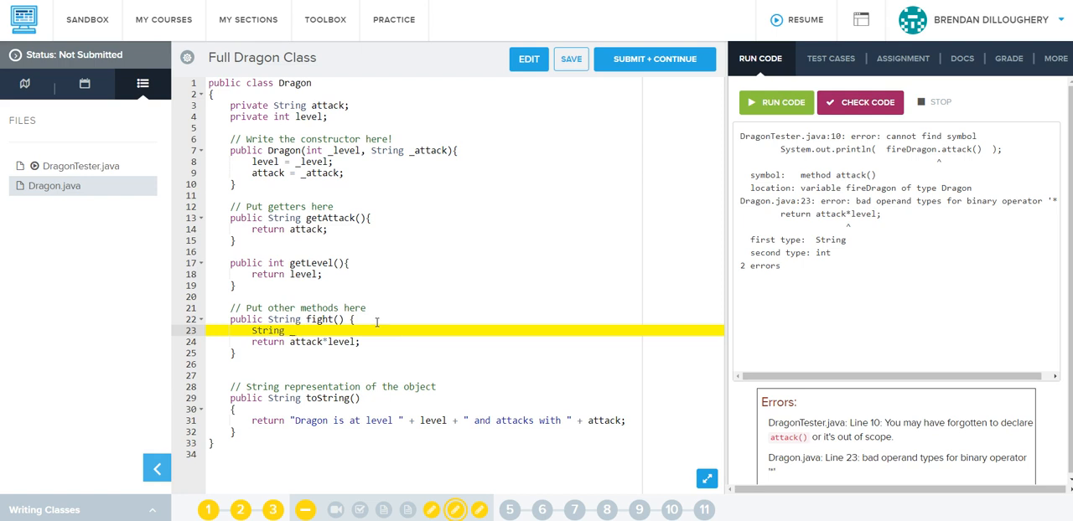
text(tempAttack = "";)
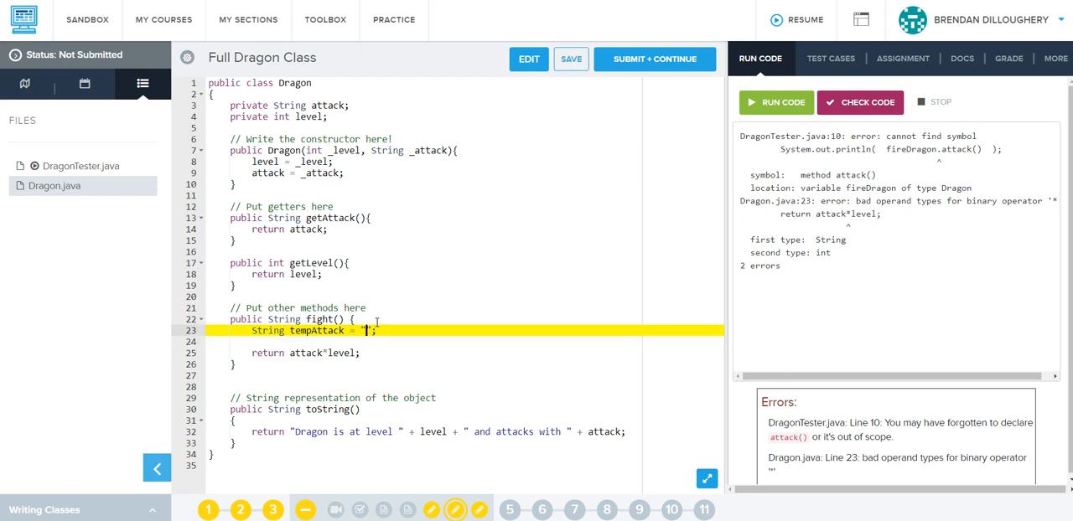
text(for (int i)
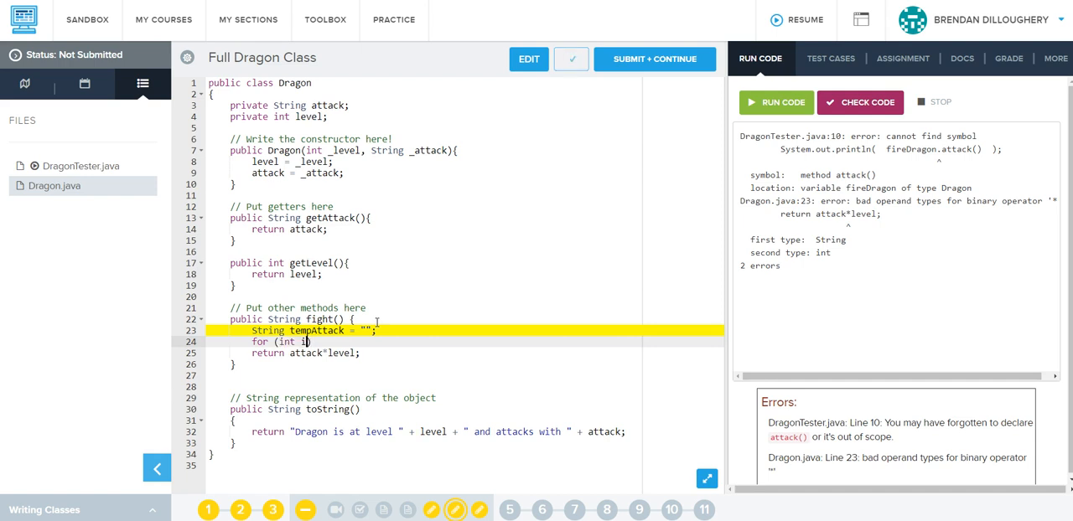
text(=0;)
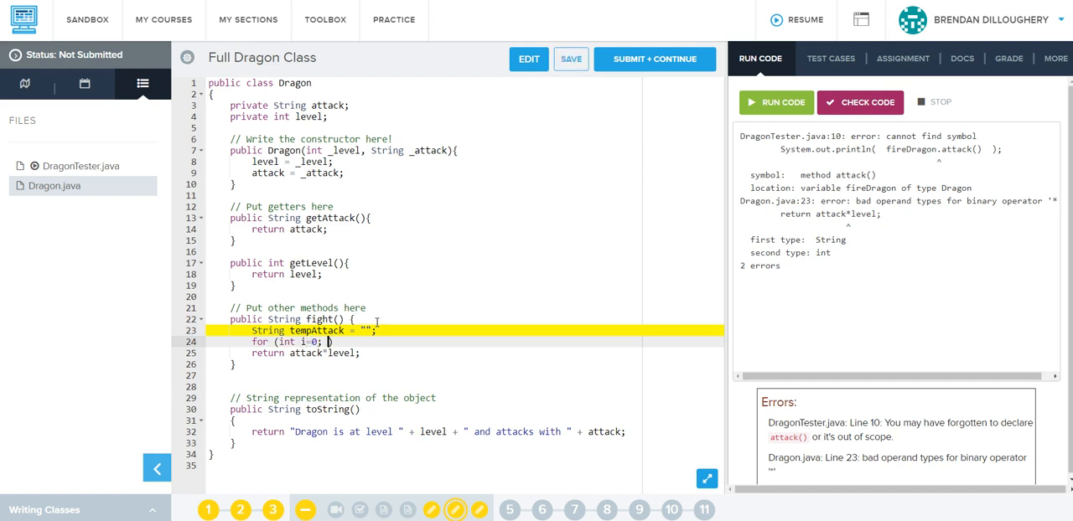
text(i<attack; i++)
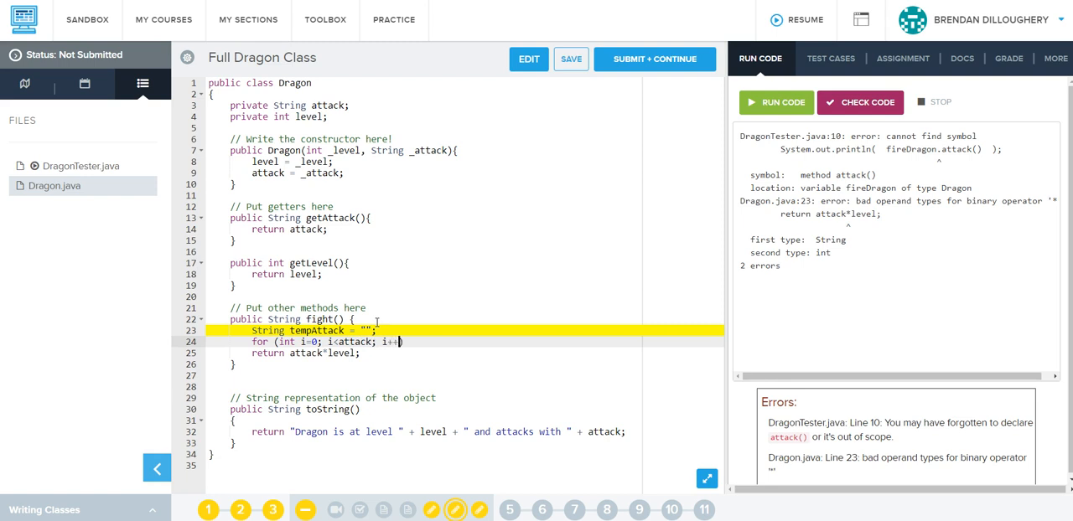
text({)
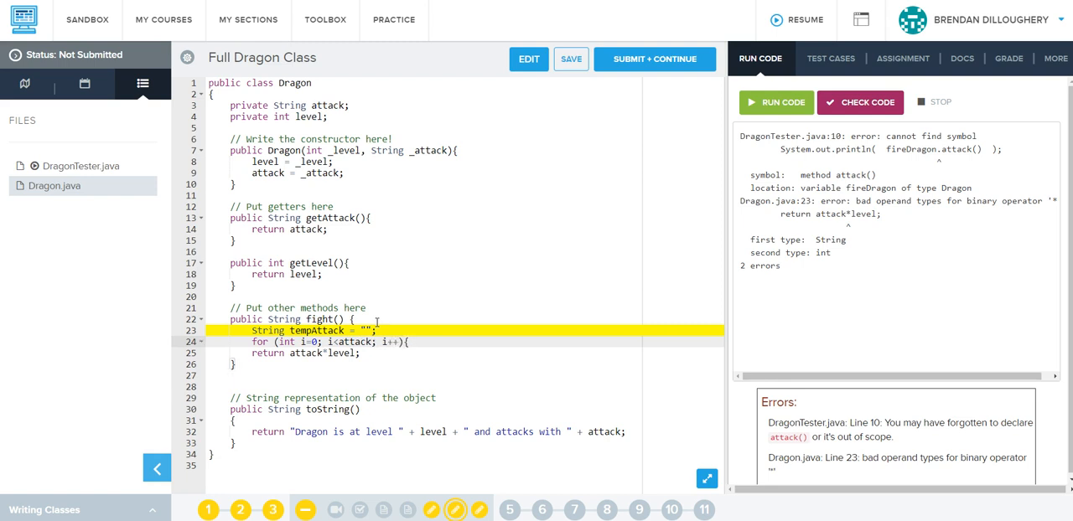
text(tempA)
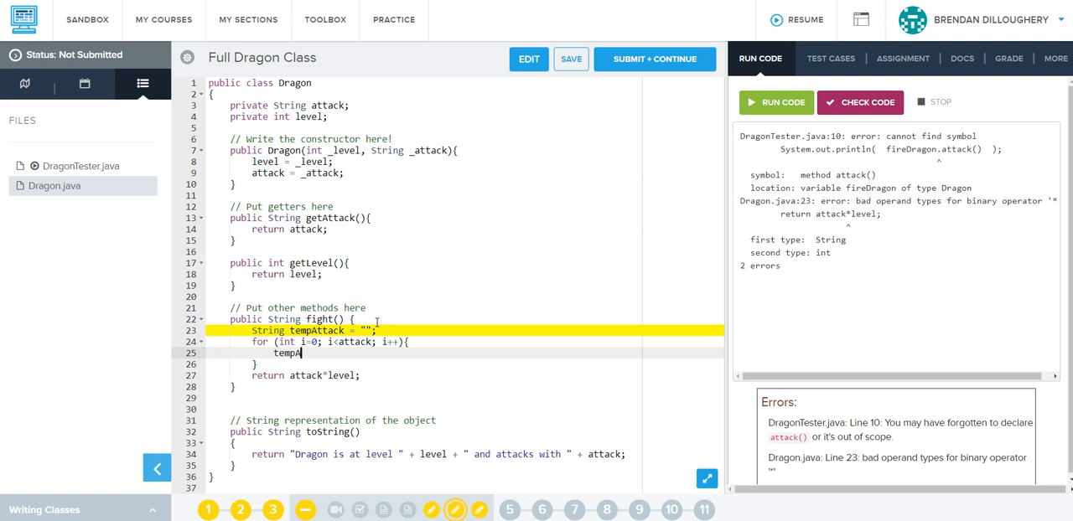
text(ttack +=)
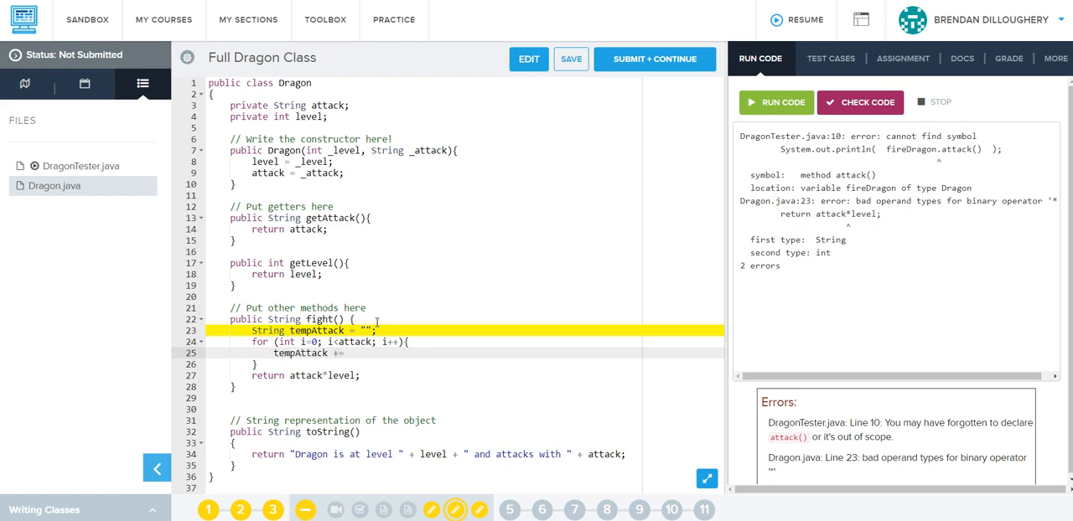
text(attack;)
click(465, 341)
text(level)
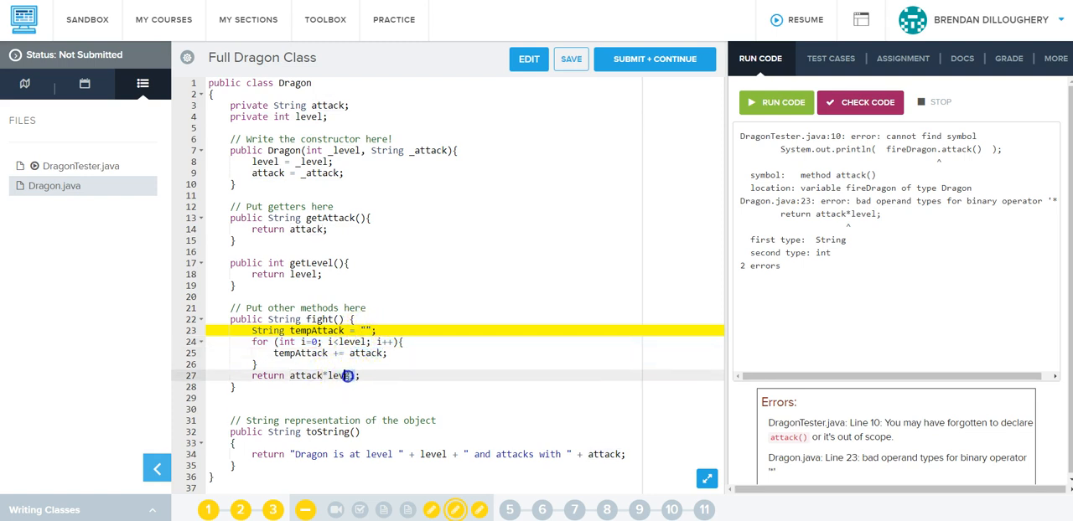
text(temp)
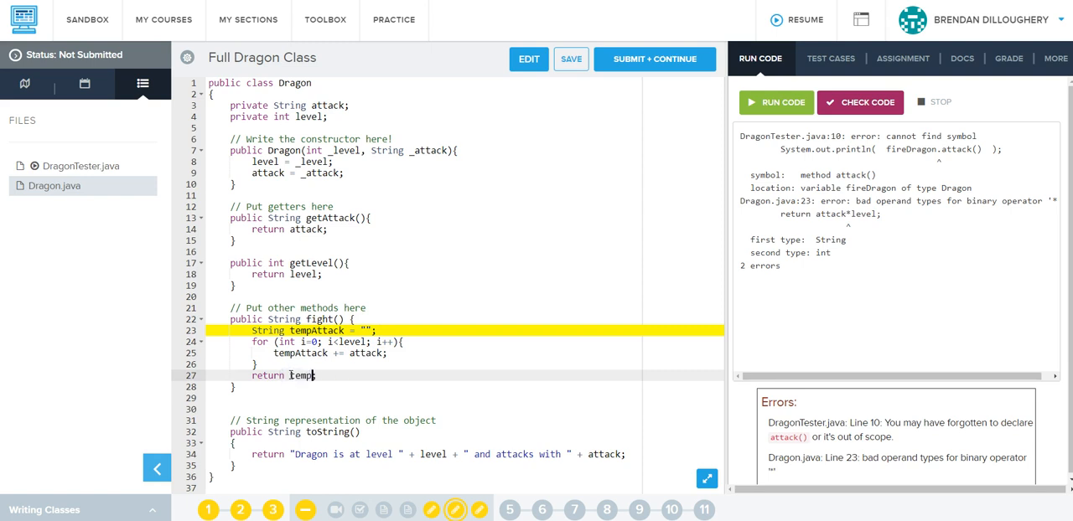
text(Attack)
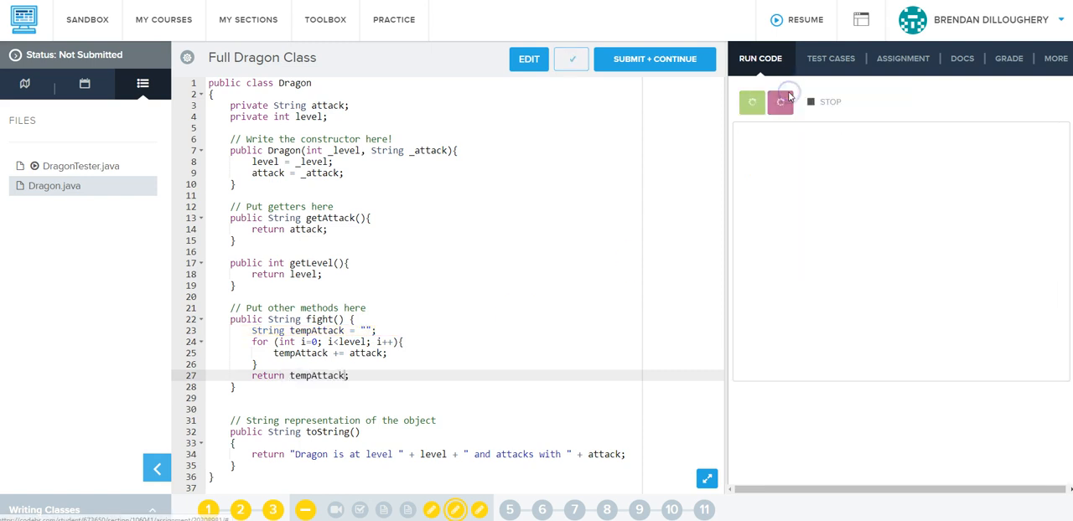
Step: Change DragonTester's attack() call to fight(), rerun it, and check all six test cases
click(779, 101)
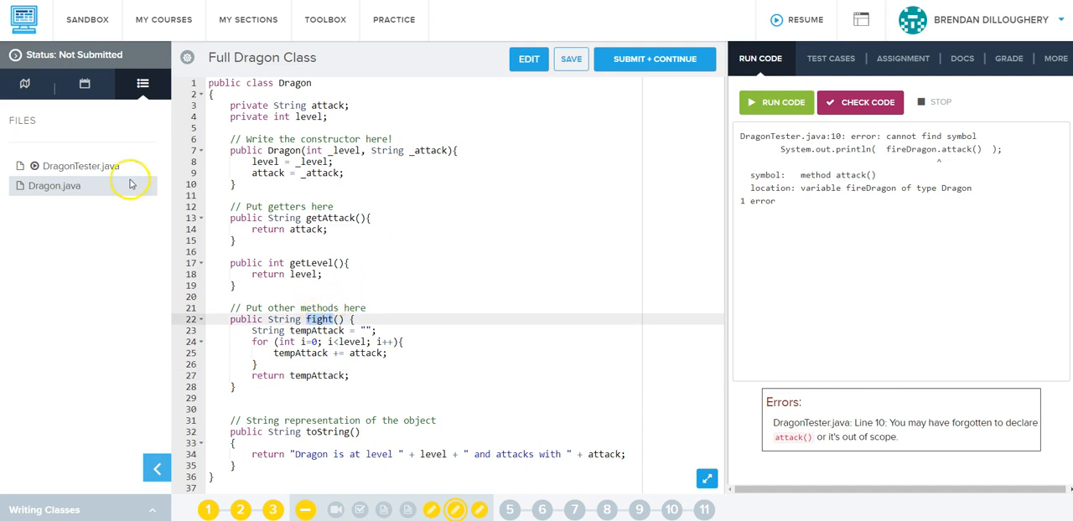
click(81, 166)
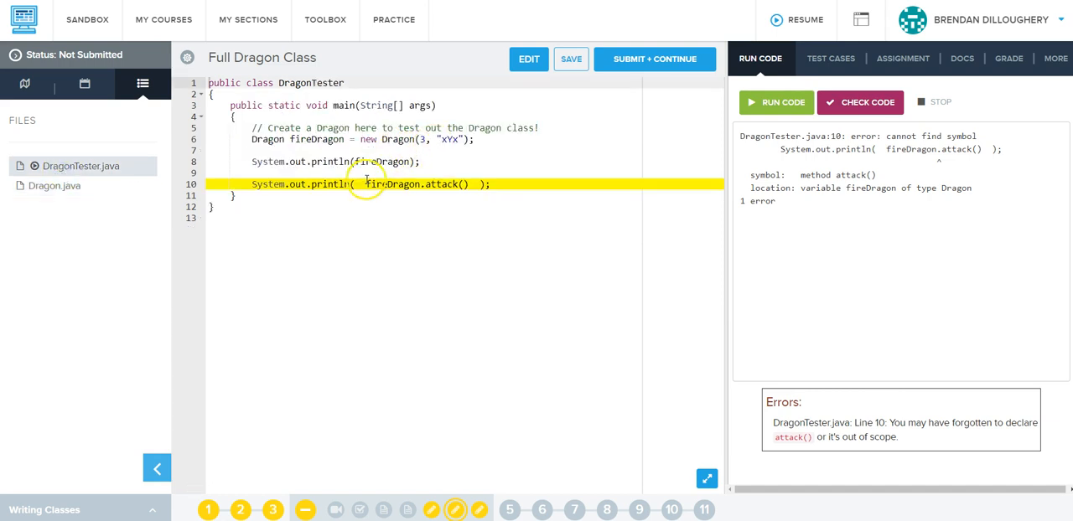
text(fight)
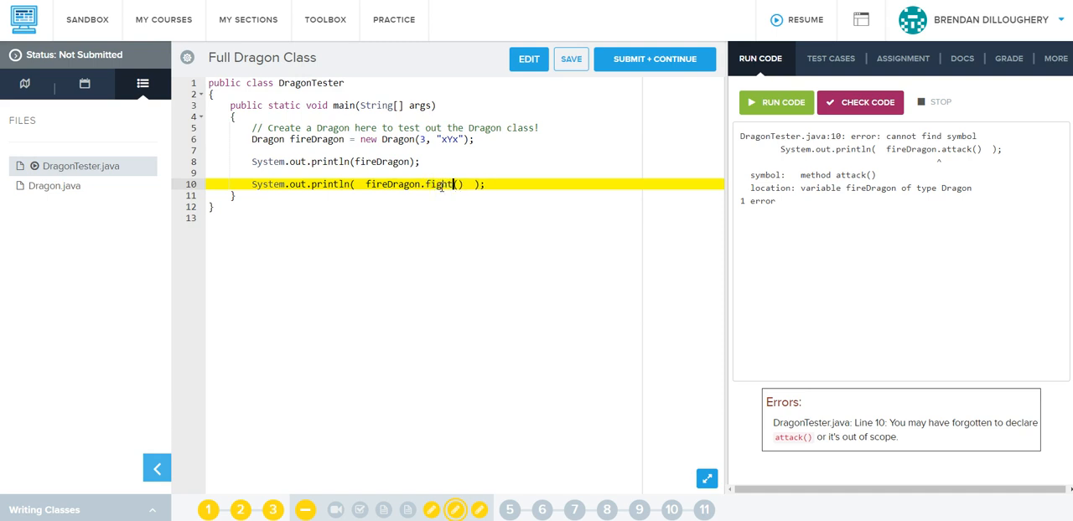
click(775, 101)
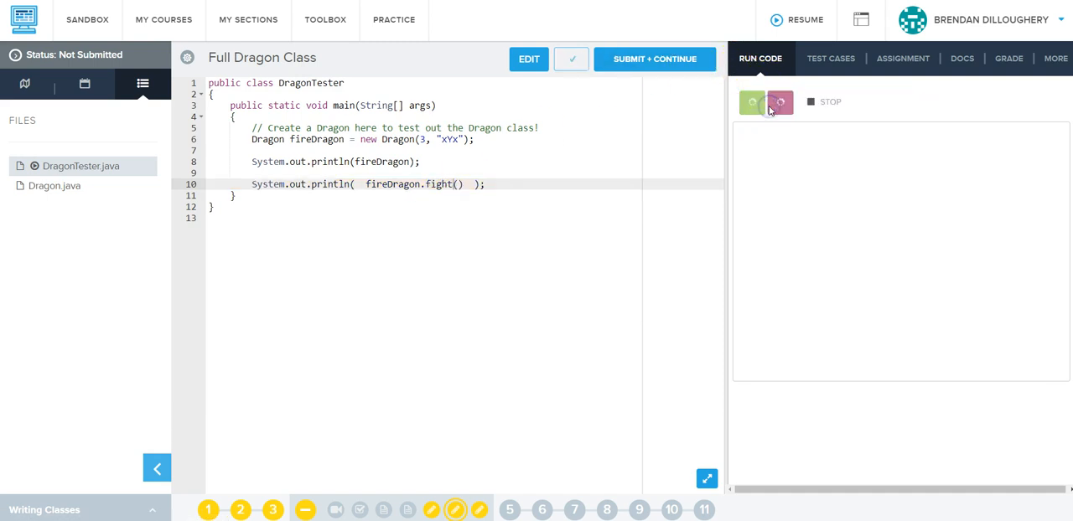
click(752, 102)
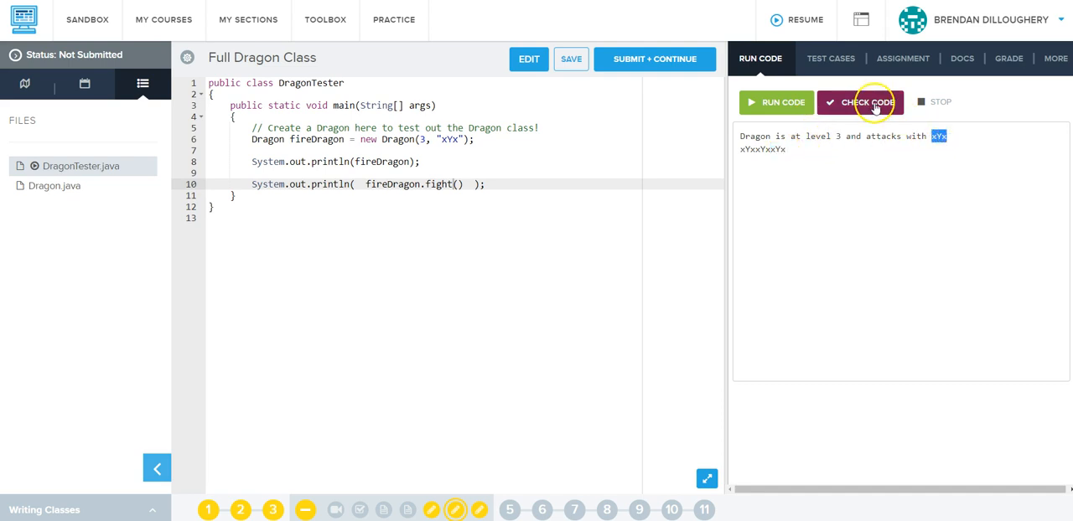
click(830, 58)
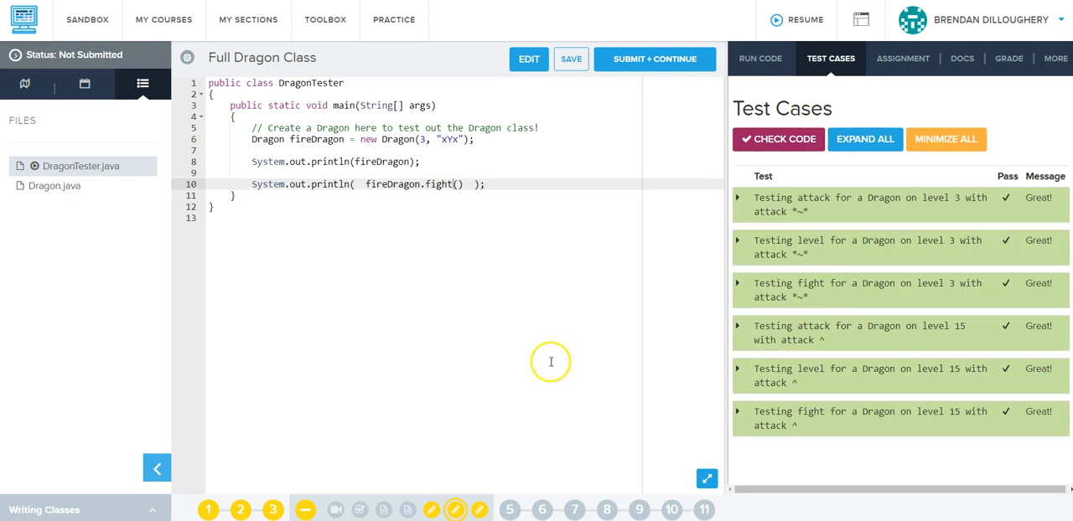
mouse_move(455, 482)
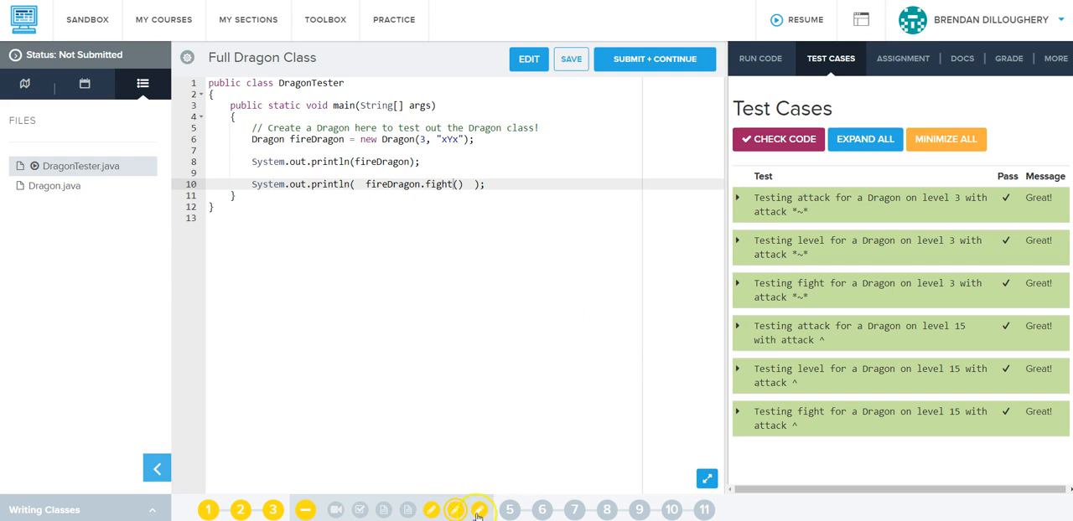
mouse_move(477, 510)
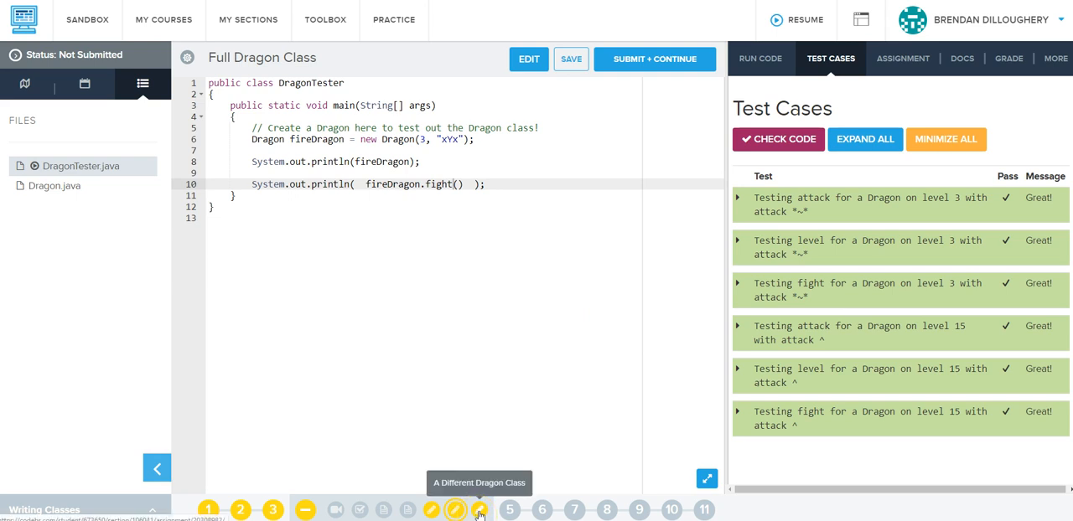
mouse_move(475, 469)
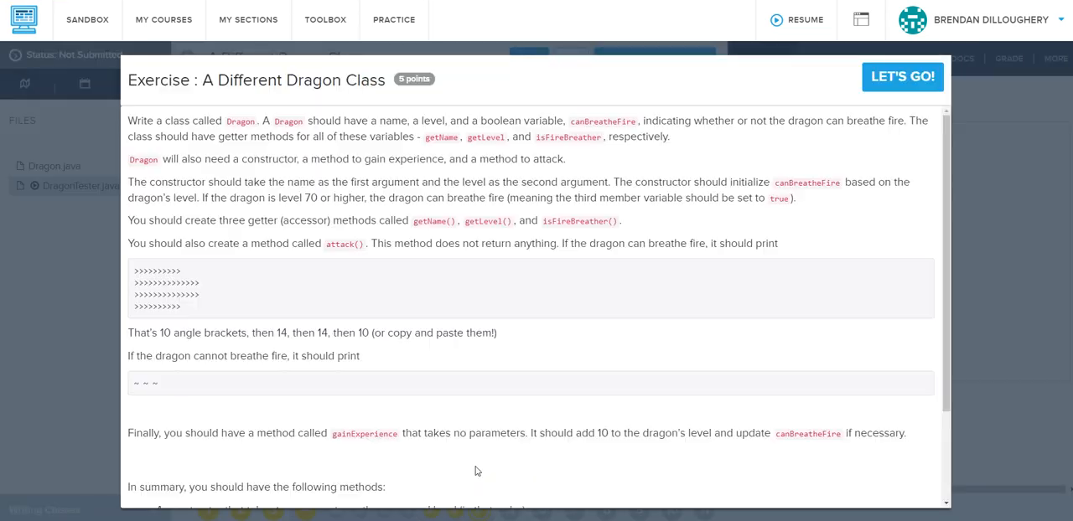
mouse_move(902, 80)
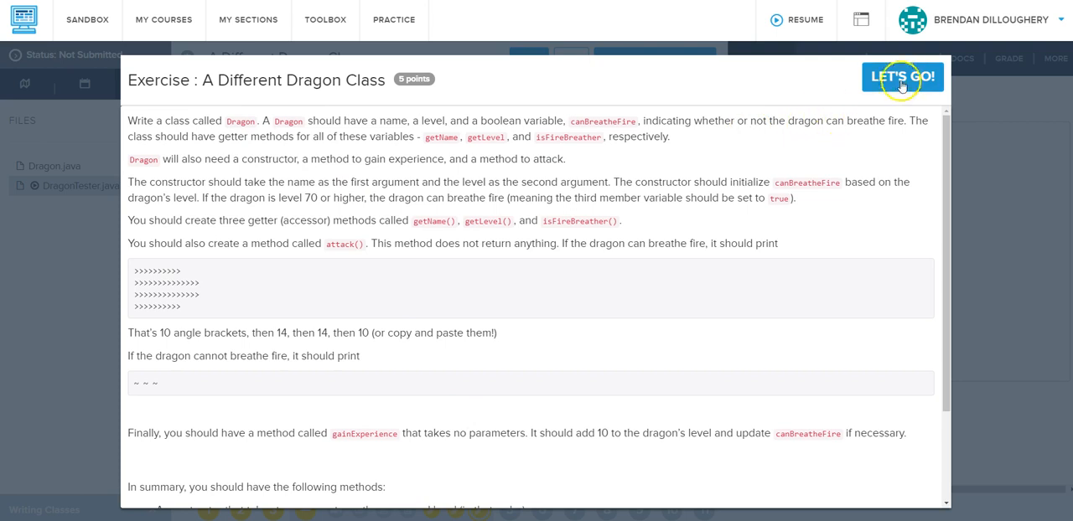
Step: Start the A Different Dragon Class exercise and place the cursor under Dragon.java's getters comment
click(900, 75)
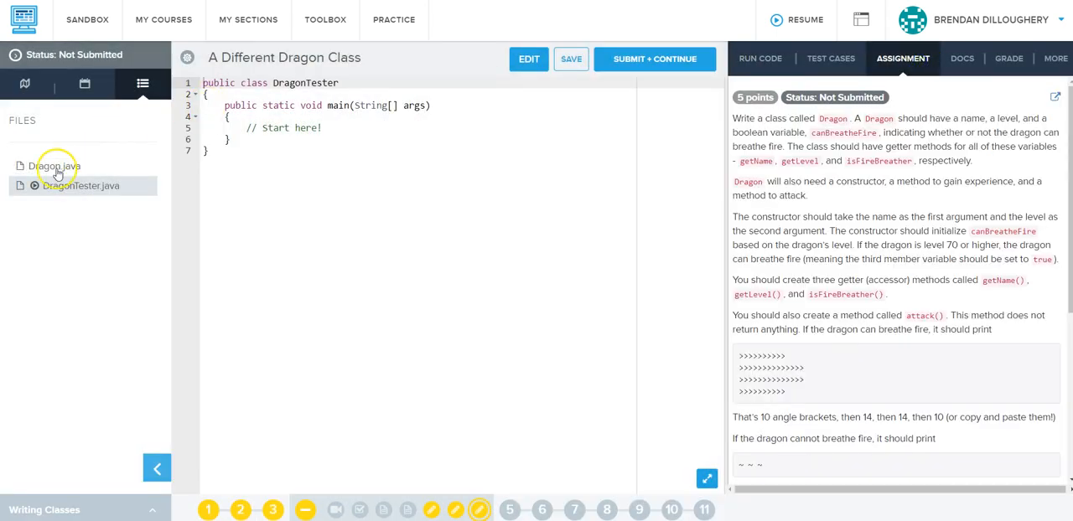
click(54, 166)
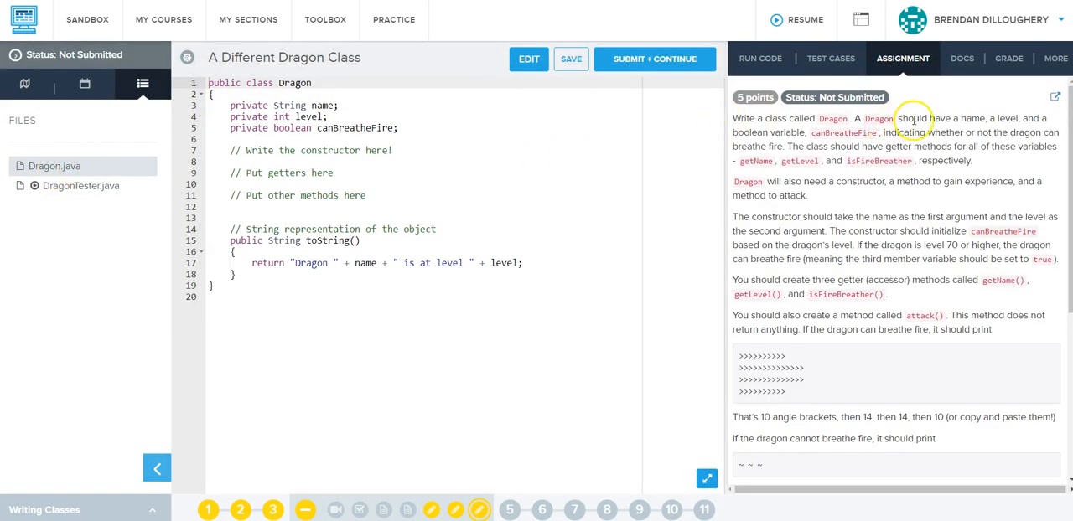
mouse_move(425, 133)
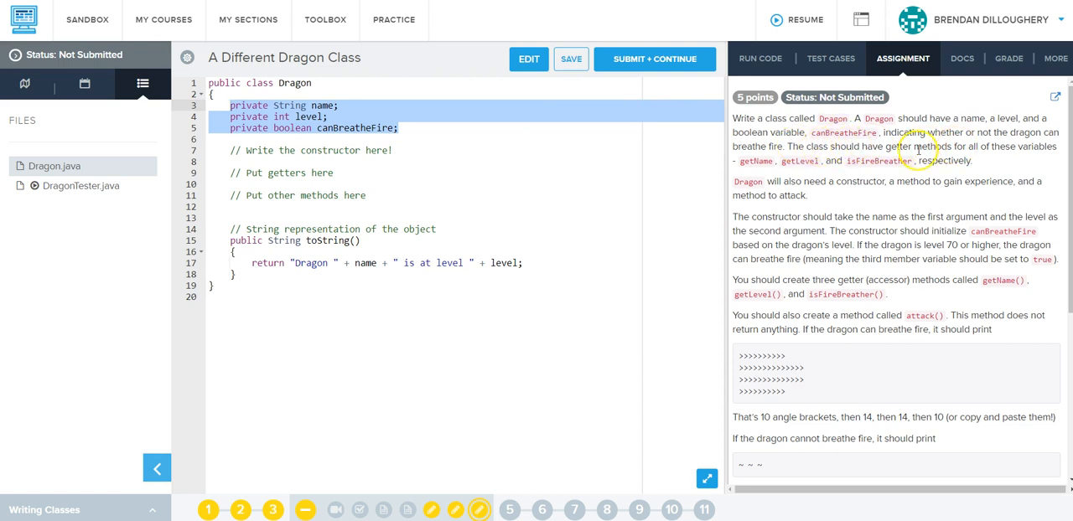
click(347, 173)
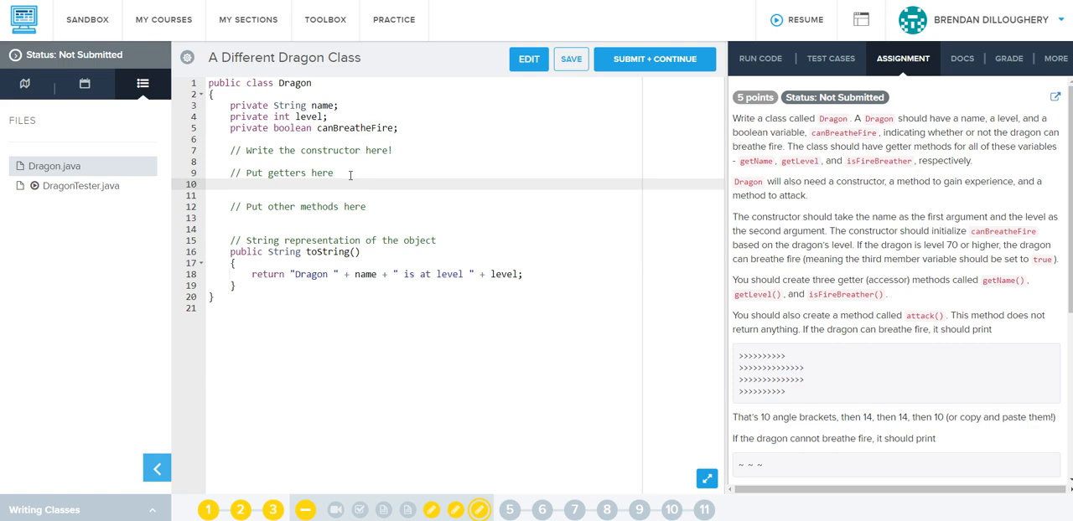
Step: Add getName() and getLevel() getters returning name and level
text(public)
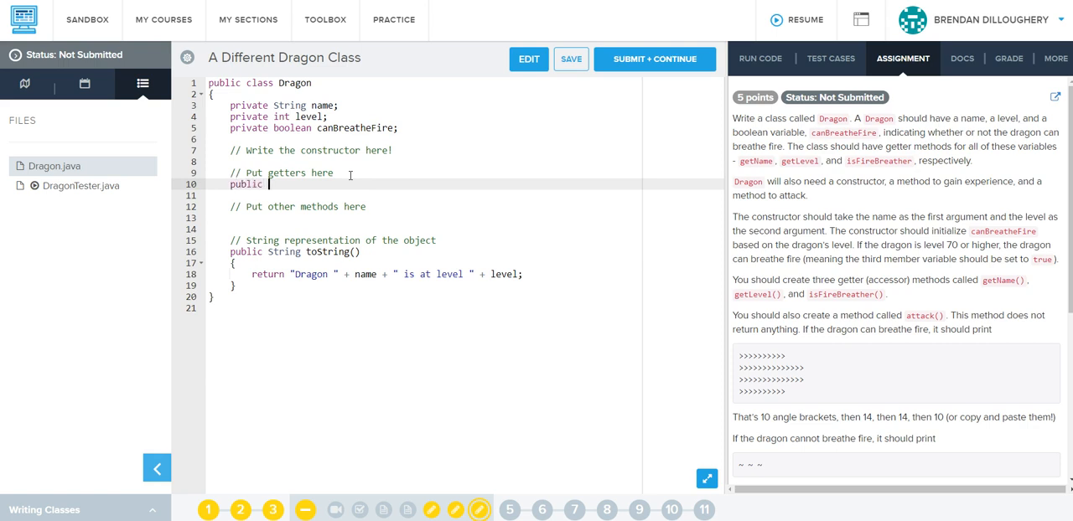
text(String getName)
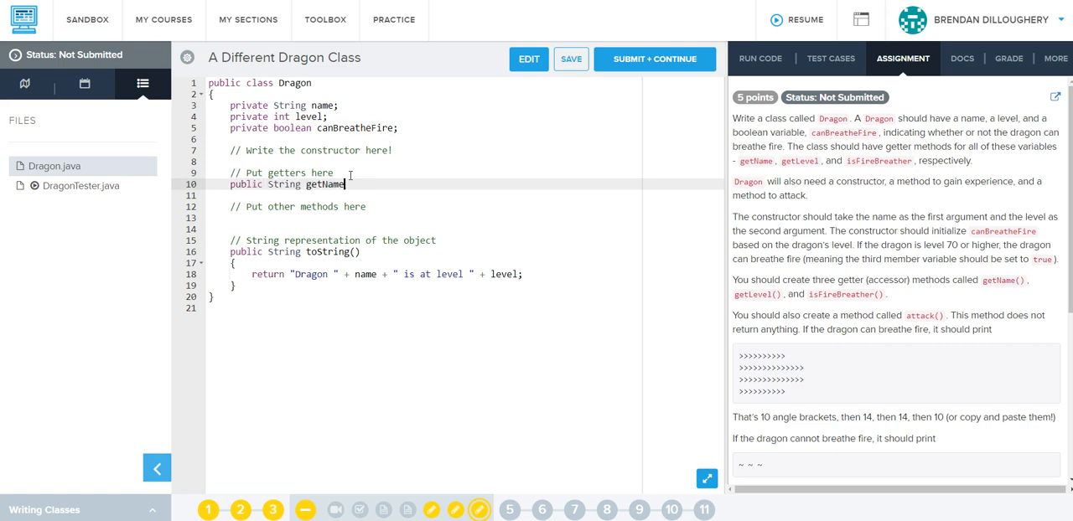
text(())
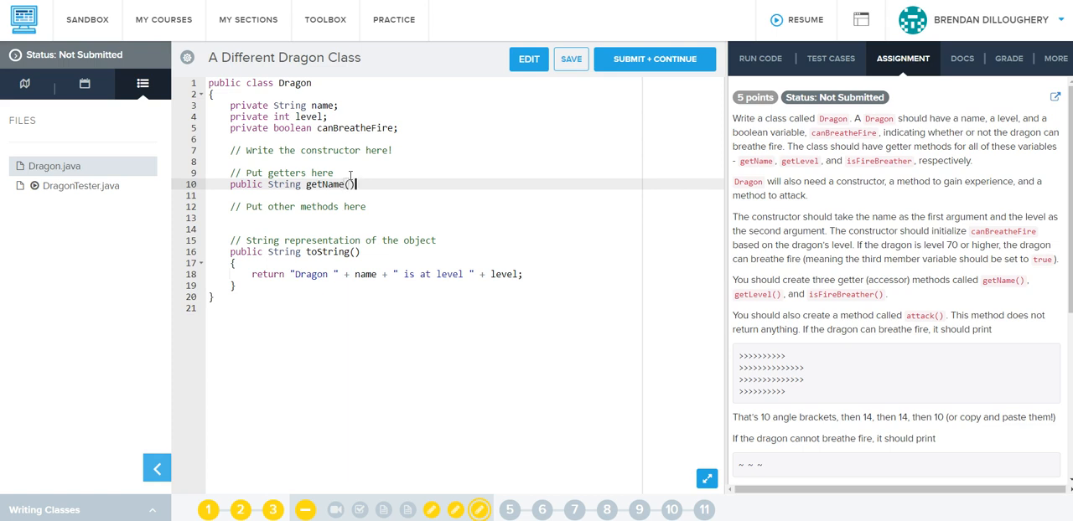
text({)
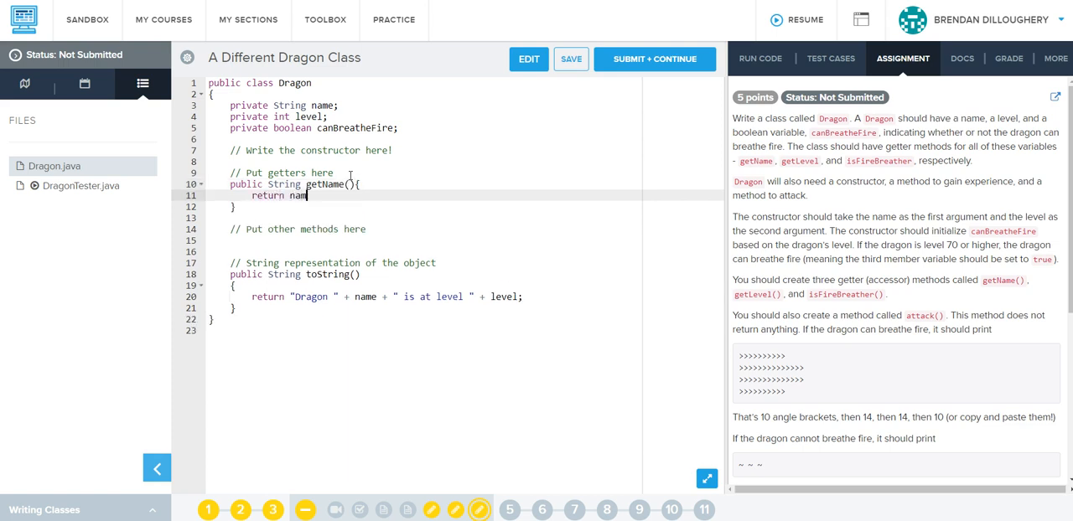
text(public int)
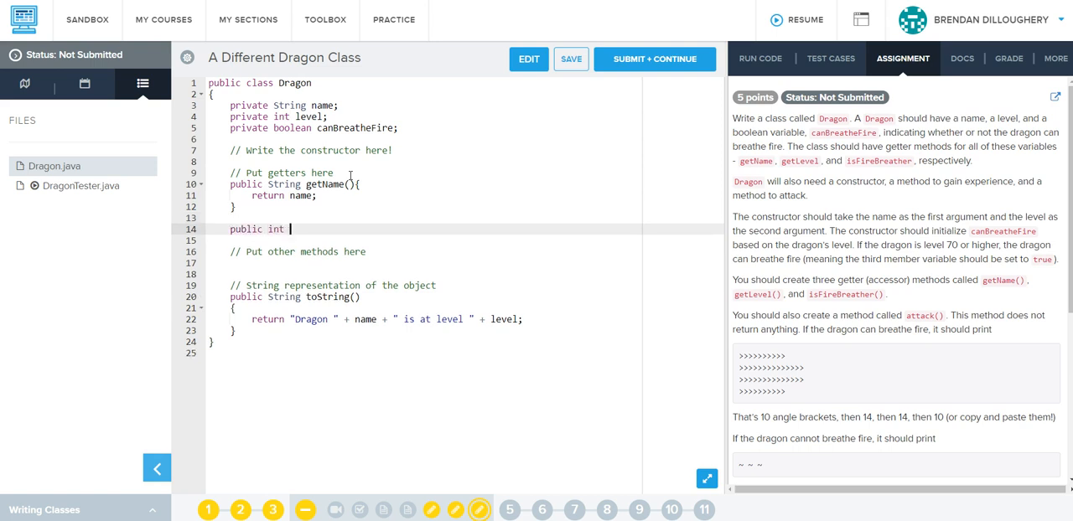
text(getLevel(){)
text(retu)
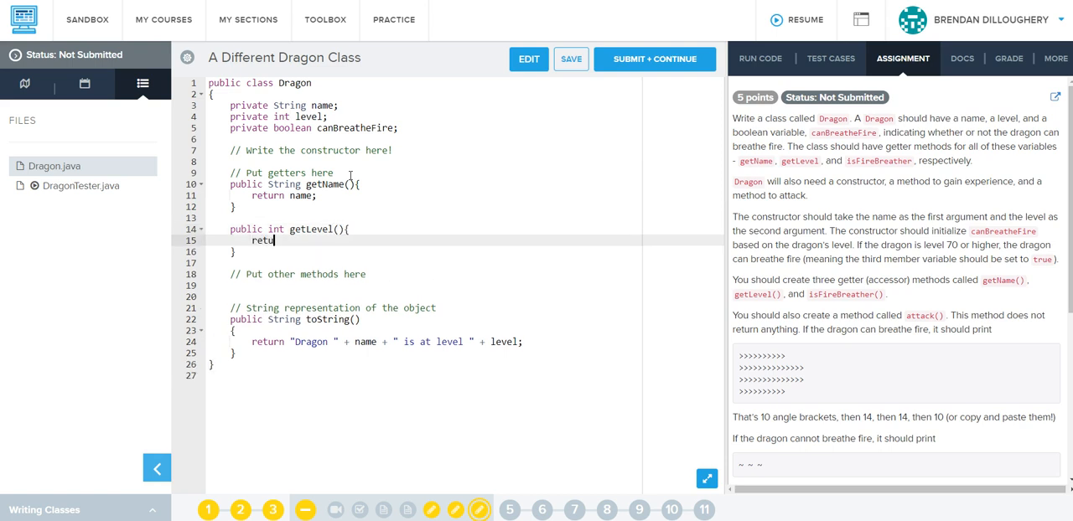
text(rn level;)
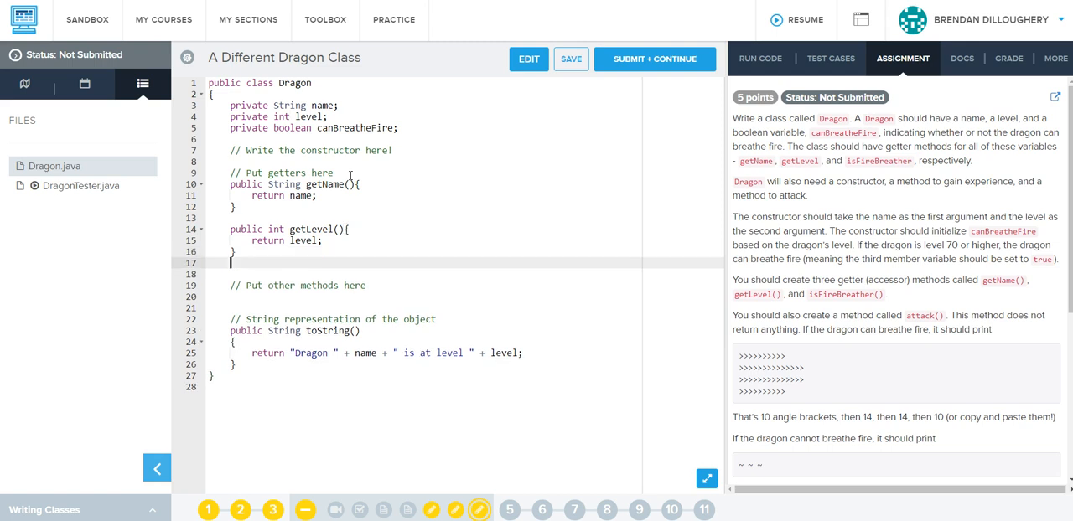
Step: Add a boolean isFireBreather() getter returning canBreatheFire, using the name from the assignment
text(public boo)
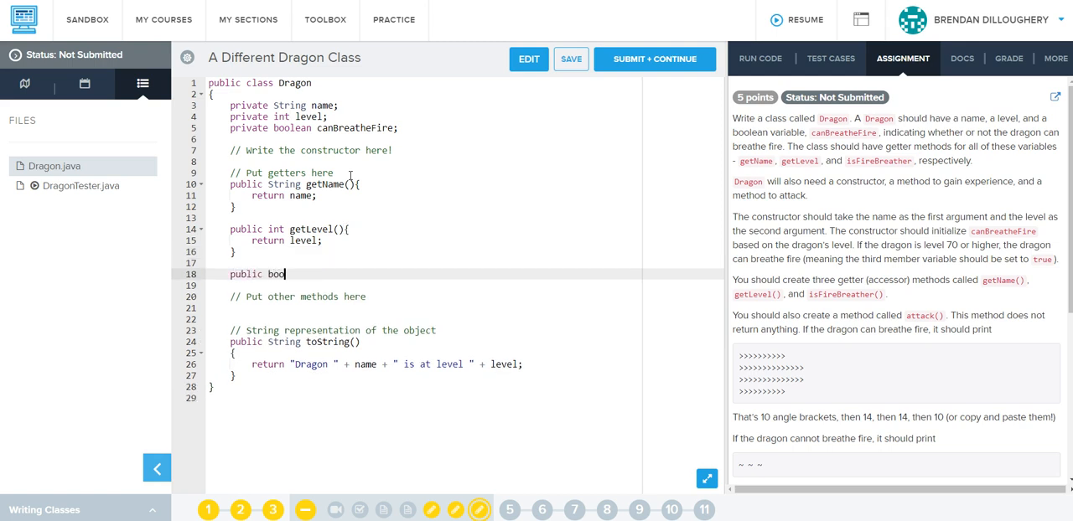
text(lean canBreathe)
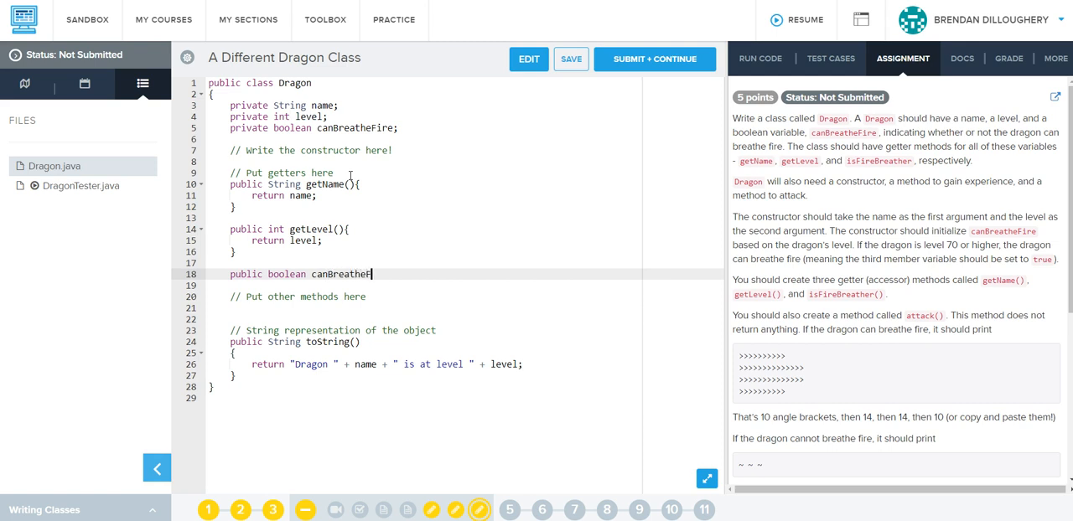
text(Fire(){)
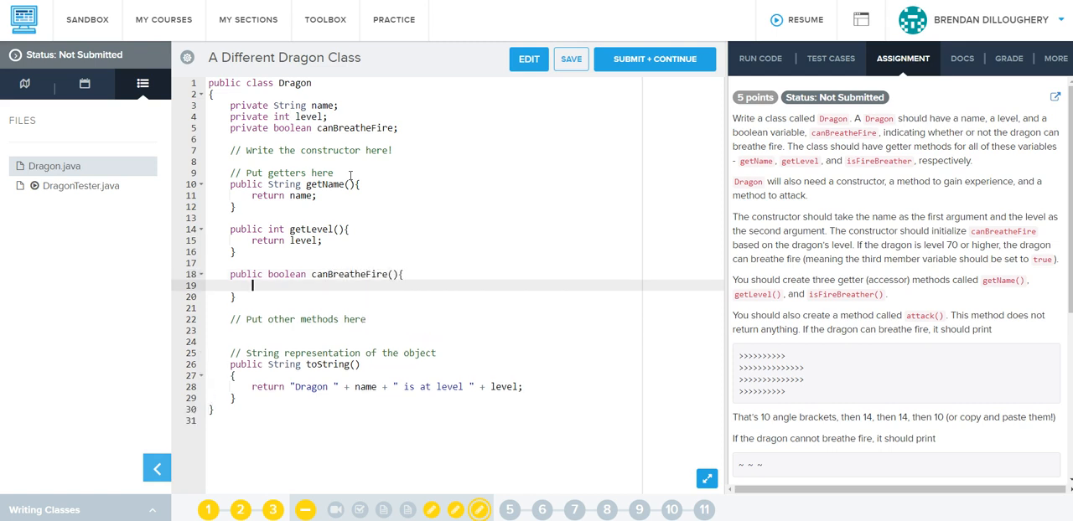
text(return canB)
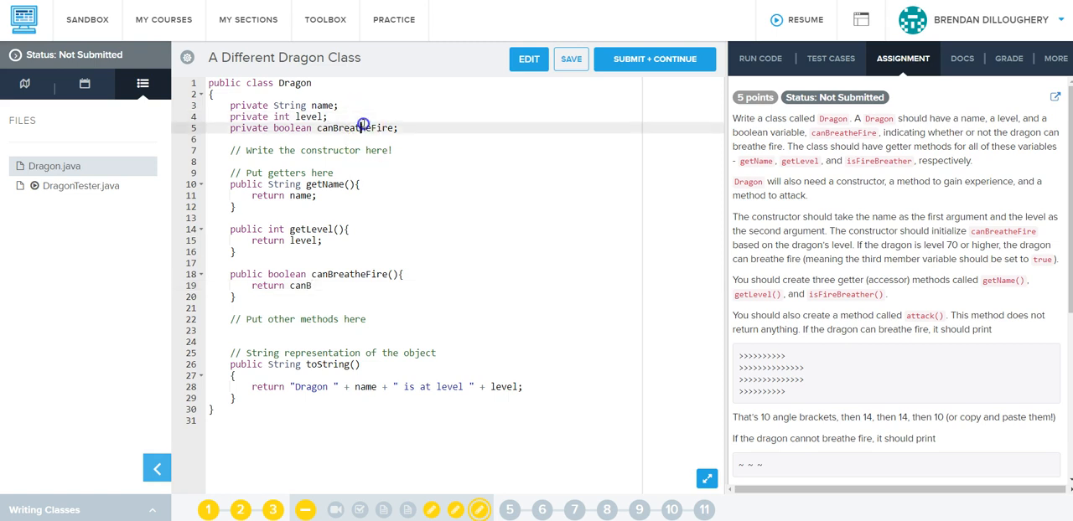
text(reatheFire)
click(424, 274)
text(getC)
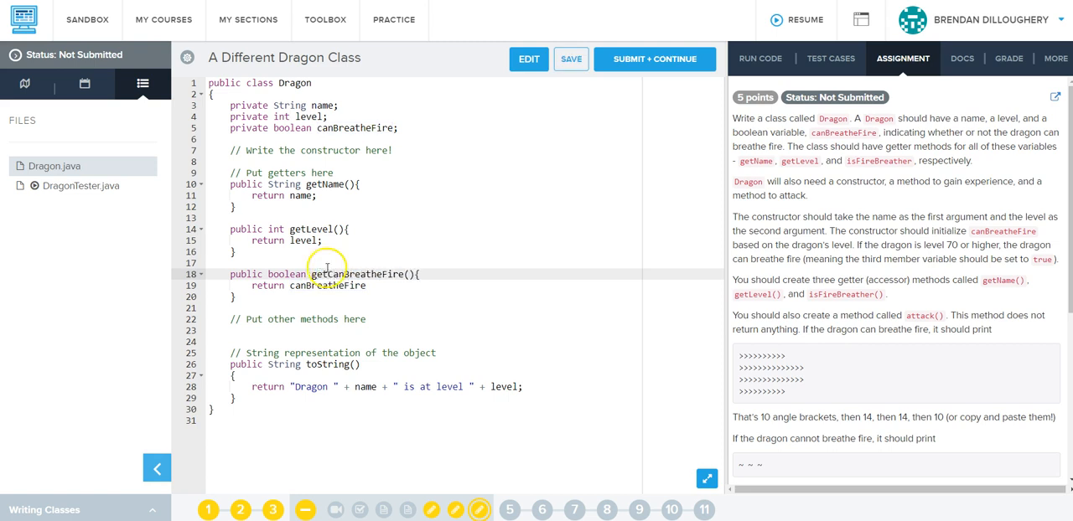
click(373, 285)
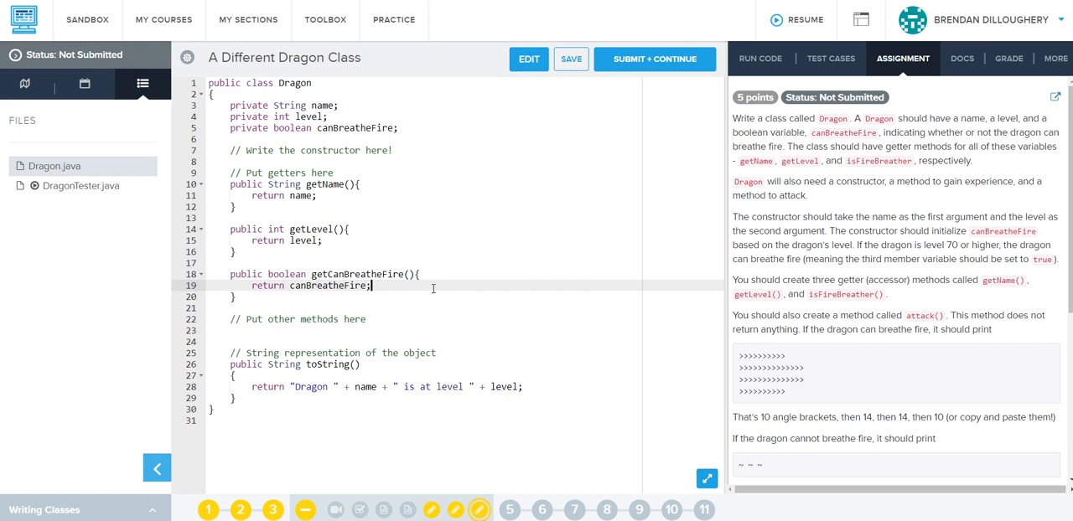
click(570, 59)
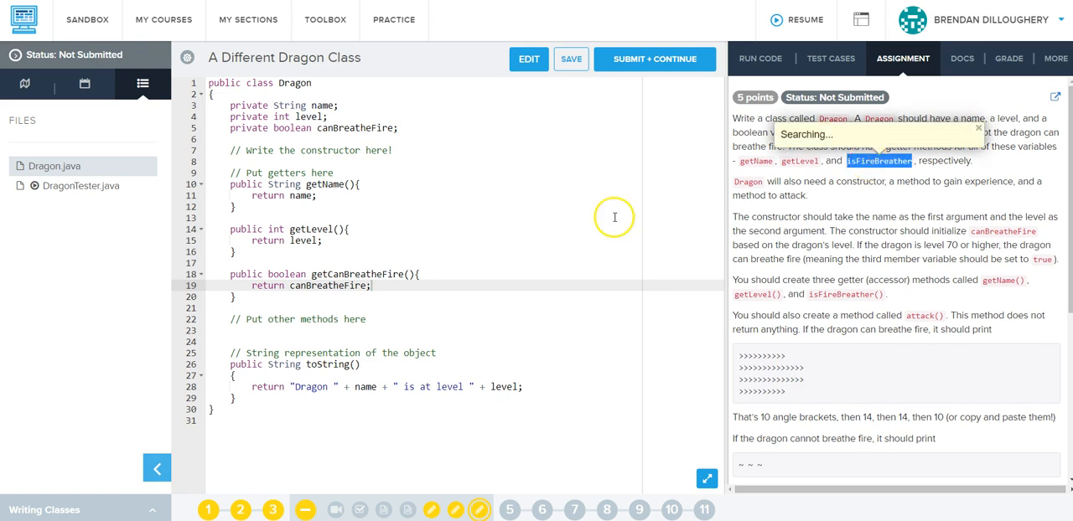
double_click(357, 274)
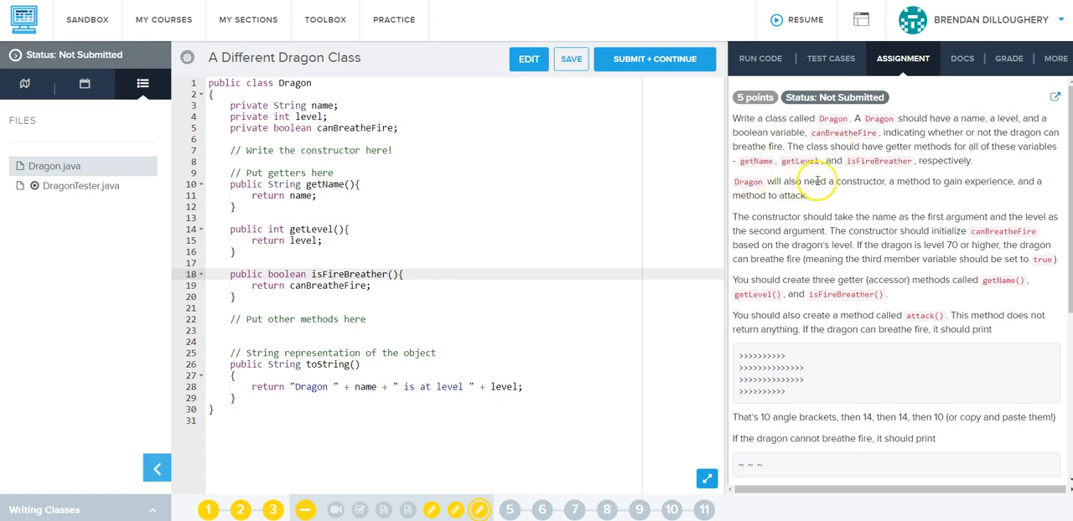
mouse_move(587, 171)
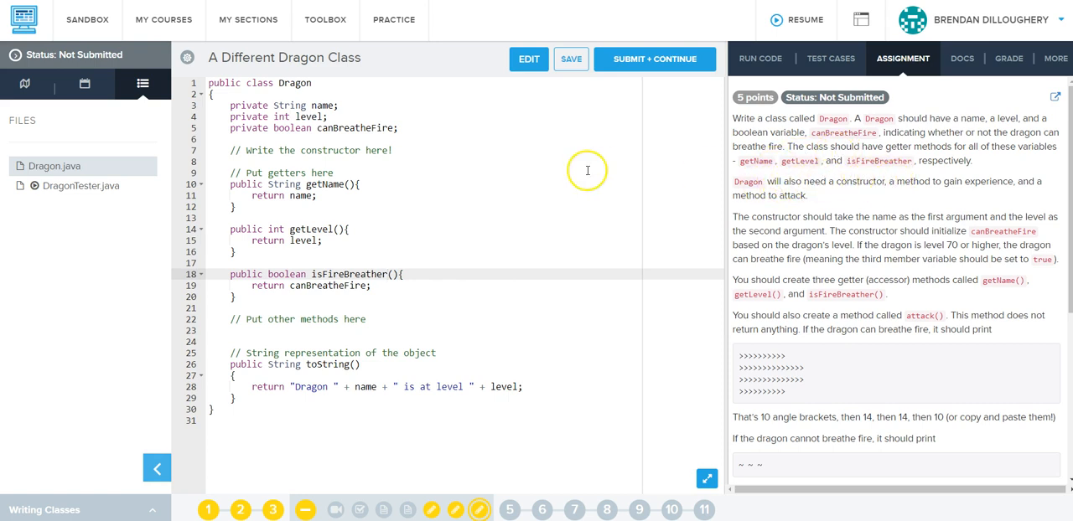
click(393, 150)
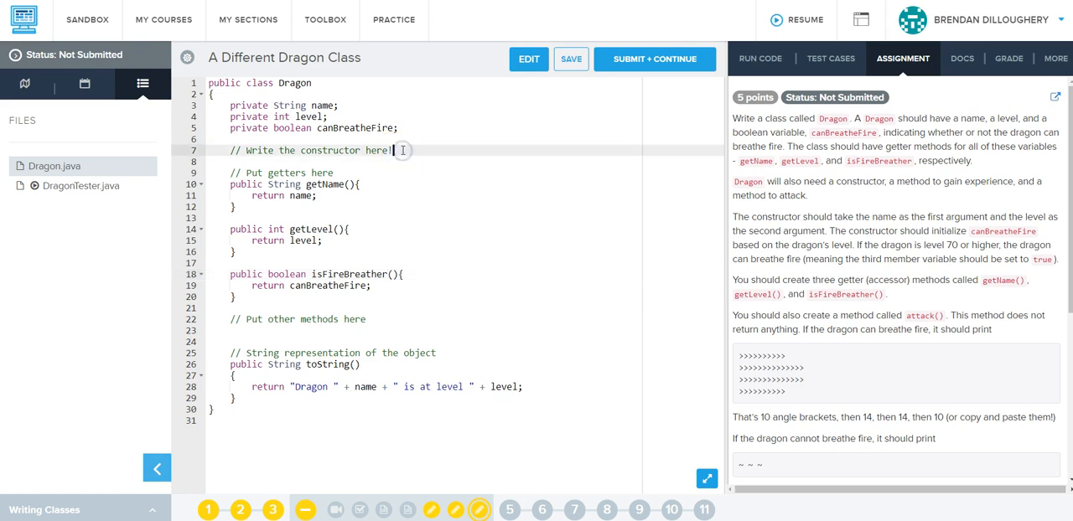
Step: Write a Dragon(String _name, int _level) constructor assigning name and level
key(Enter)
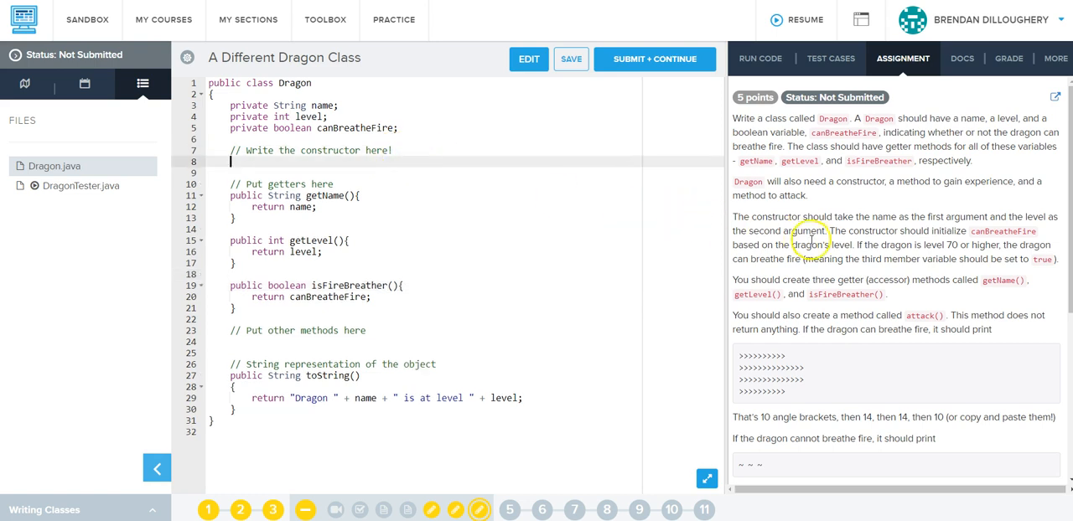
mouse_move(819, 216)
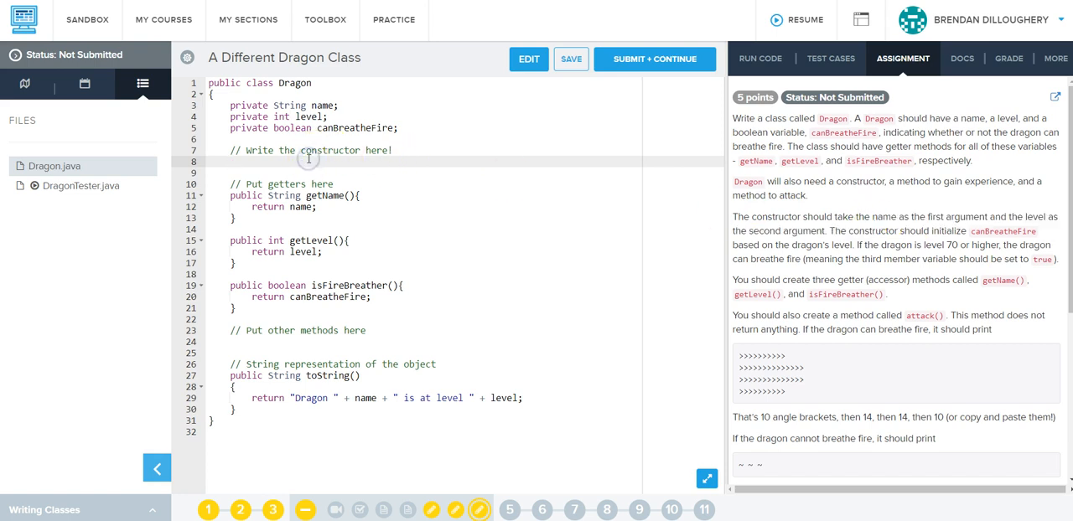
text(public Dragon)
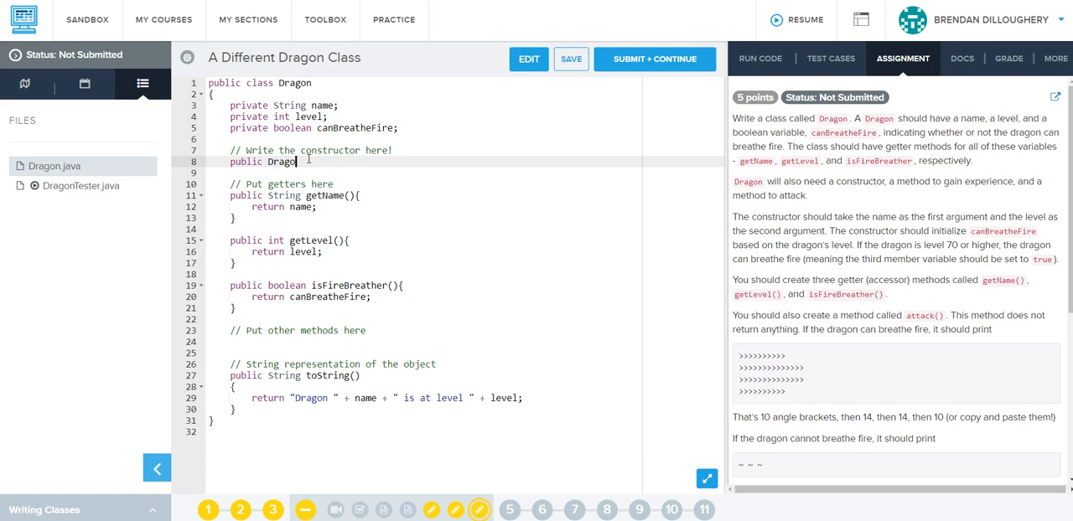
text(()
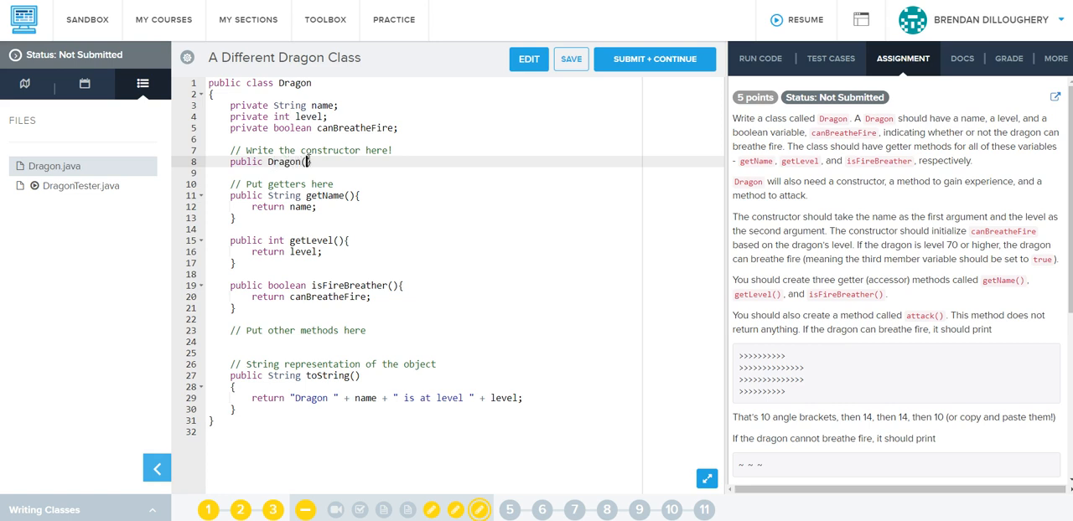
text(String)
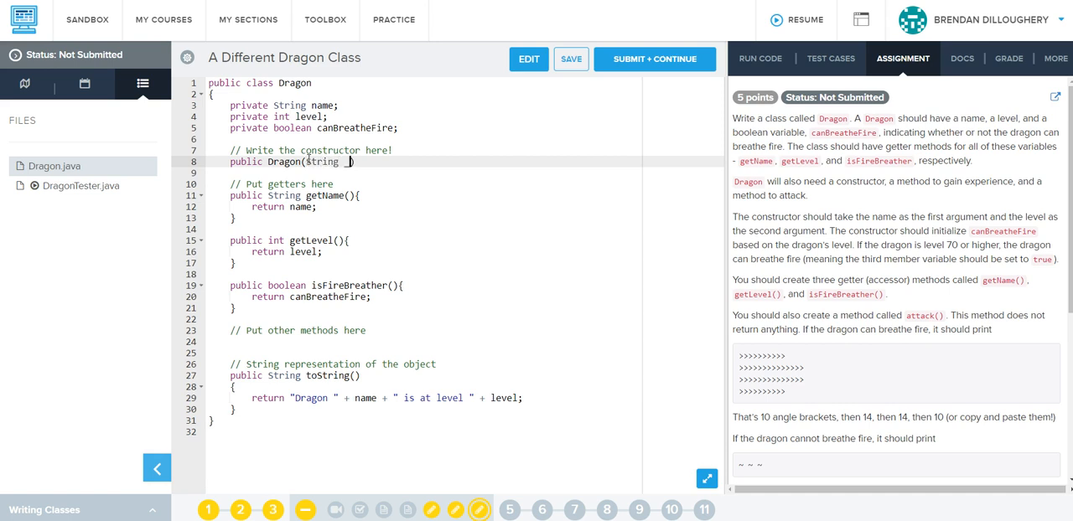
text(_name,)
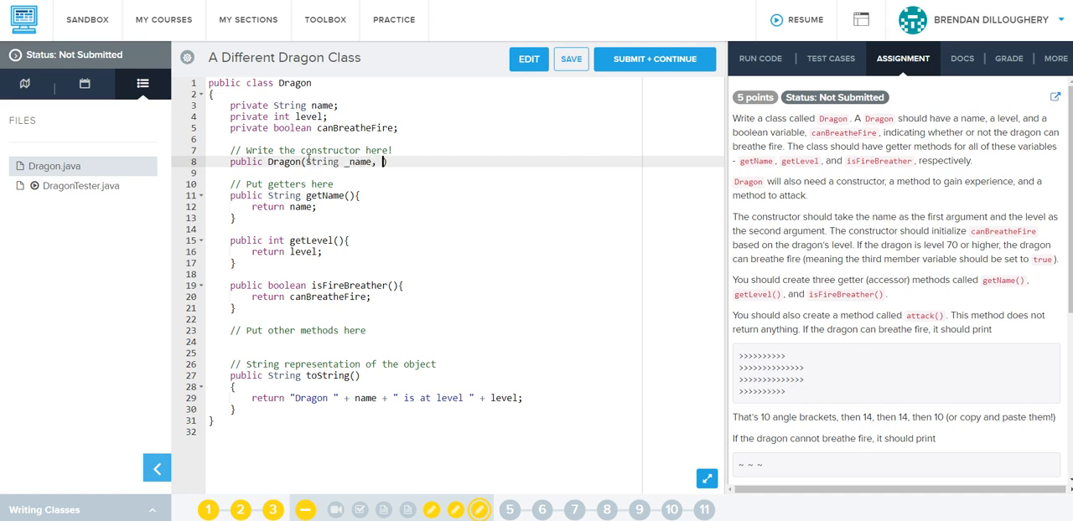
text(int _level)
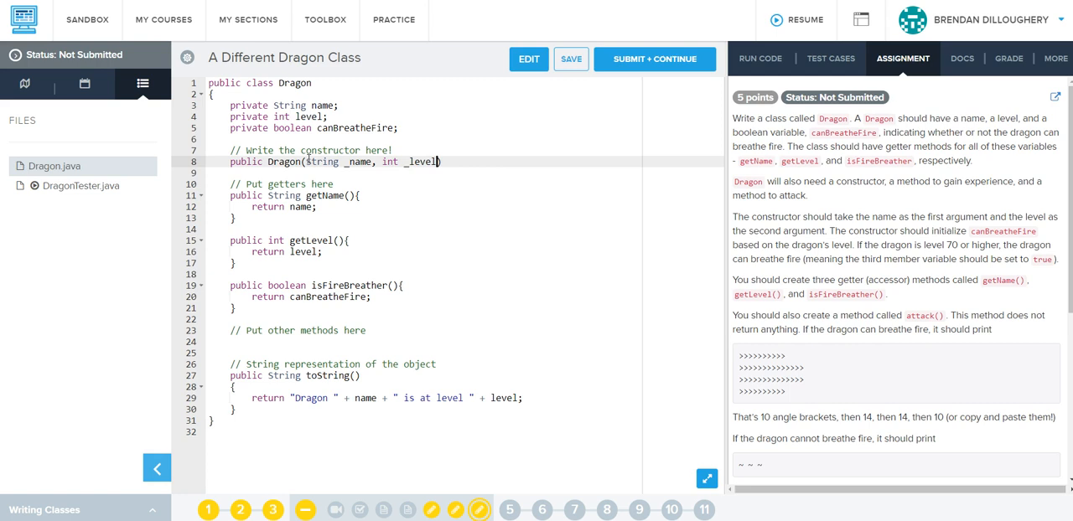
mouse_move(632, 175)
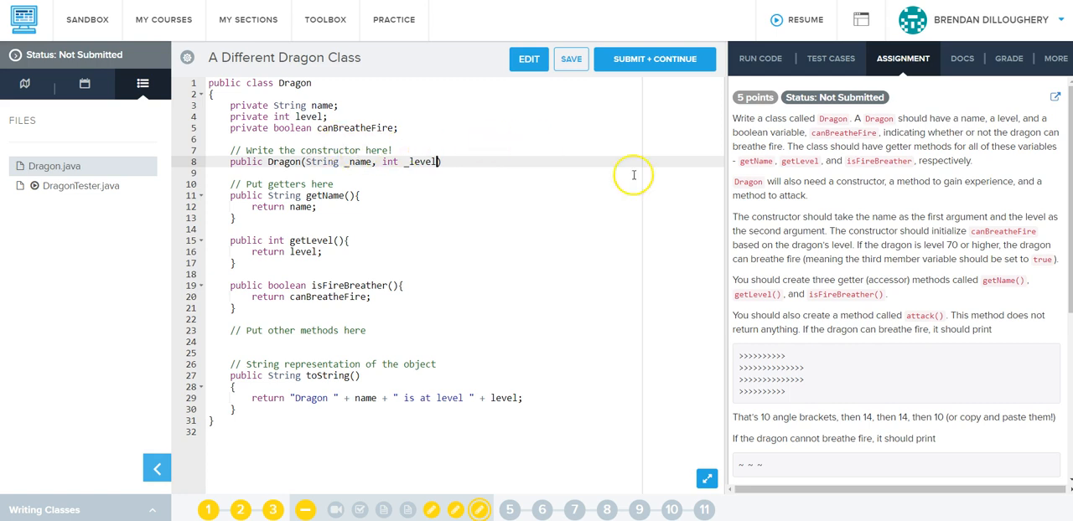
double_click(862, 230)
text({)
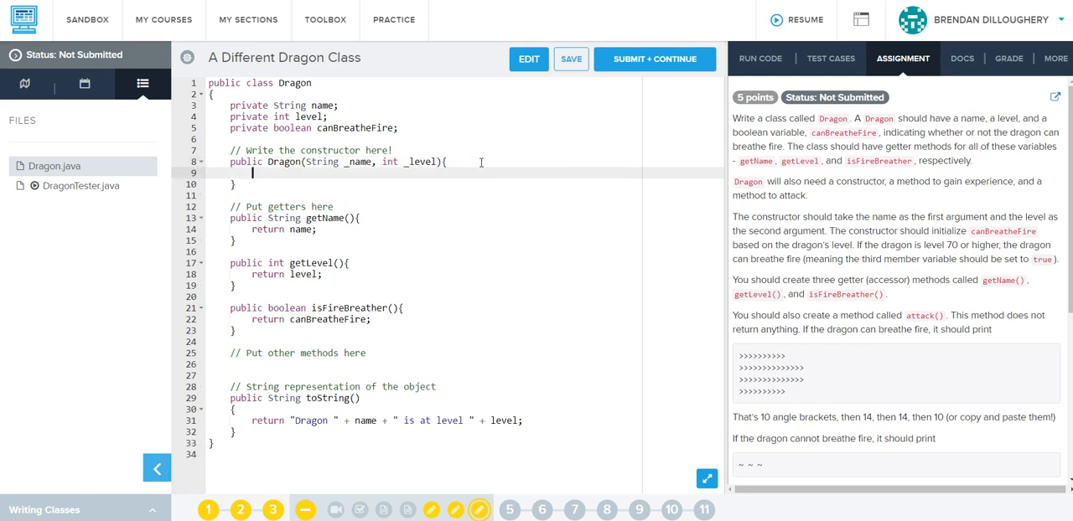
text(name =)
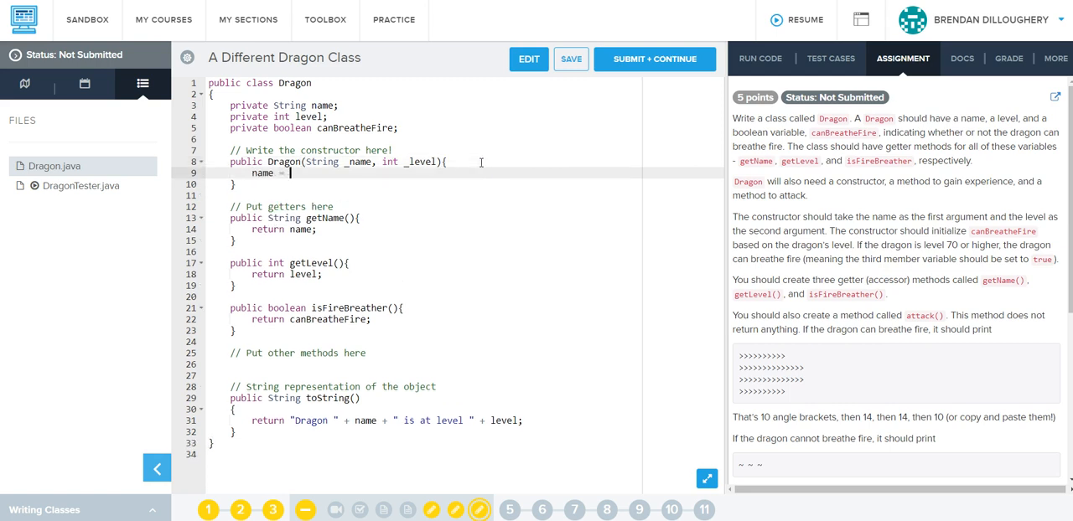
text(_name;)
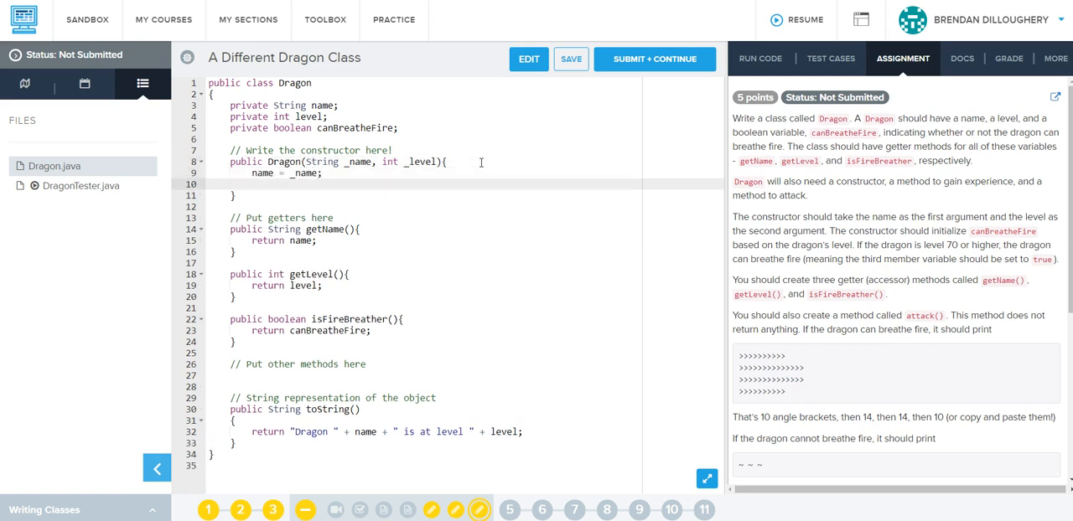
text(level = _level)
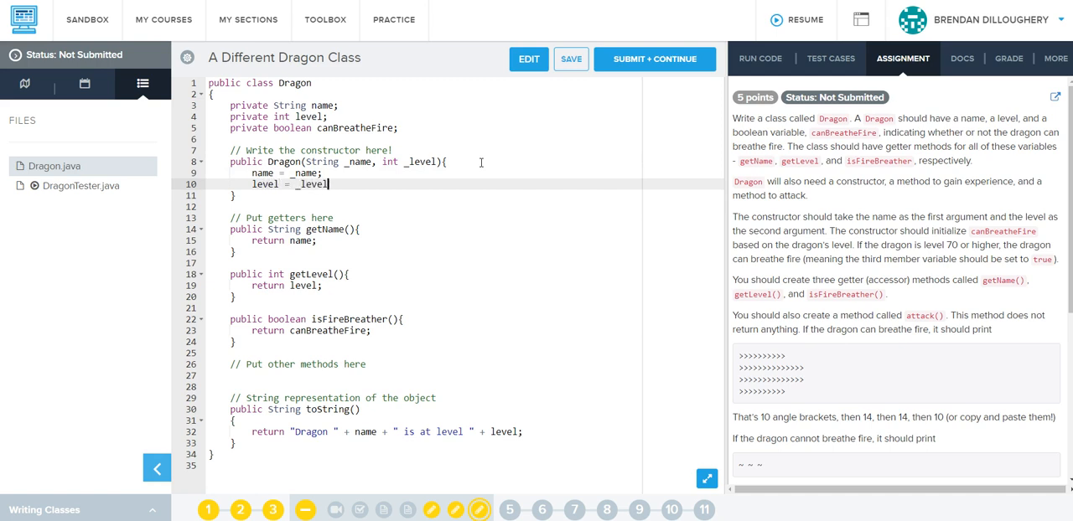
Step: In the constructor, set canBreatheFire true when level >= 70, otherwise false
text(if (level)
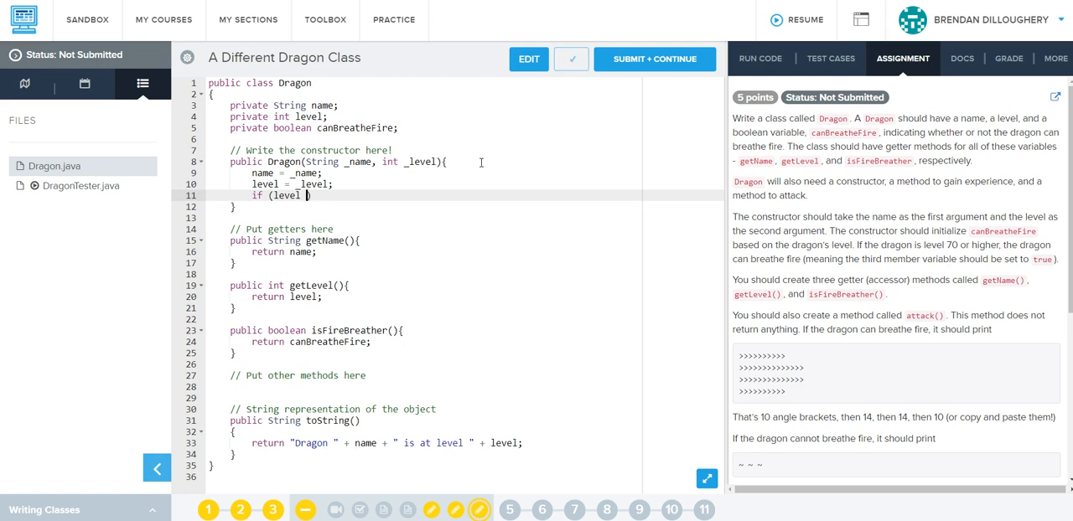
text(>)
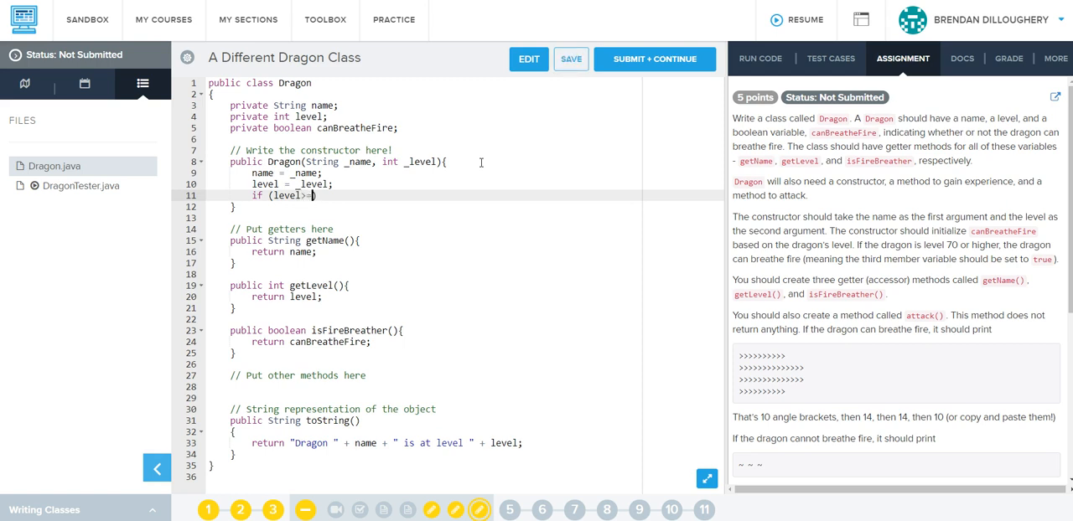
text(=70))
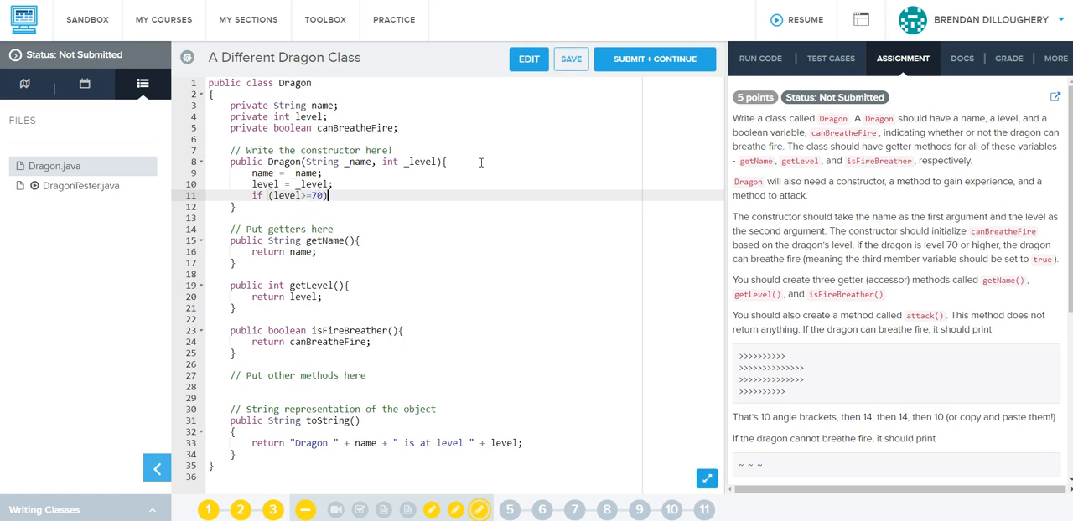
text({)
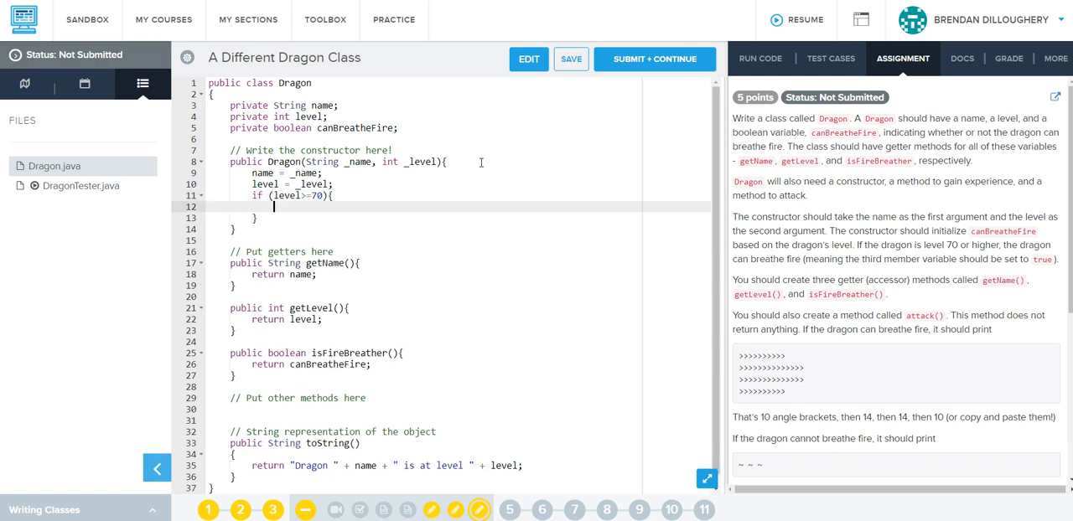
double_click(353, 127)
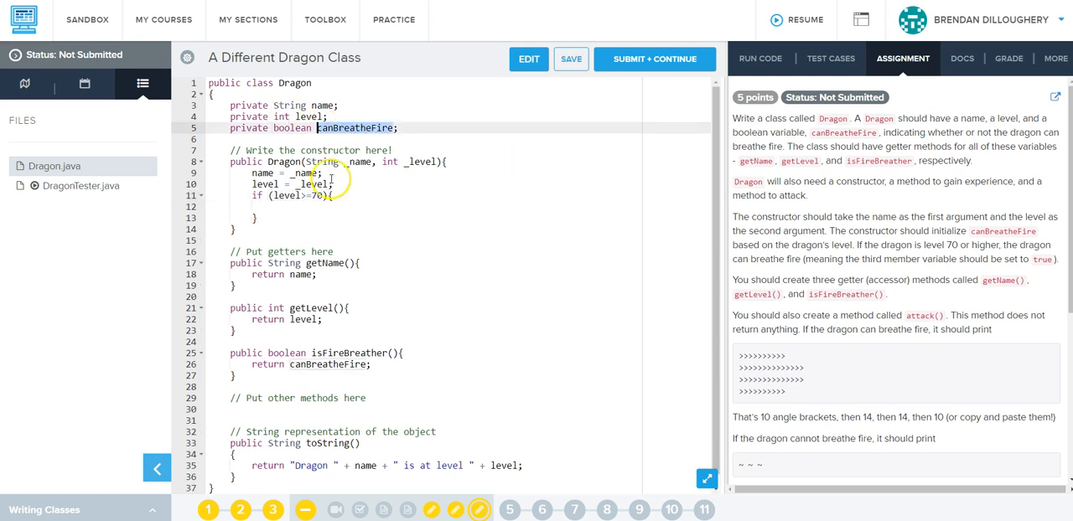
text(canBreatheFire = true;)
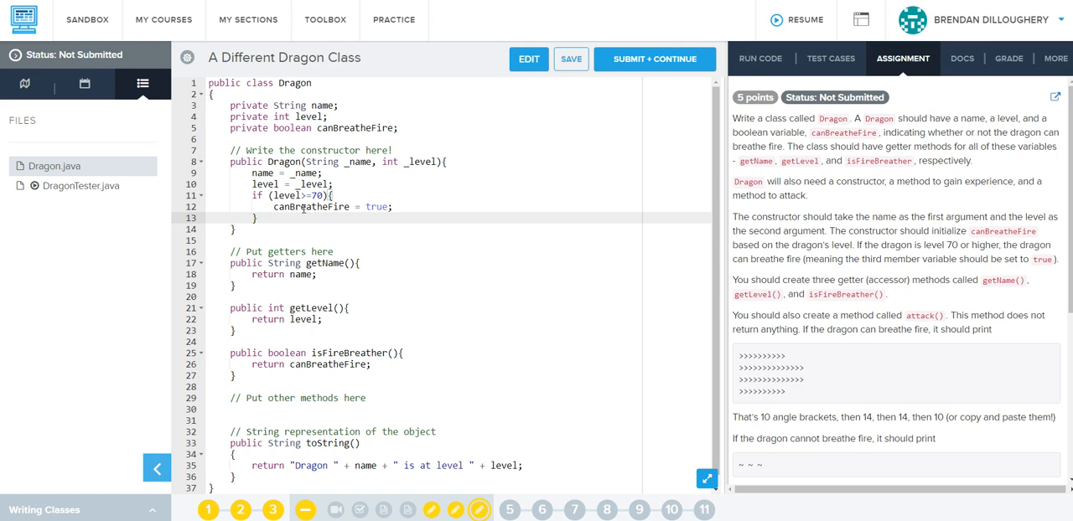
text(else {)
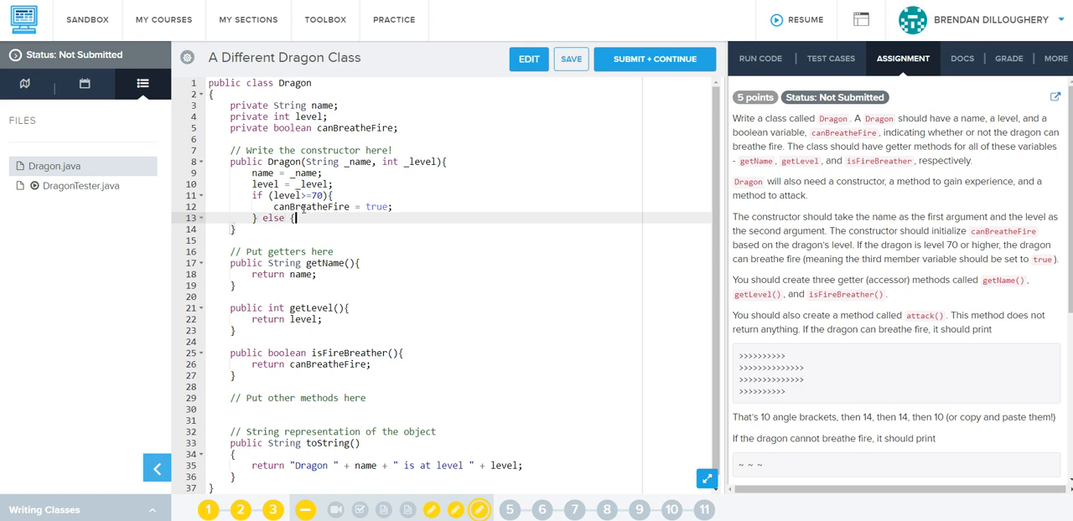
text(canBreatheFire = f)
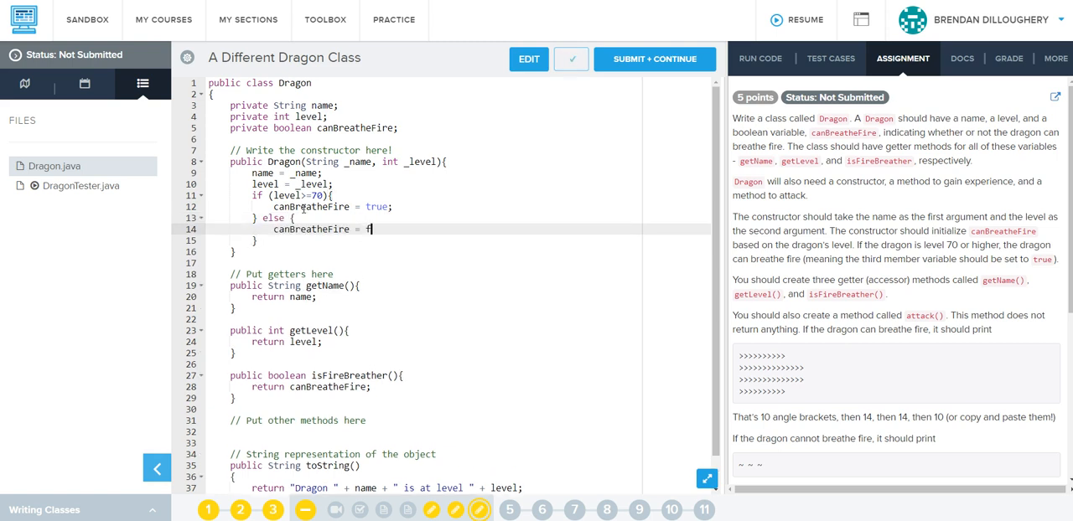
text(alse;)
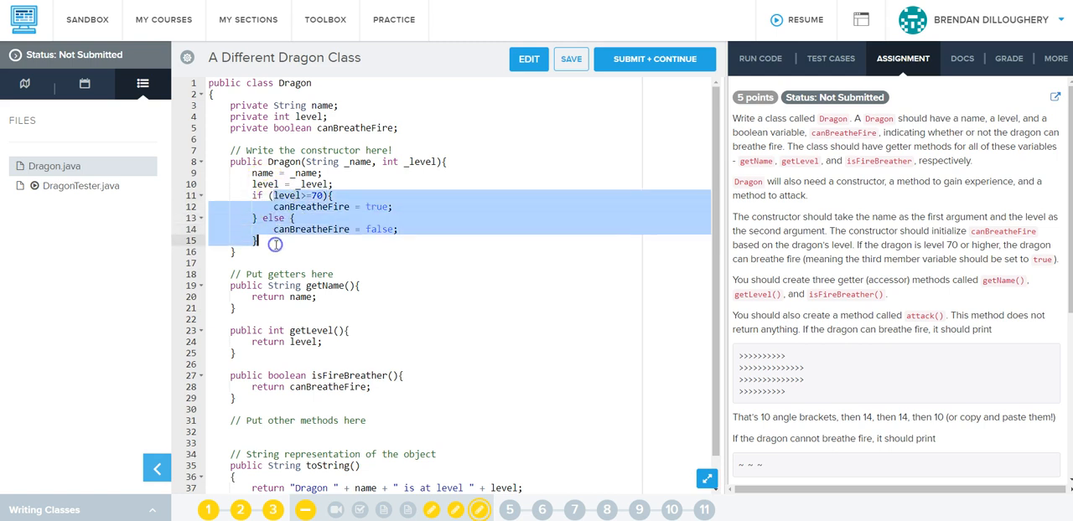
mouse_move(768, 182)
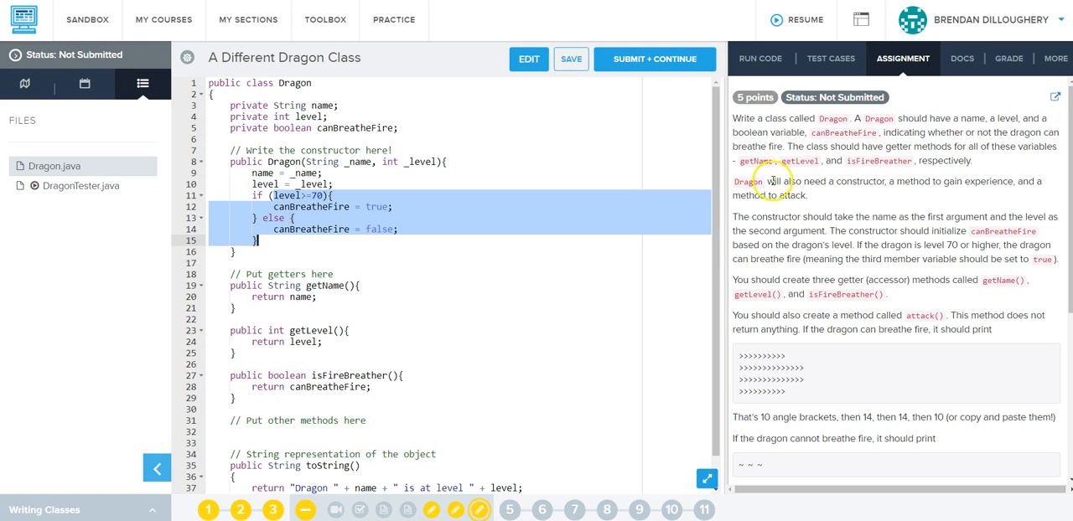
double_click(933, 181)
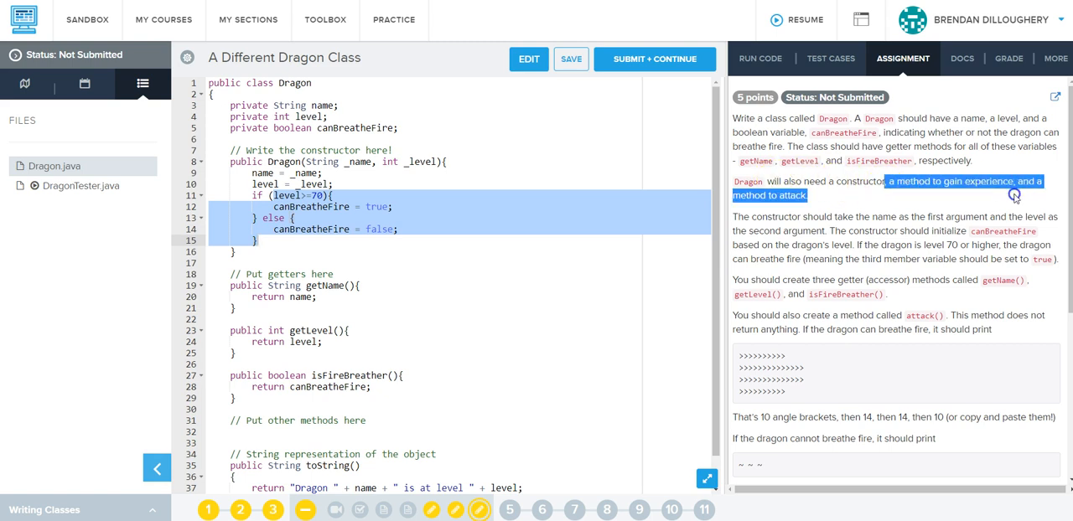
scroll(down, 3)
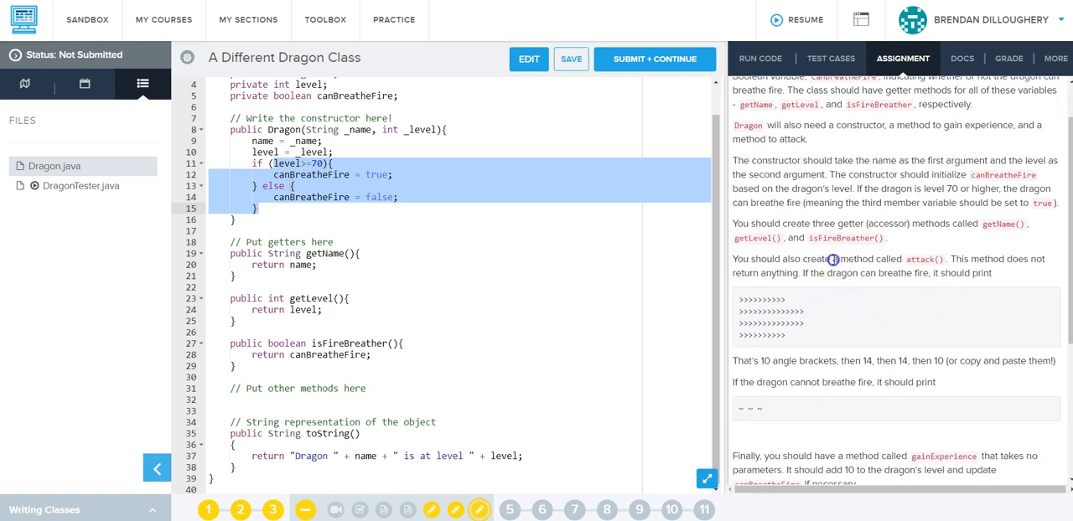
mouse_move(374, 337)
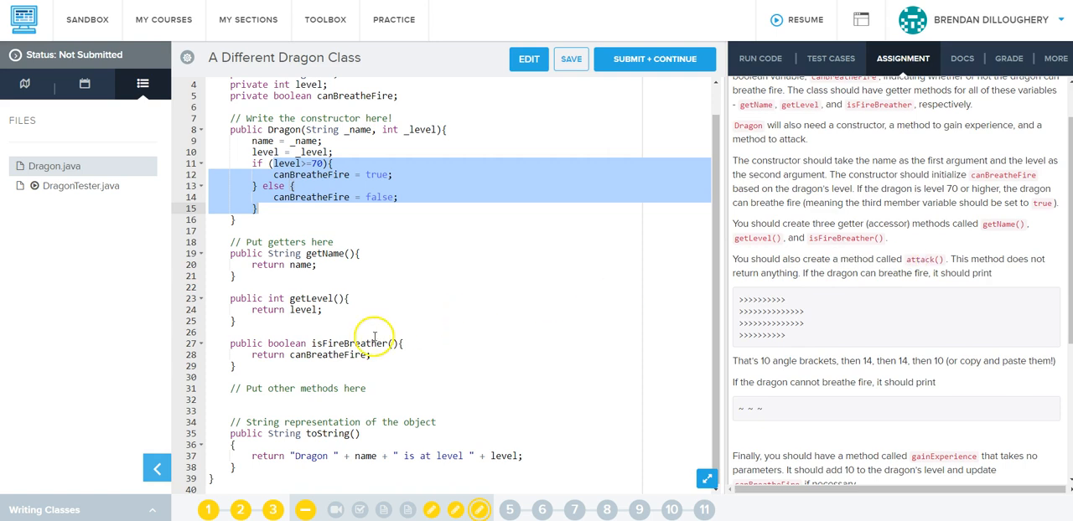
Step: Write public void attack() with one println of the 10/14/14/10 angle-bracket rows joined by \n
click(368, 388)
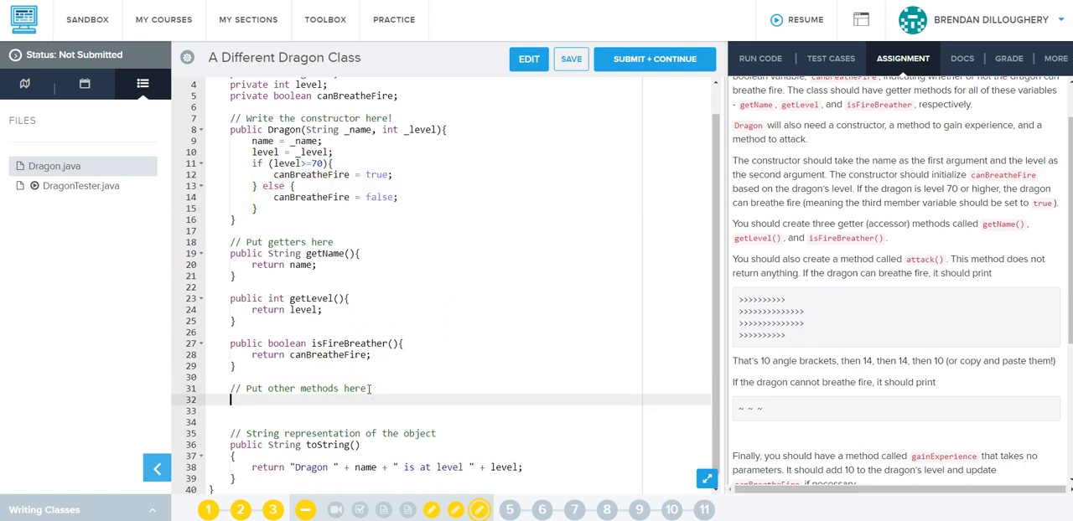
text(public)
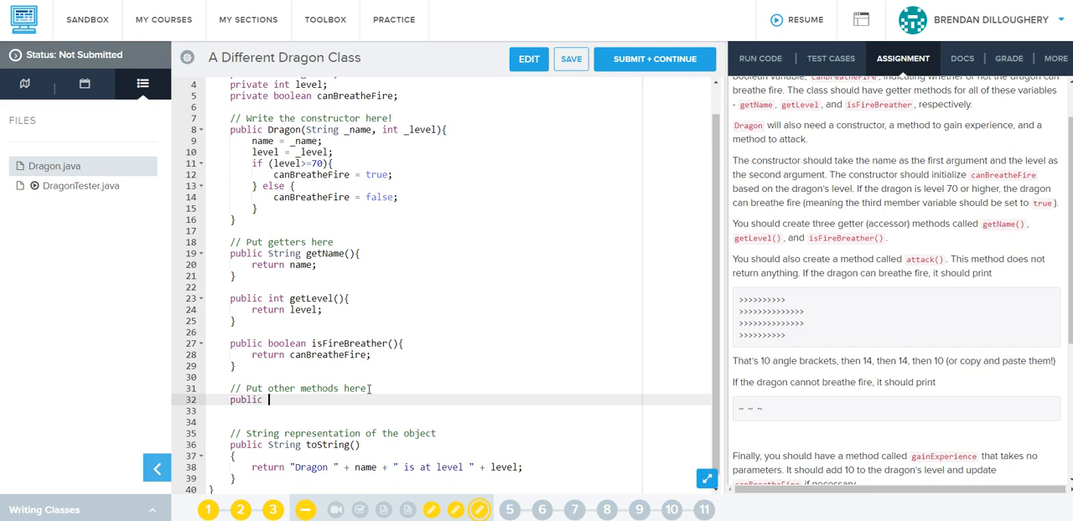
mouse_move(977, 274)
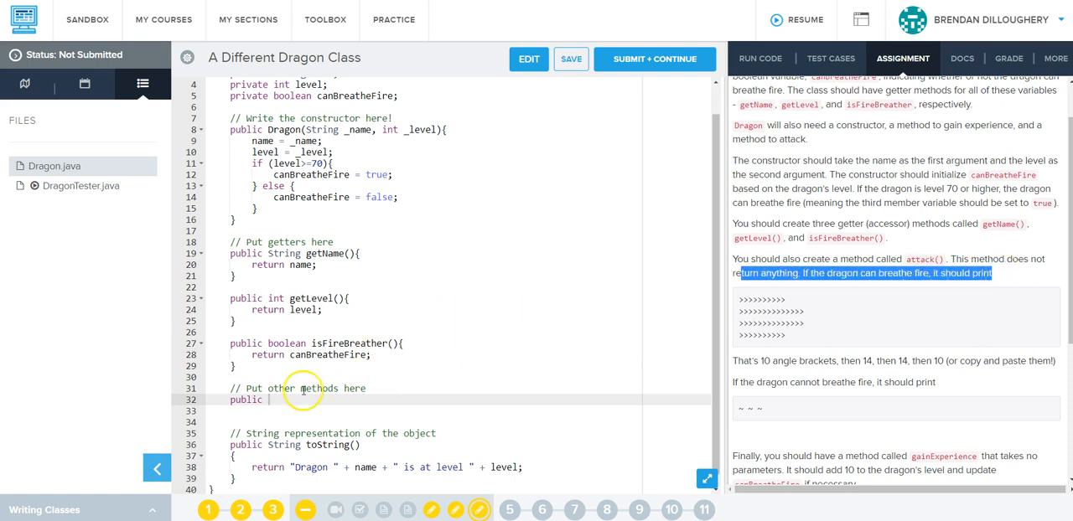
text(void)
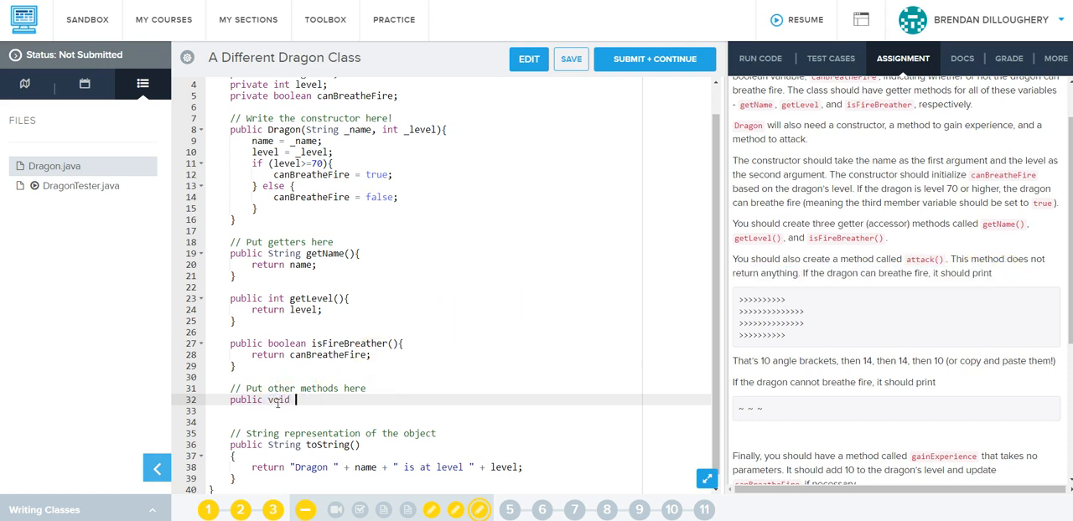
text(atta)
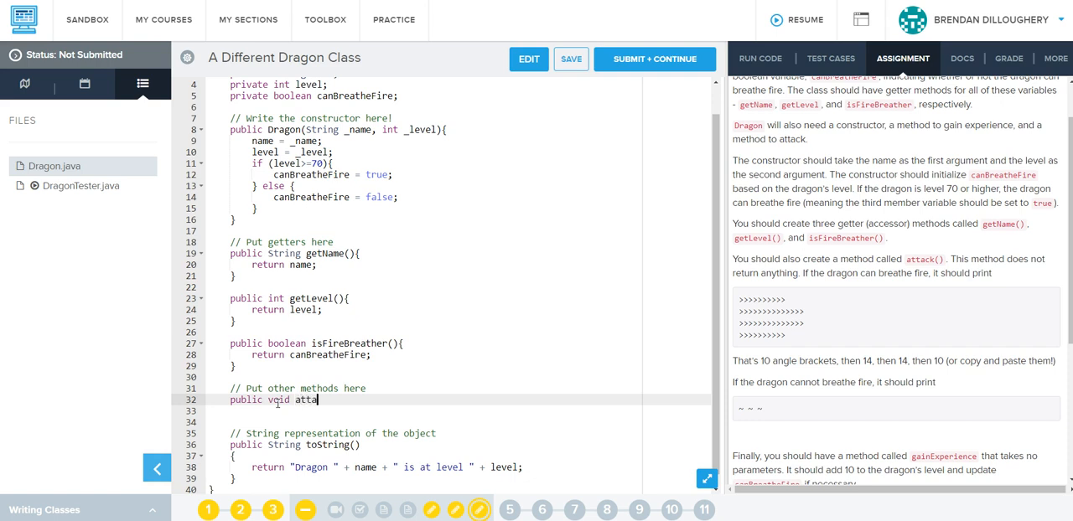
text(ck(){)
click(459, 411)
text(System.)
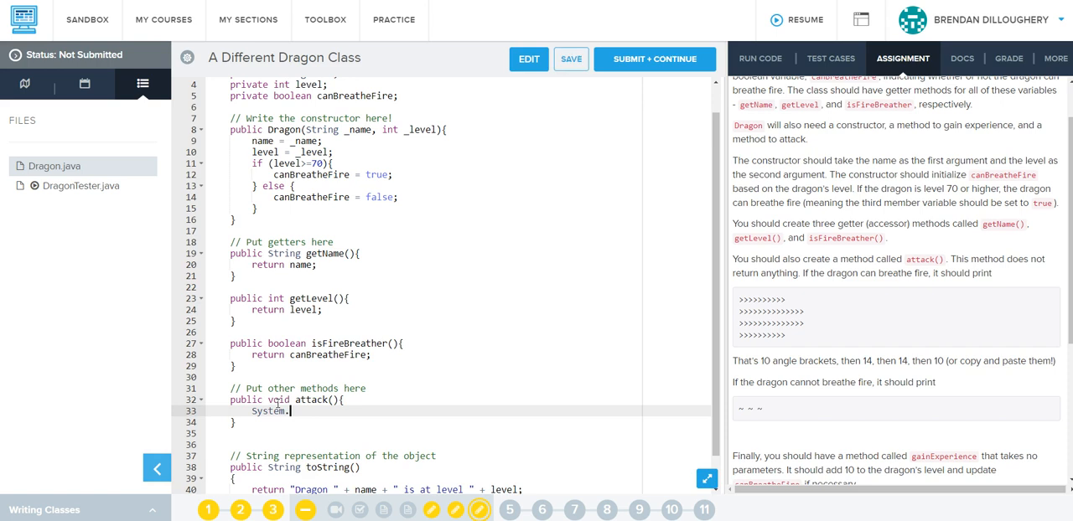
text(out.println(")
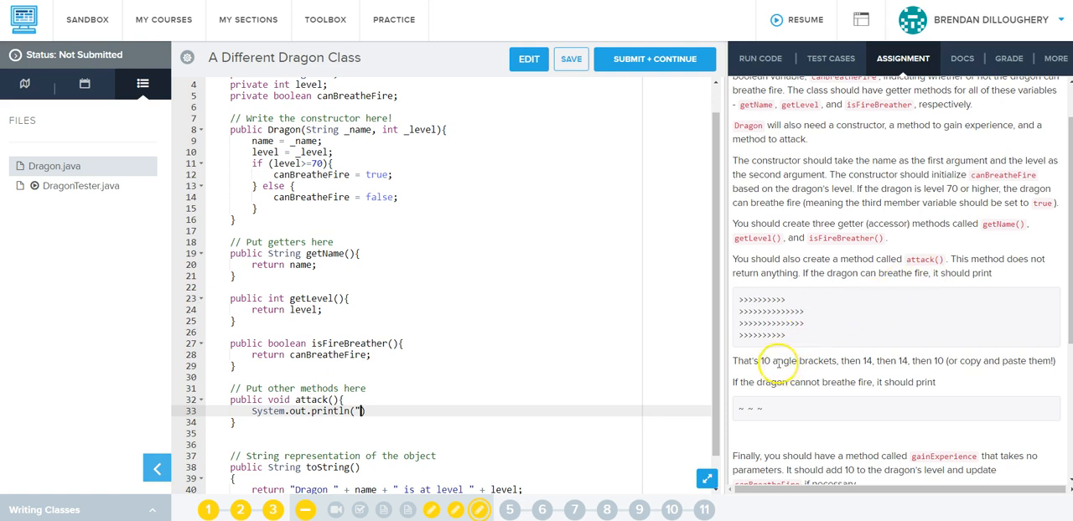
mouse_move(947, 370)
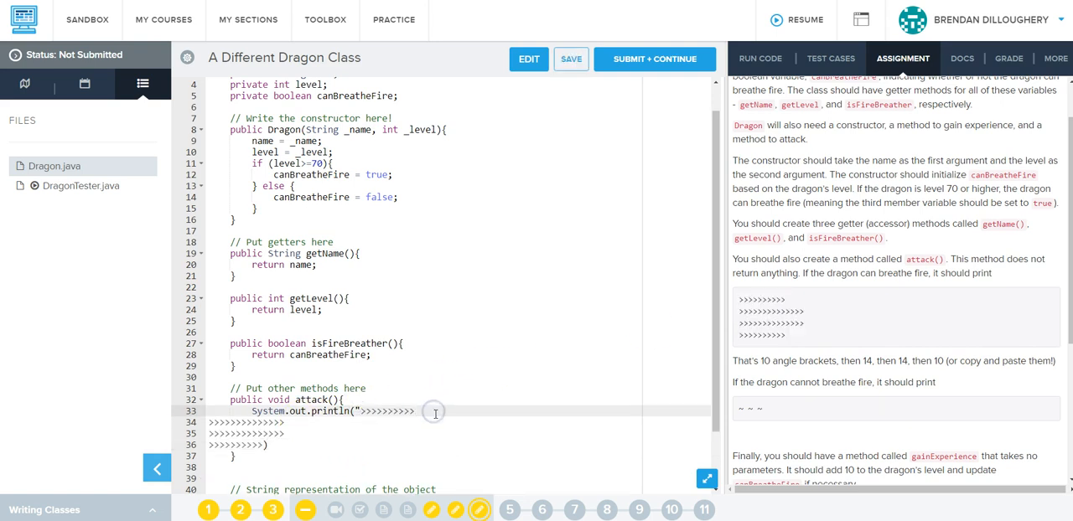
text(\n)
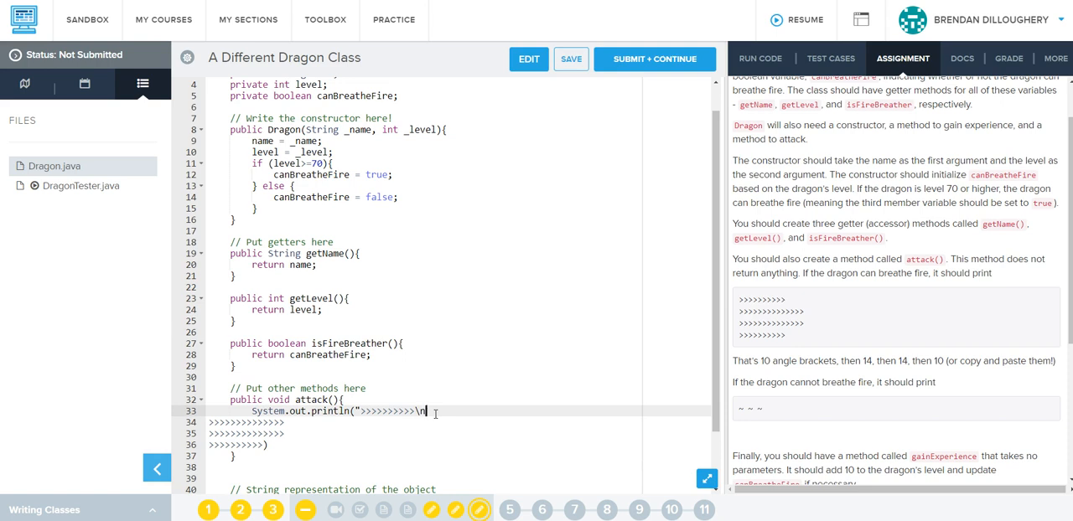
text(>>>>>>>>>>>>>>\)
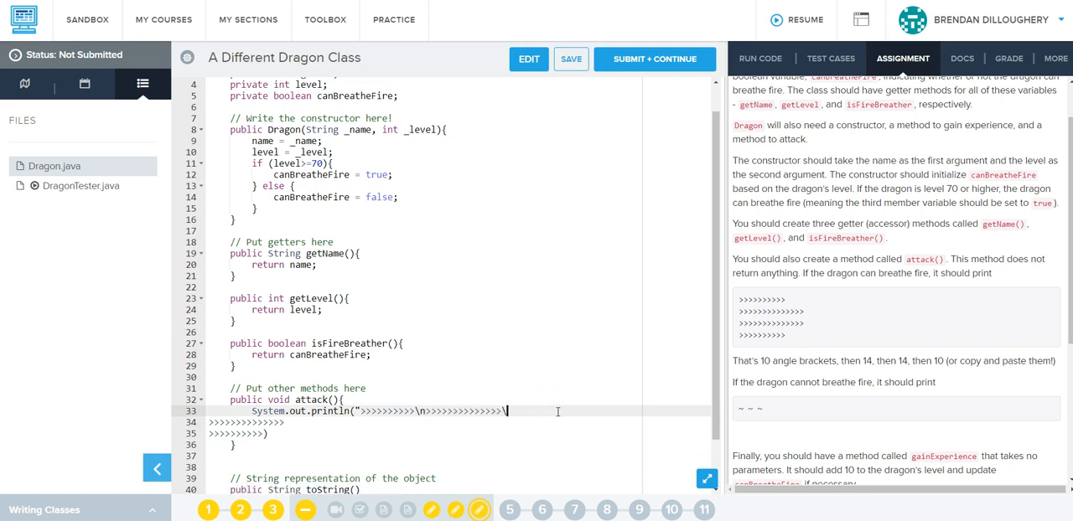
text(n>>>>>>>>>>>>>>\n>>>>>>>>>>))
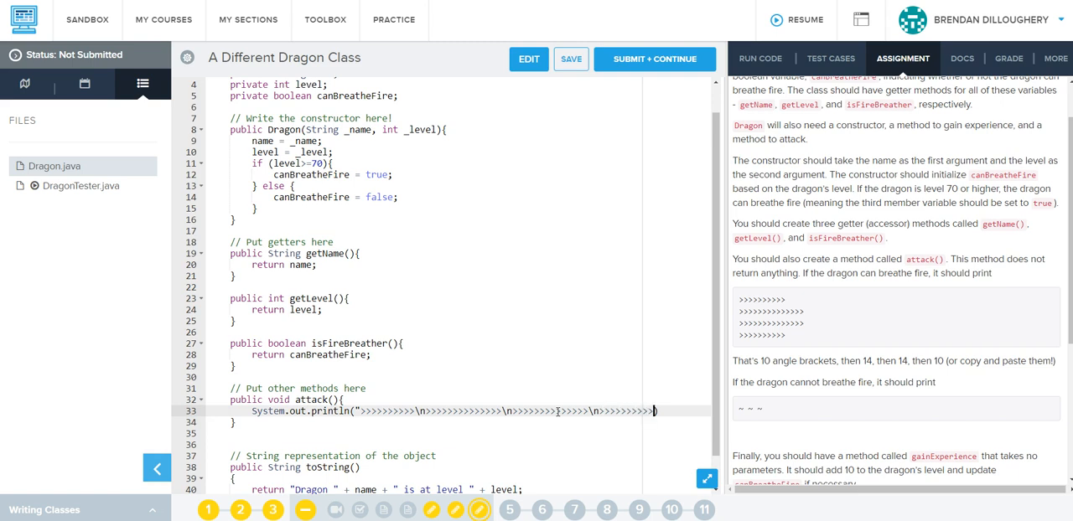
text(");)
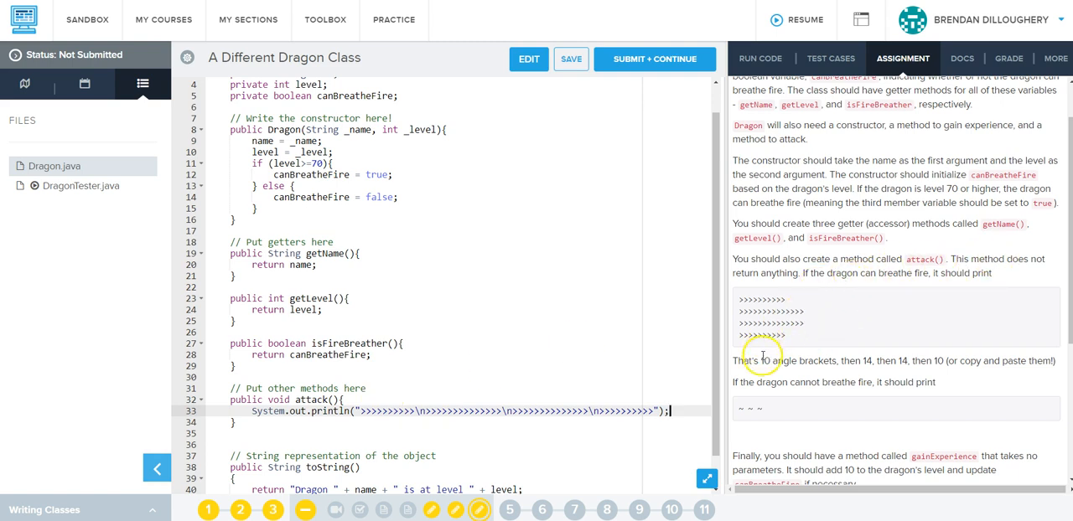
mouse_move(949, 383)
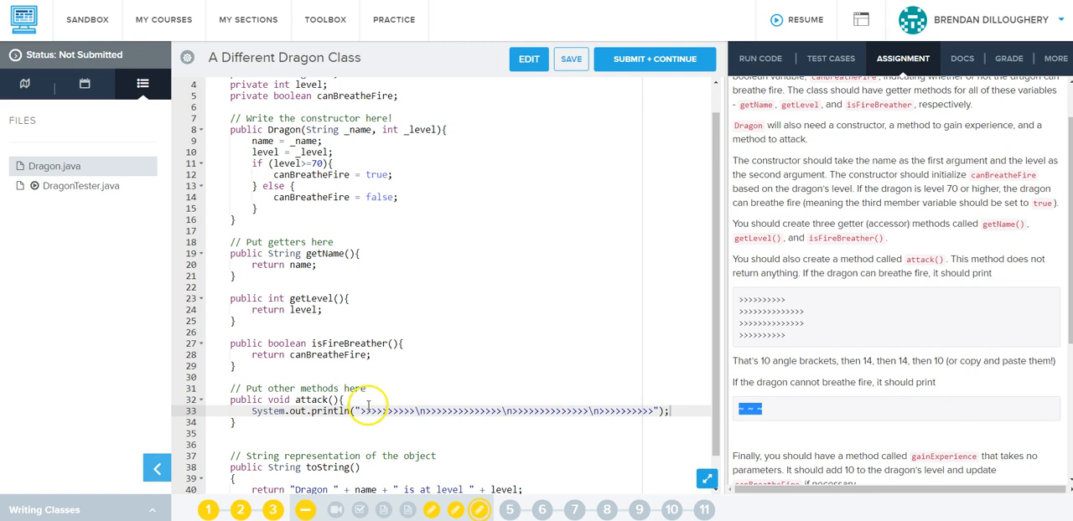
Step: Wrap attack's println in if (canBreatheFire), printing "~ ~ ~" in the else branch
text(if)
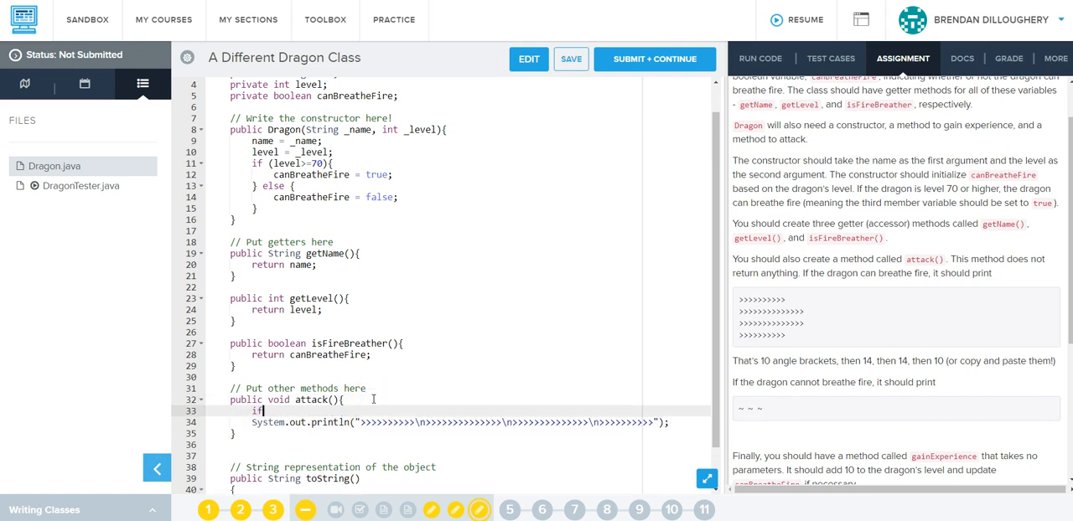
text(() {)
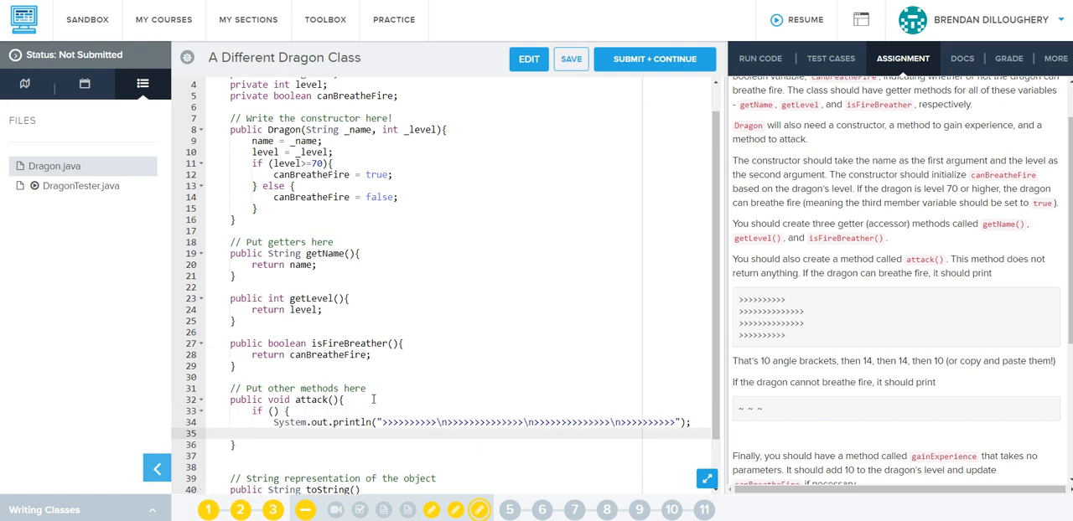
text(} else {)
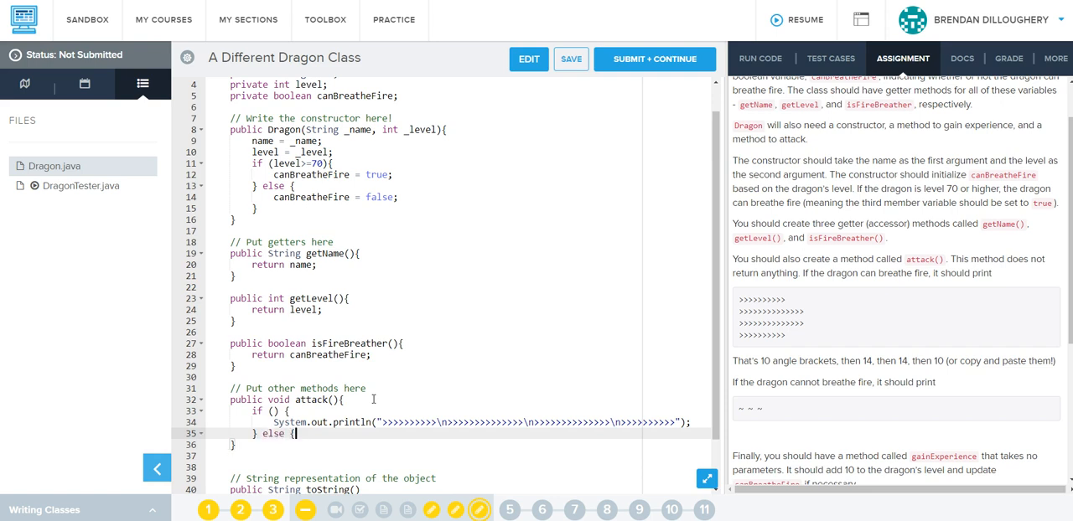
text(System)
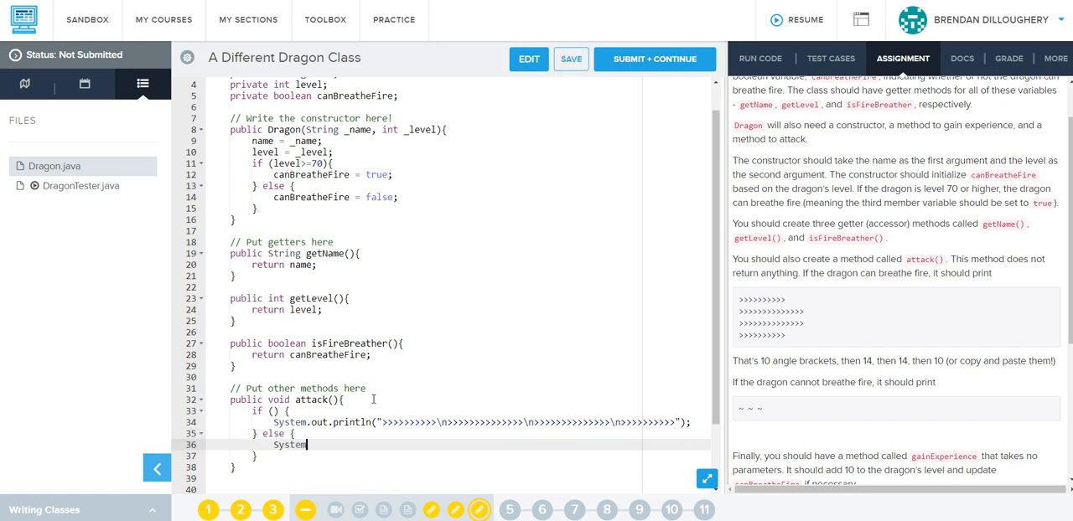
text(.out.println())
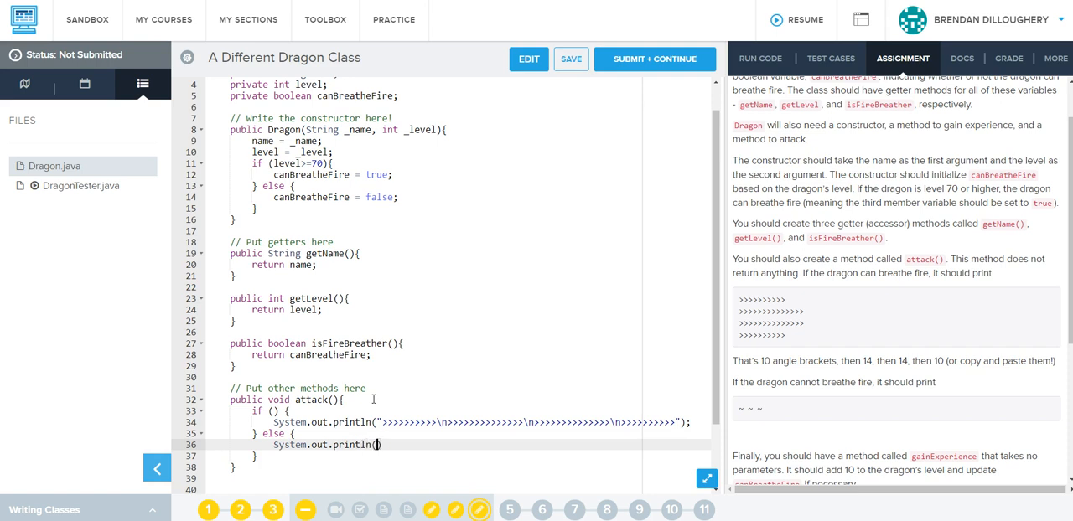
text("~ ~ ~")
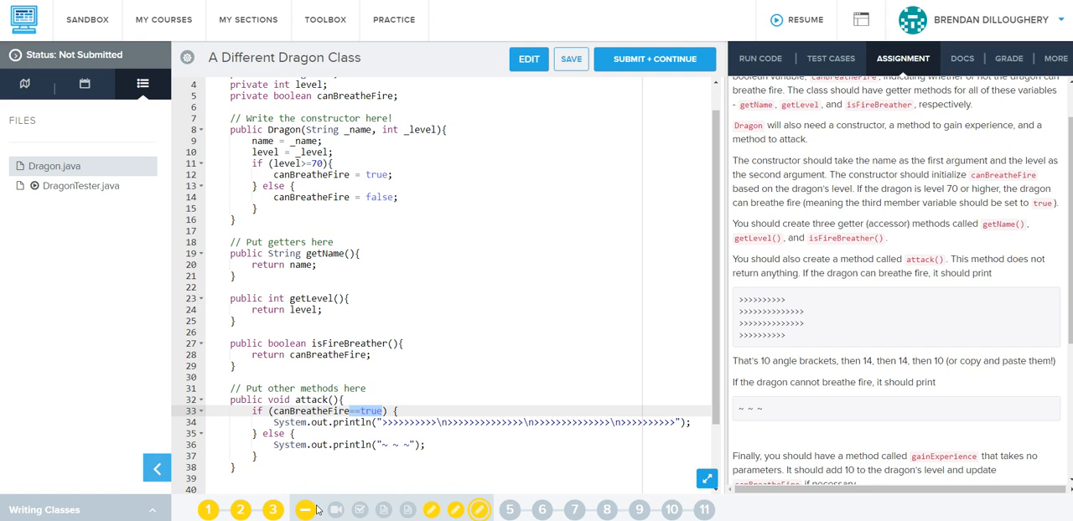
key(Backspace)
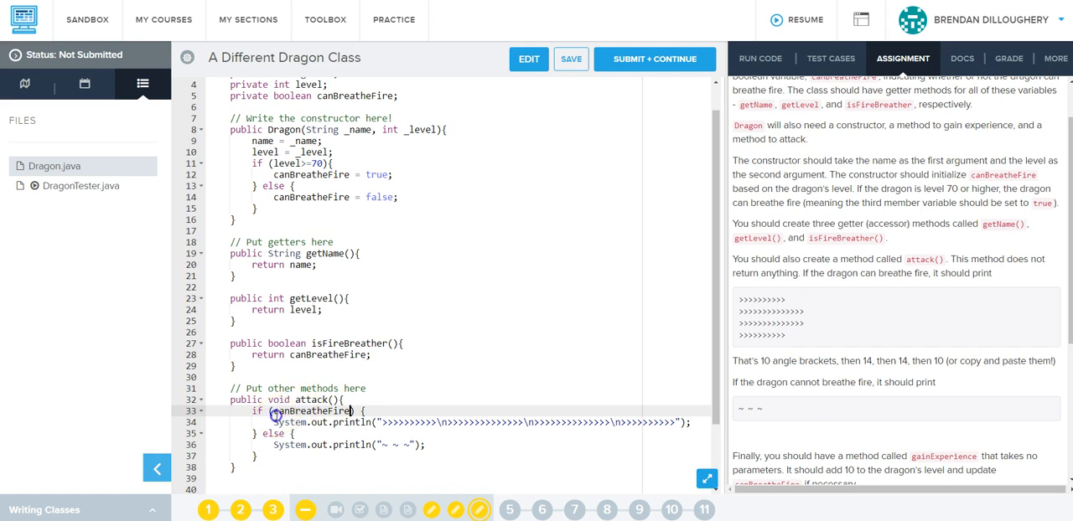
text(!)
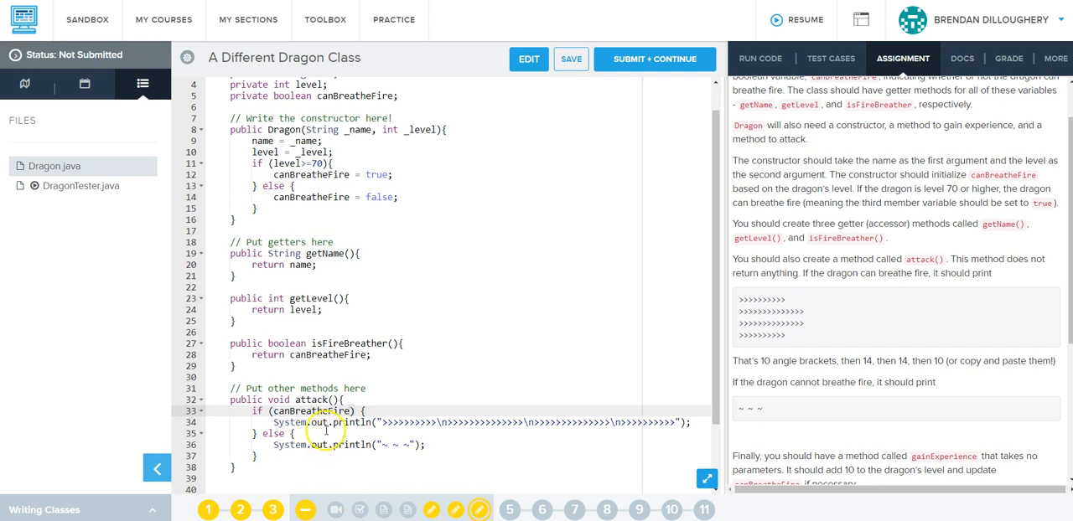
Step: Write public void gainExperience() adding 10 to level, and select the constructor's level >= 70 check
scroll(down, 3)
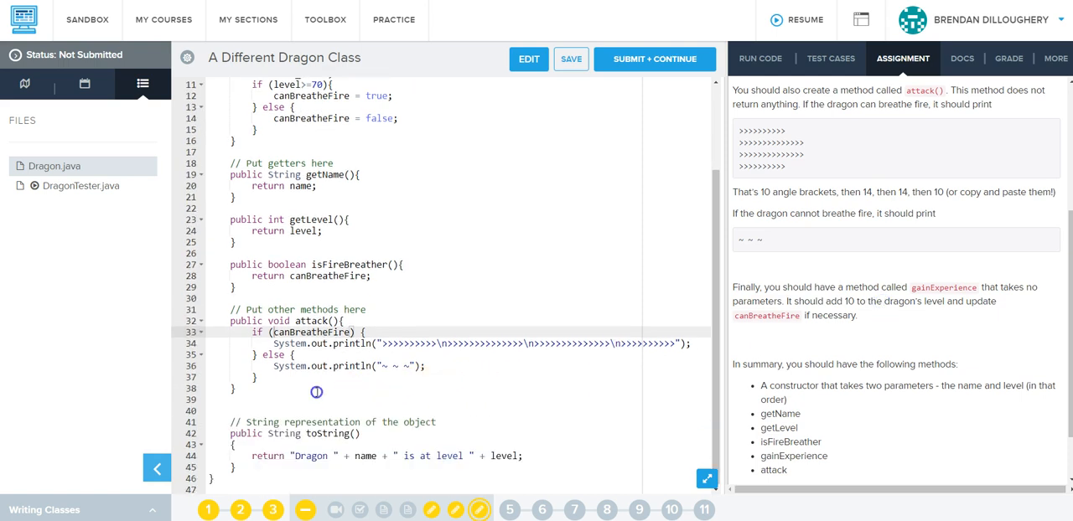
text(public)
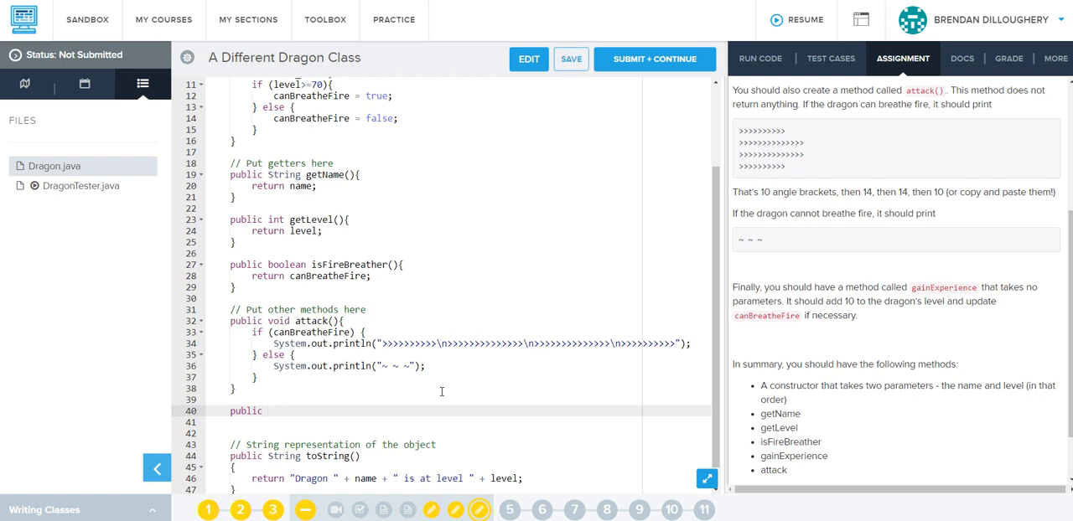
text(void)
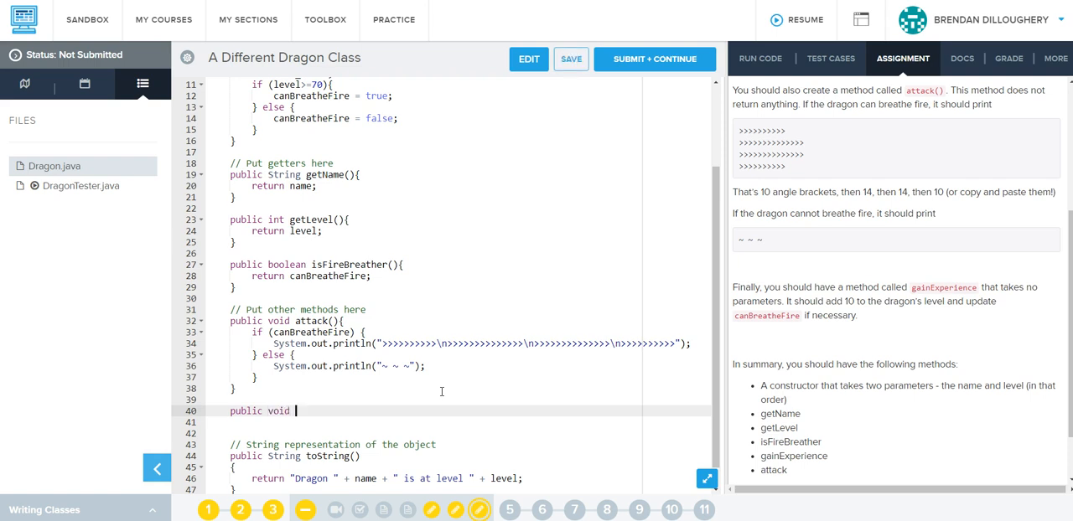
double_click(945, 286)
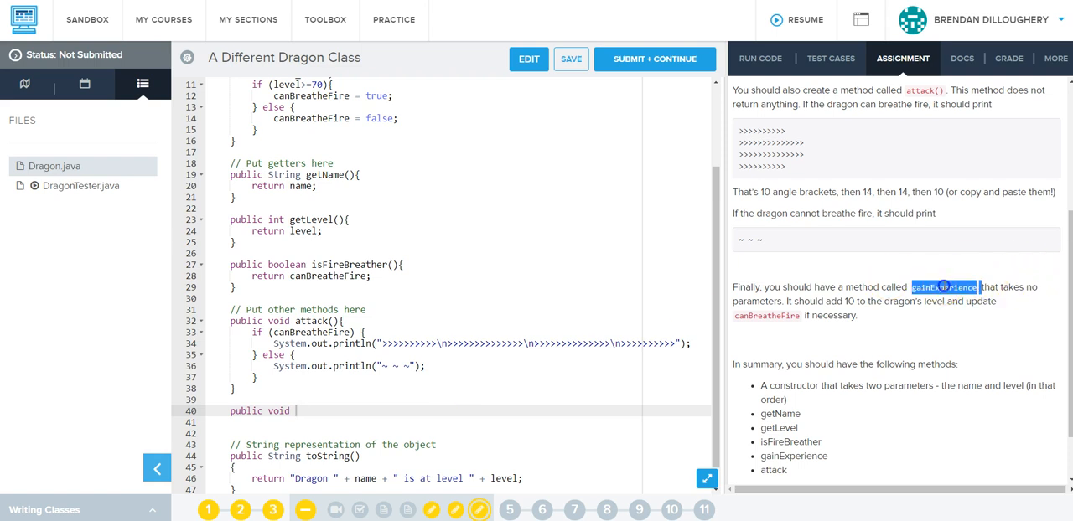
text(gainExperience)
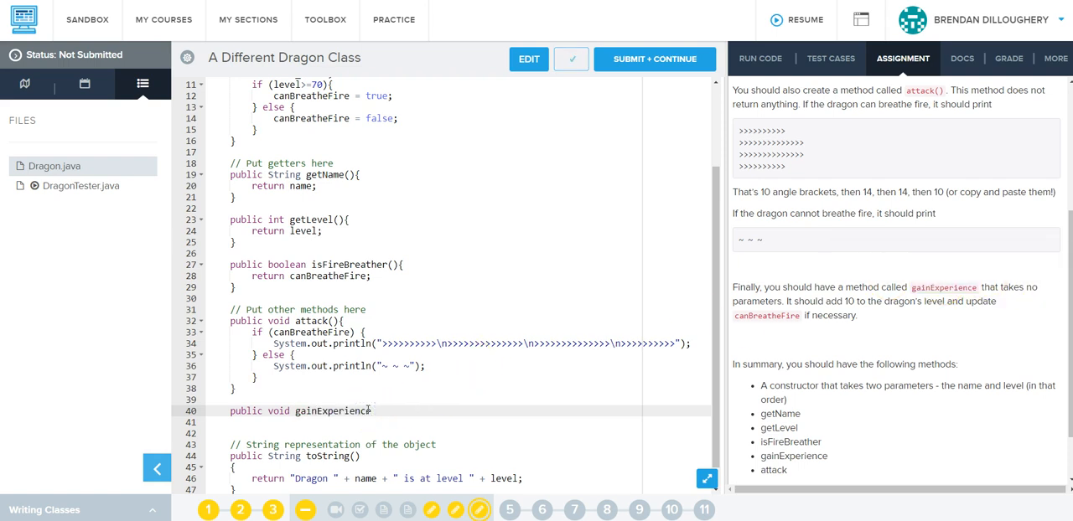
text((){)
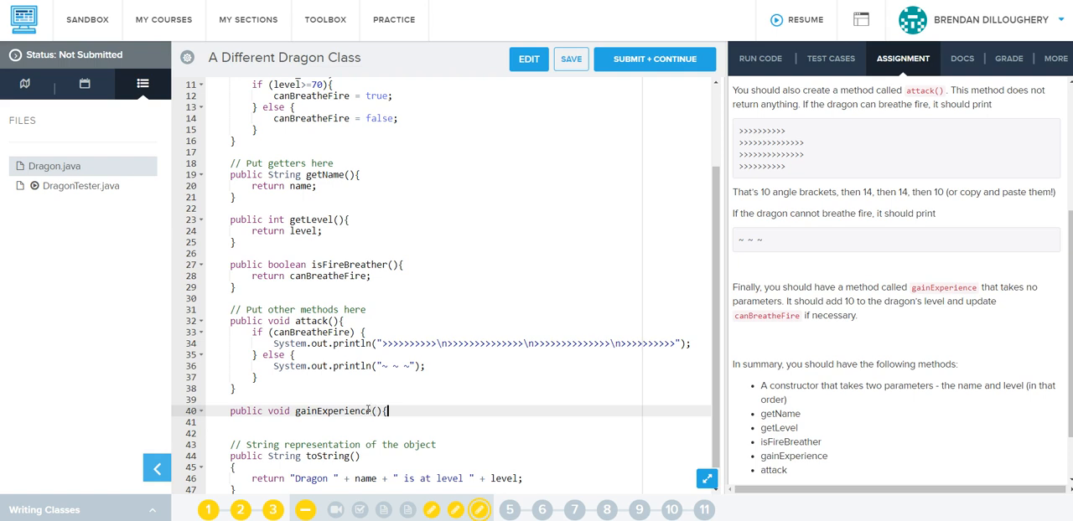
key(Enter)
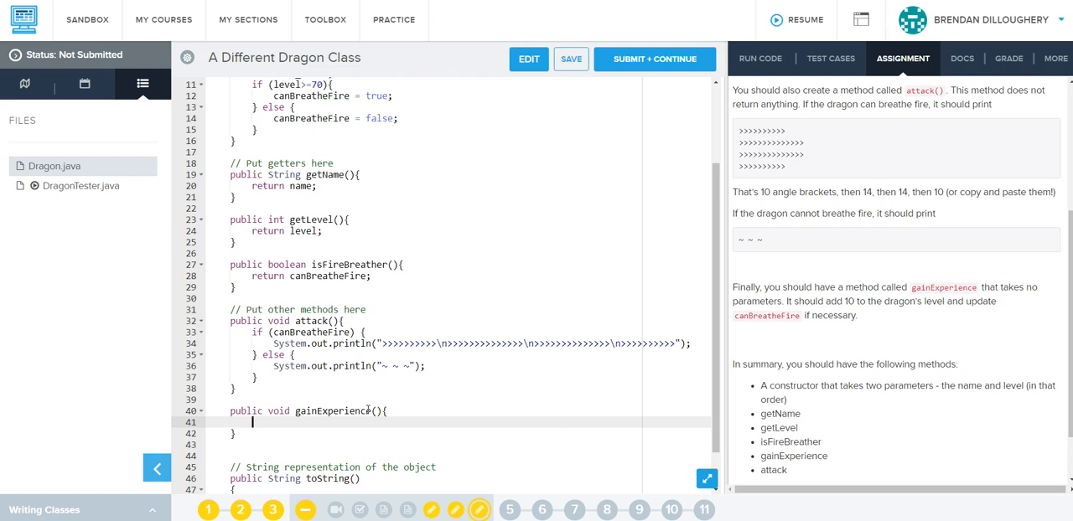
text(level)
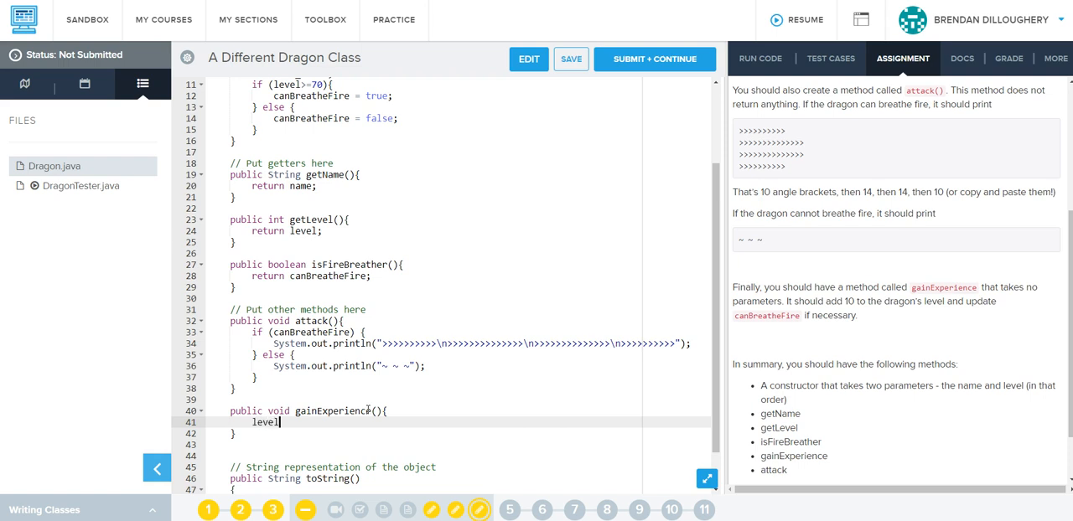
text(+= 10;)
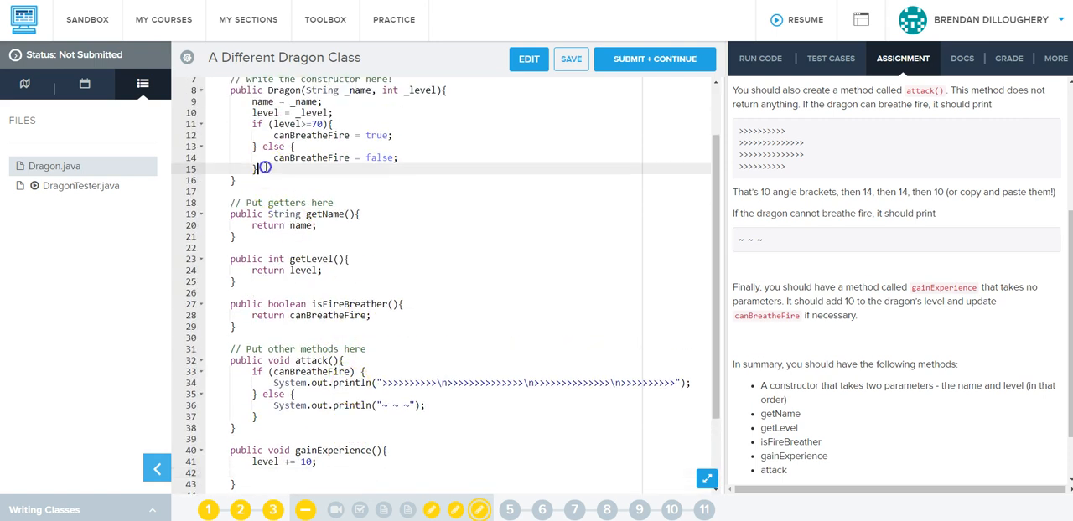
drag(295, 147, 259, 168)
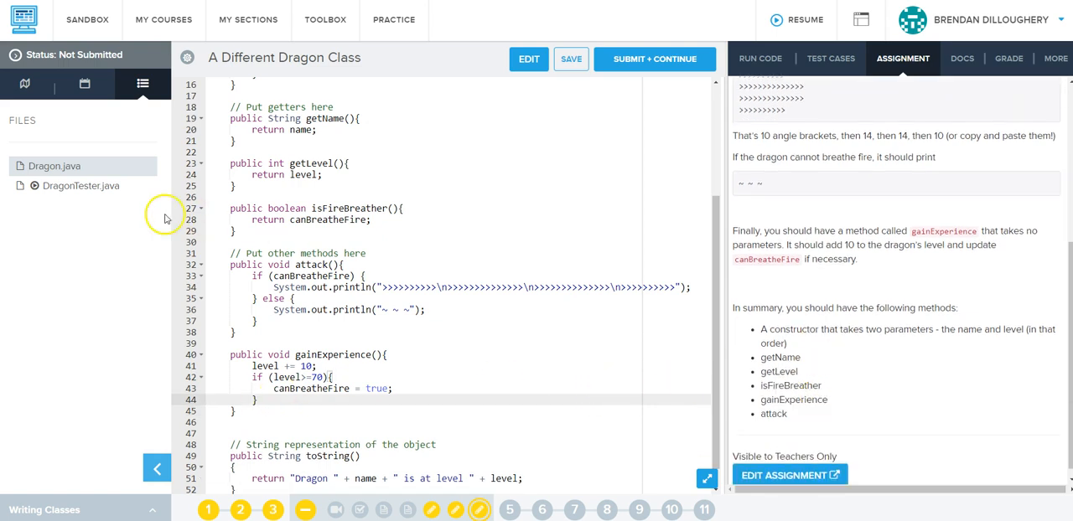
Step: Run DragonTester to confirm every test case shows Great!, then return to Dragon.java
click(80, 185)
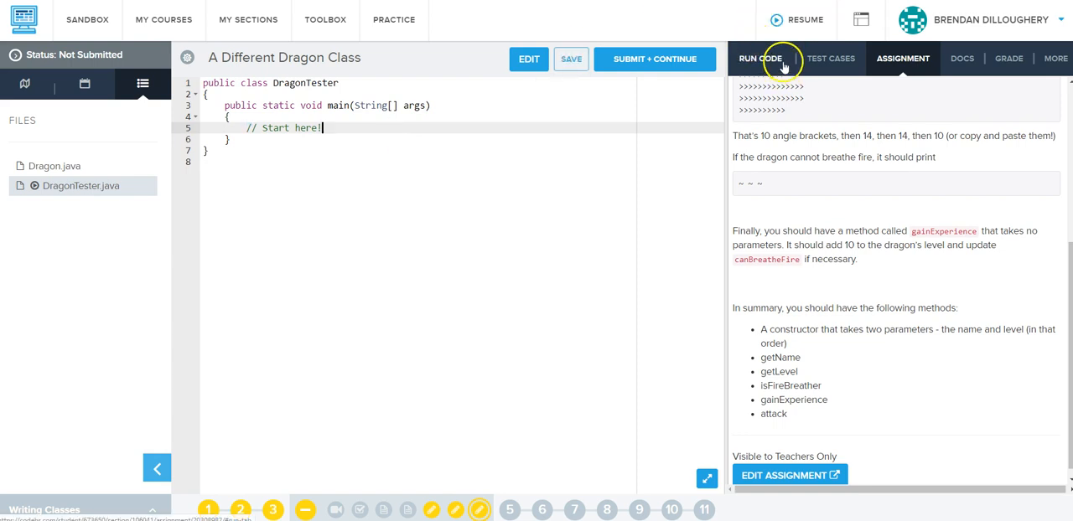
click(838, 58)
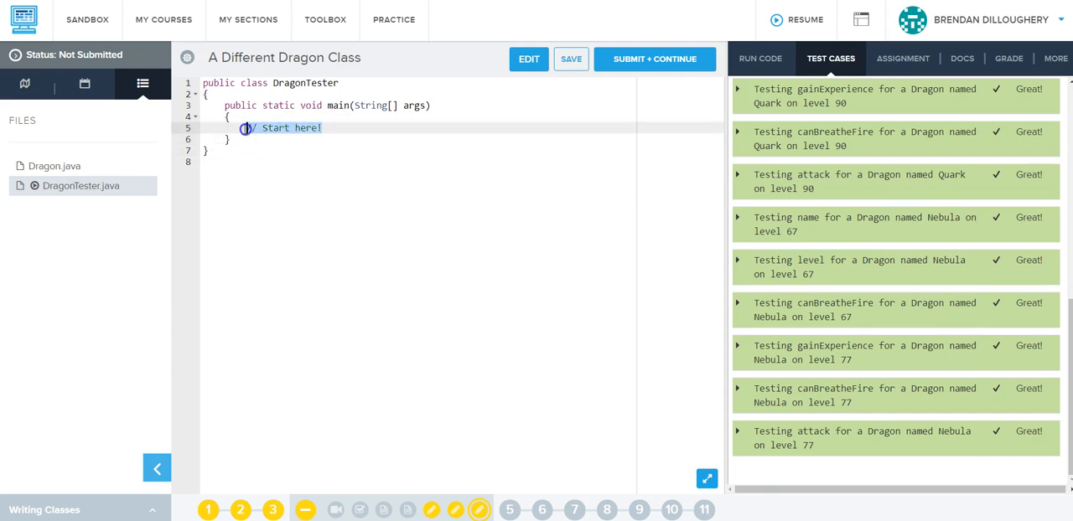
click(54, 166)
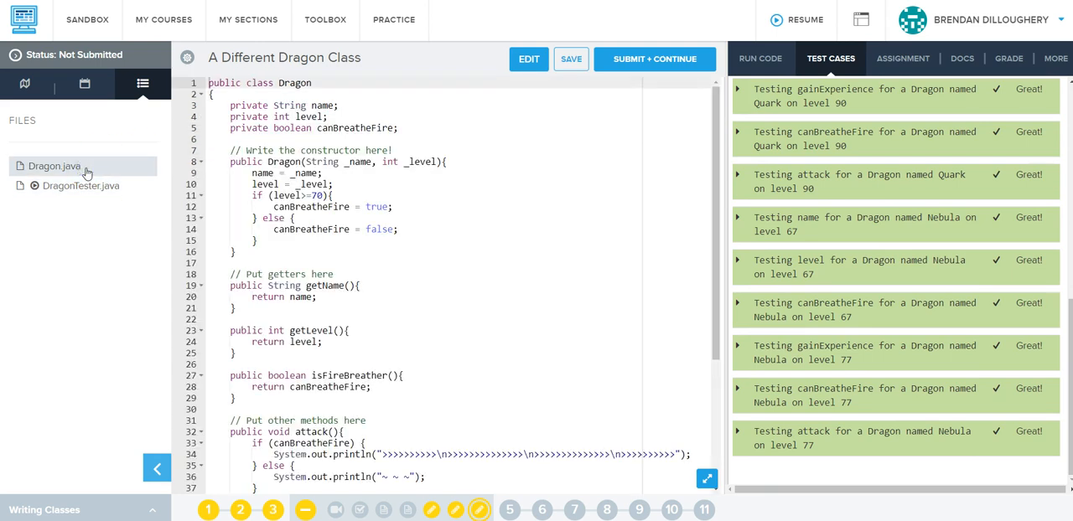